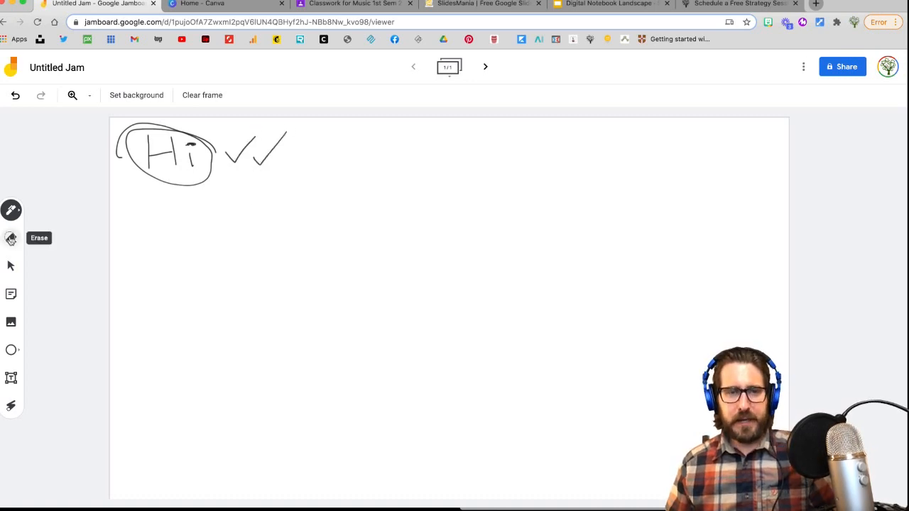
Step: Erase the circle and the 'i' with the Eraser, leaving H and two check marks, then start a sticky note
left_click(11, 238)
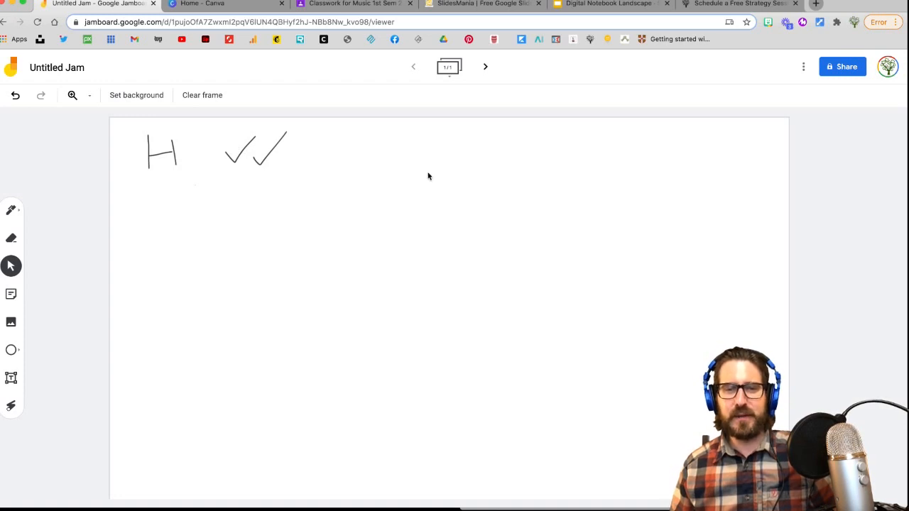
mouse_move(136, 95)
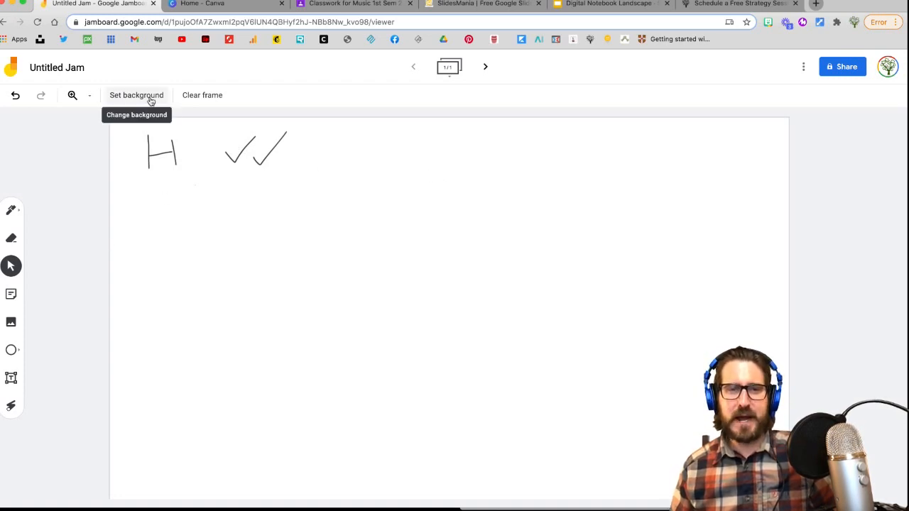
left_click(12, 293)
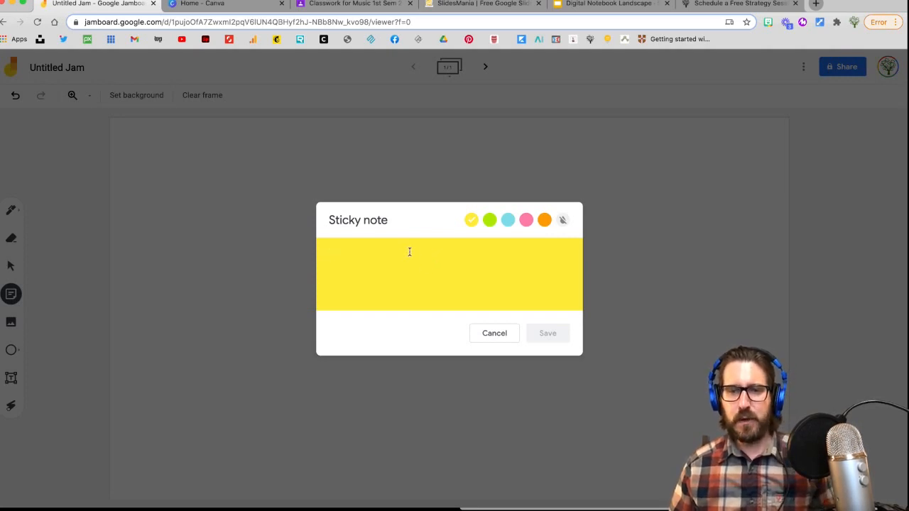
Step: Create a pink sticky note reading 'Make a Connections' and save it to the frame
type("Make")
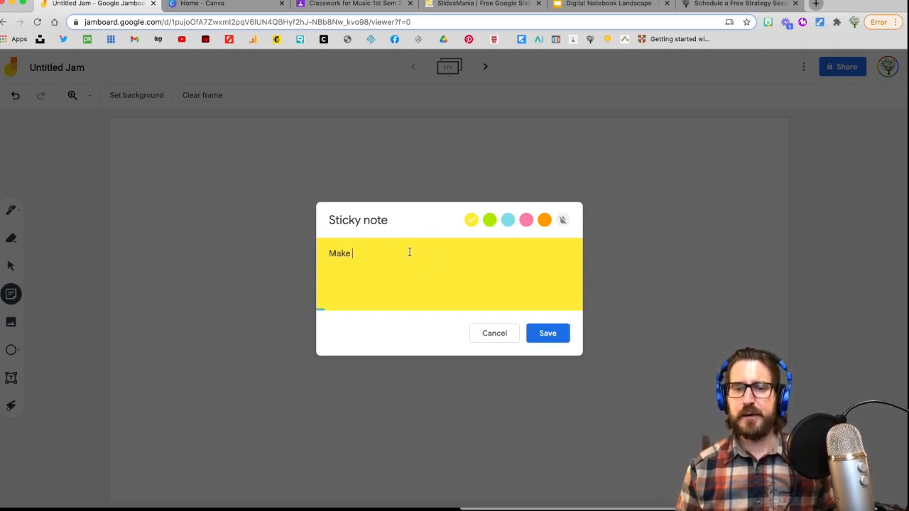
type("a Connections")
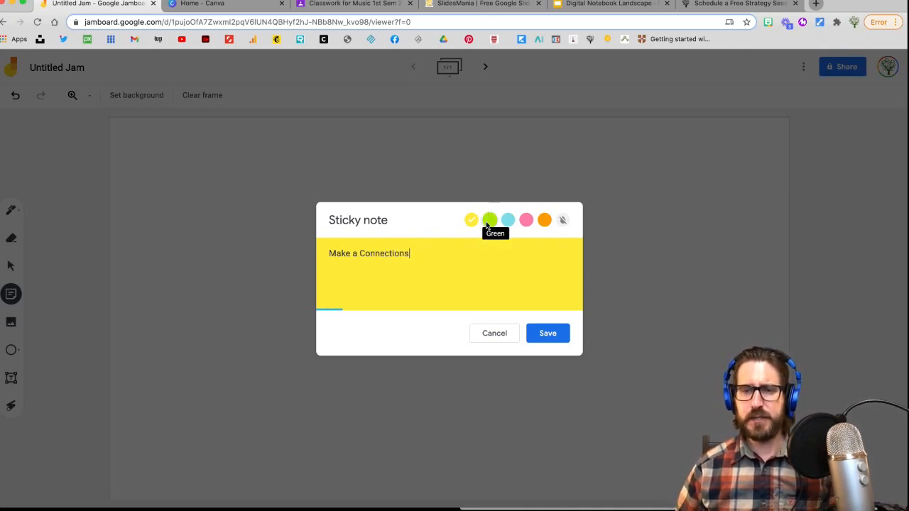
left_click(525, 218)
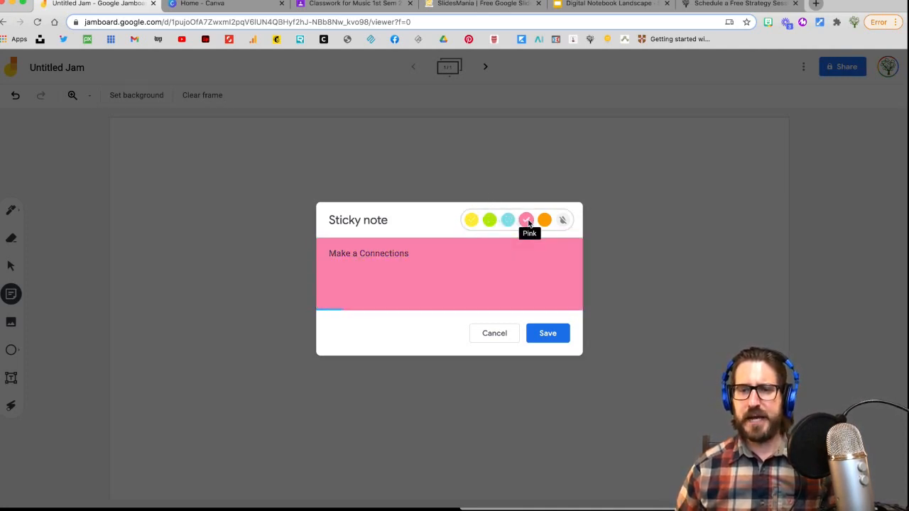
left_click(548, 333)
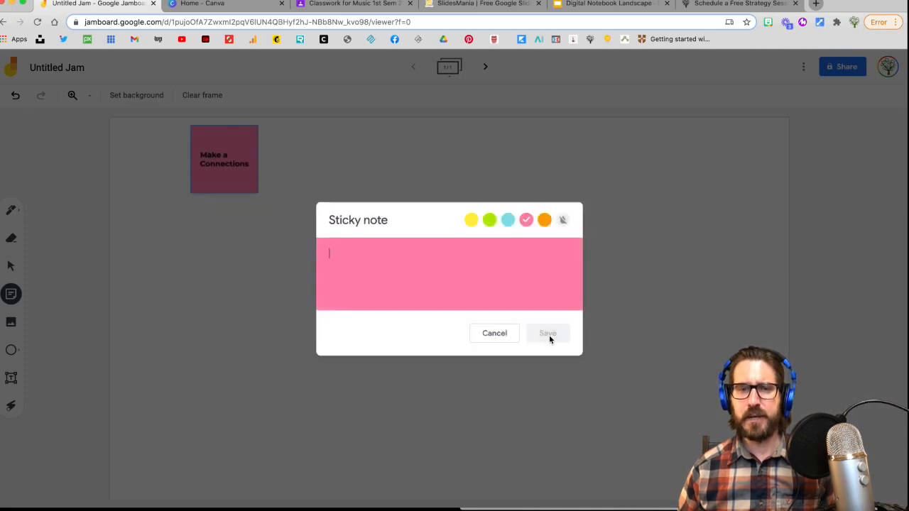
left_click(547, 332)
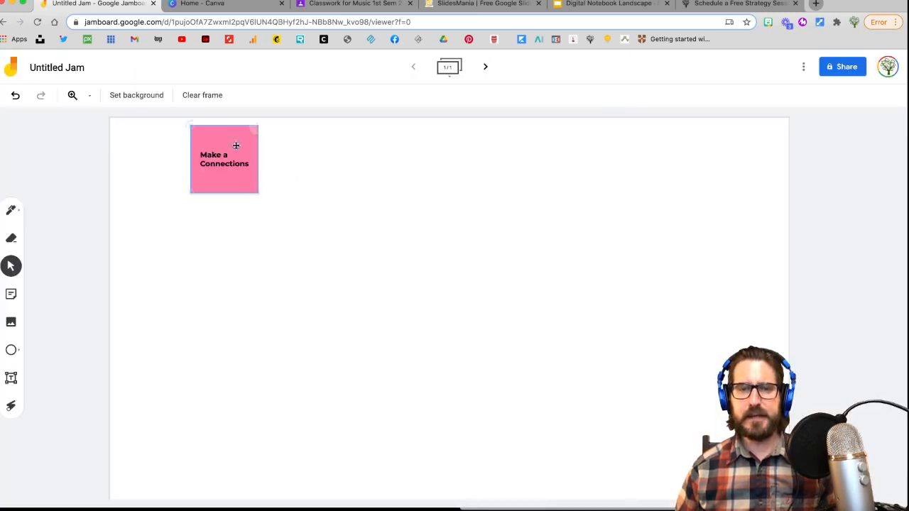
Step: Move the pink note to the top centre, enlarge it slightly, and duplicate it from its menu
left_click_drag(224, 159, 414, 163)
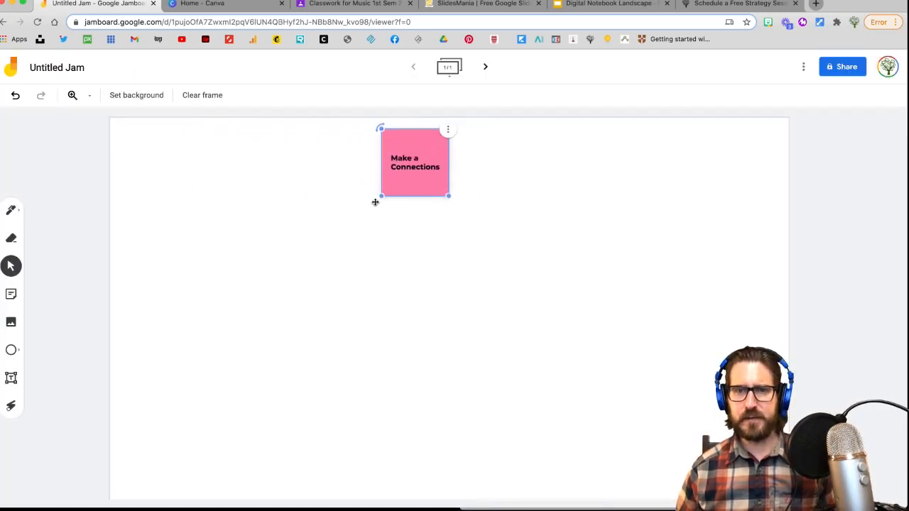
left_click_drag(381, 197, 391, 186)
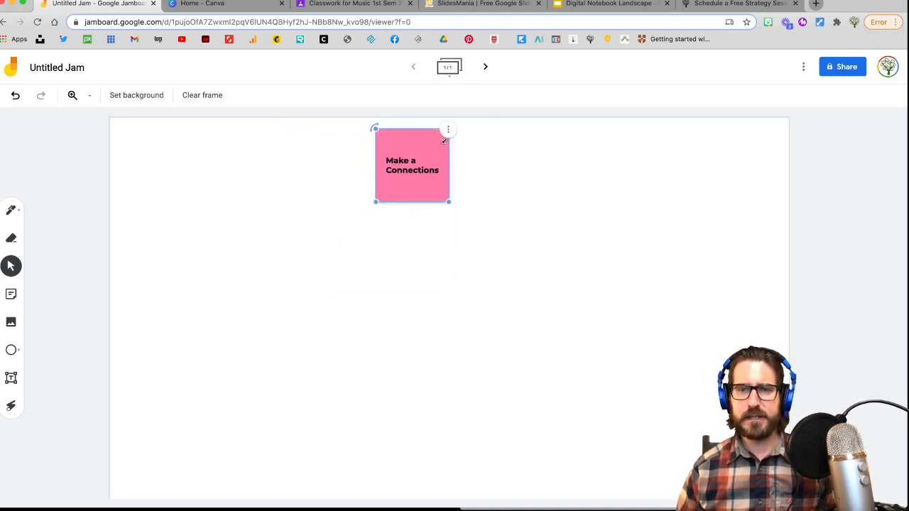
left_click(448, 129)
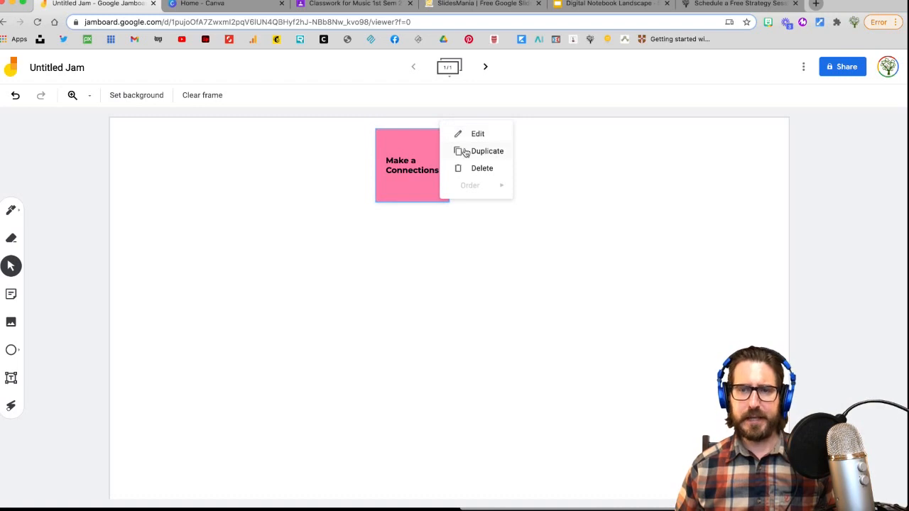
left_click(487, 151)
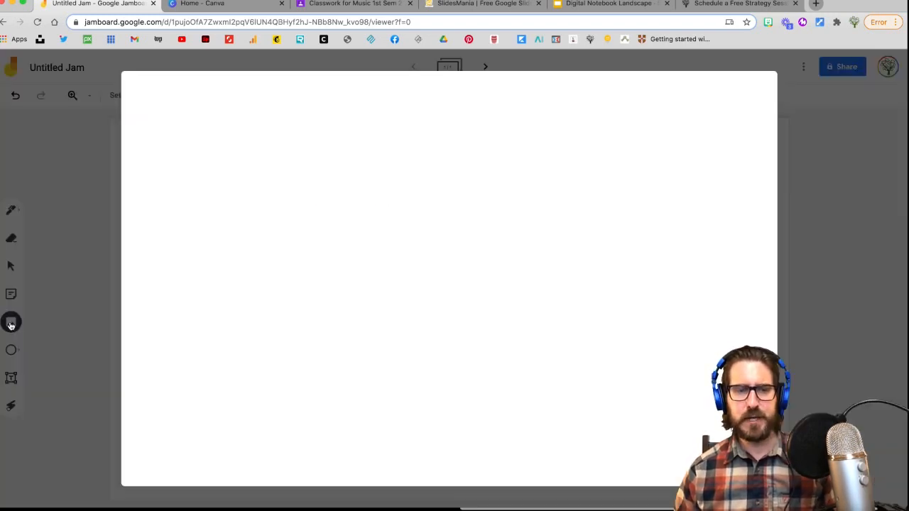
Step: Bring up the Add image picker with its Upload, URL, Camera and Image Search options
left_click(11, 321)
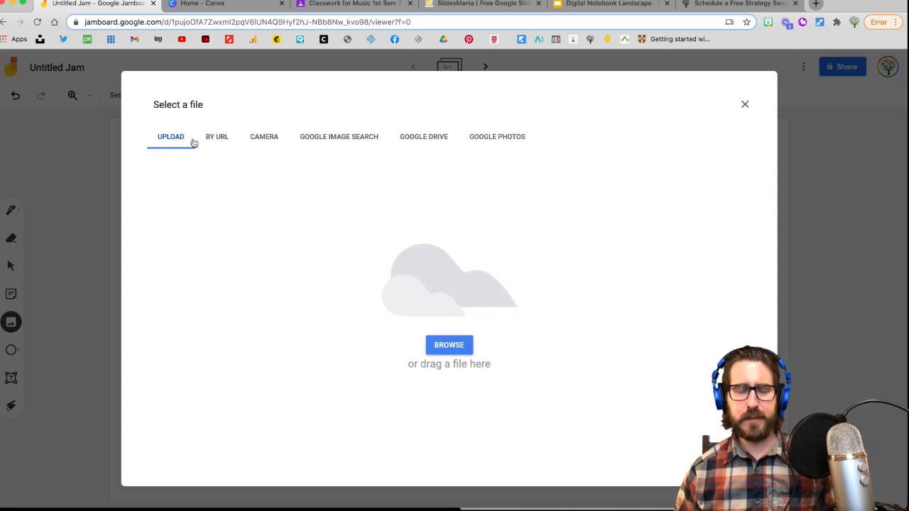
mouse_move(222, 145)
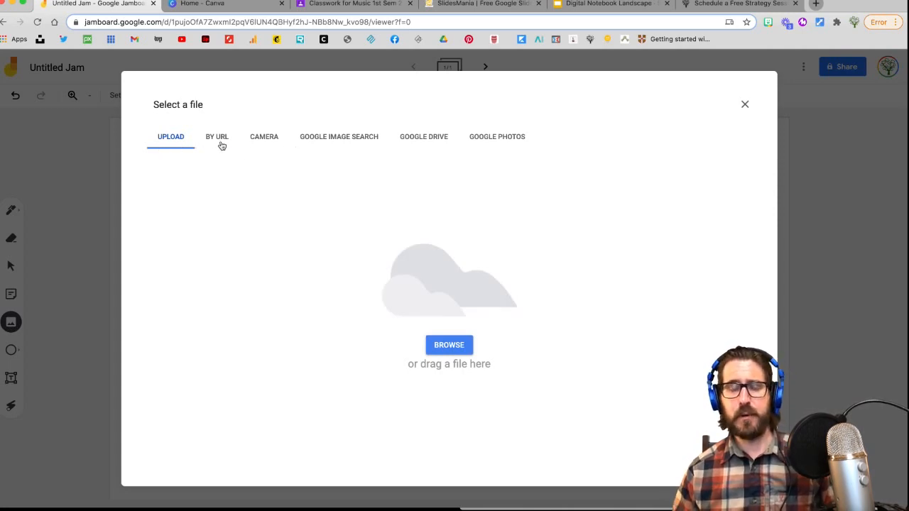
mouse_move(265, 145)
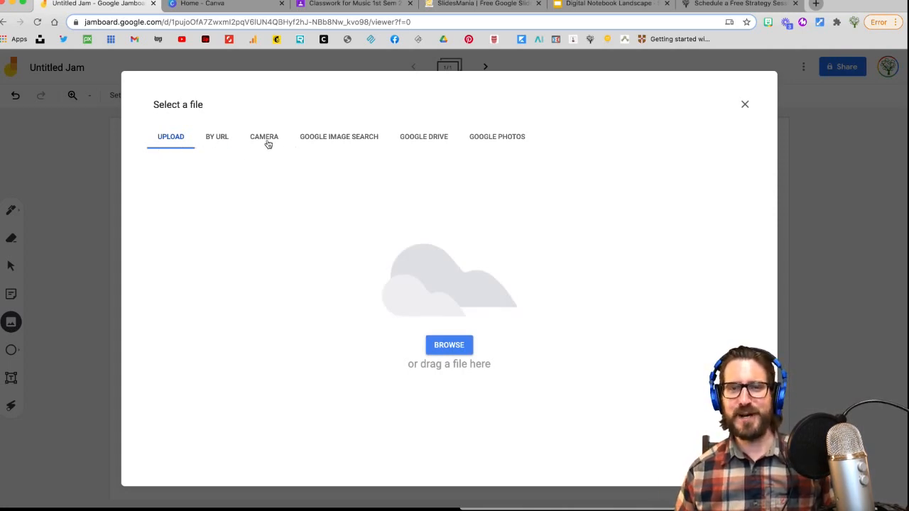
mouse_move(348, 139)
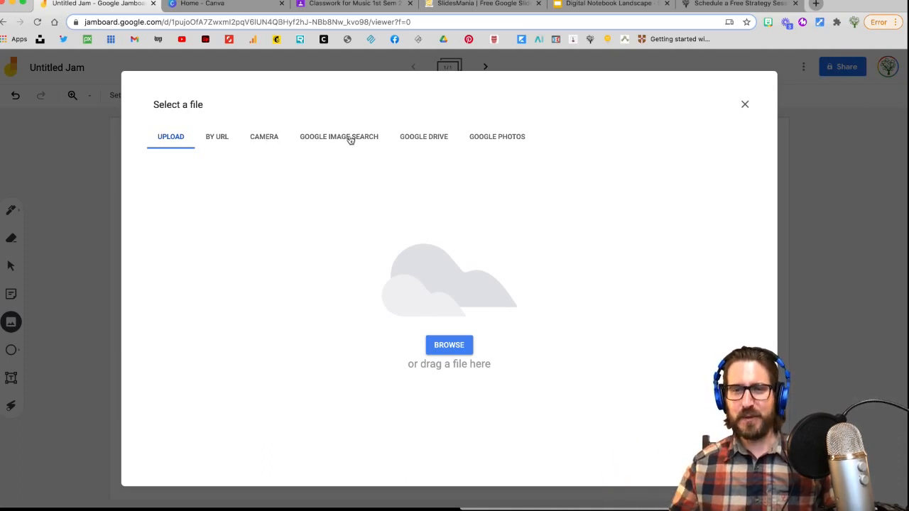
mouse_move(505, 141)
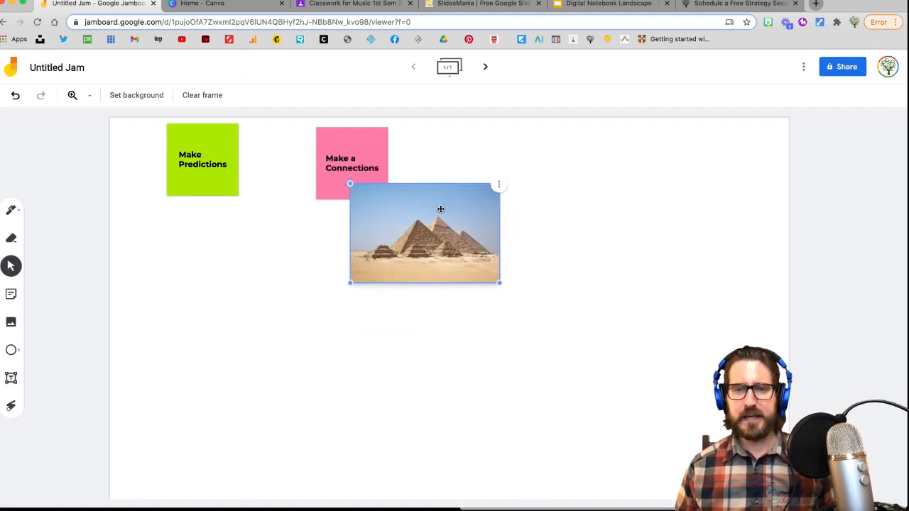
Step: Place the pyramids photo beneath the pink note and bring the note to the front
left_click_drag(440, 208, 426, 199)
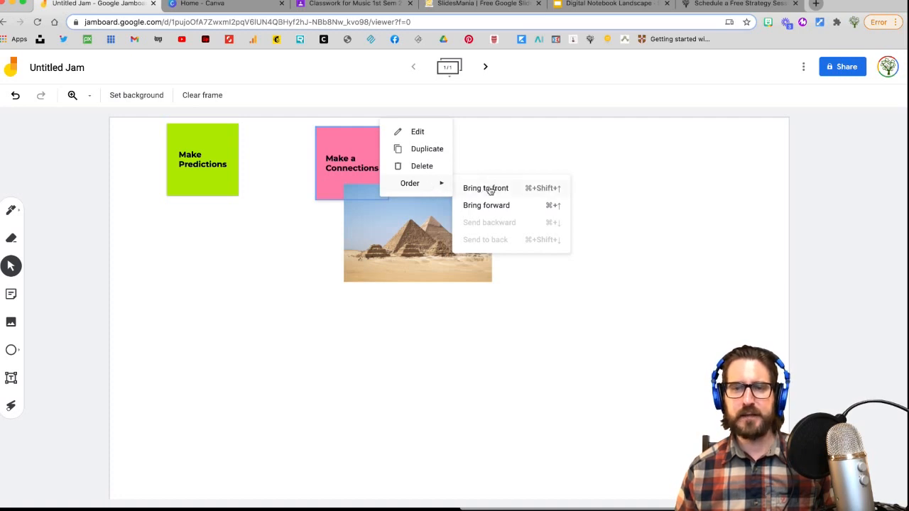
left_click(485, 187)
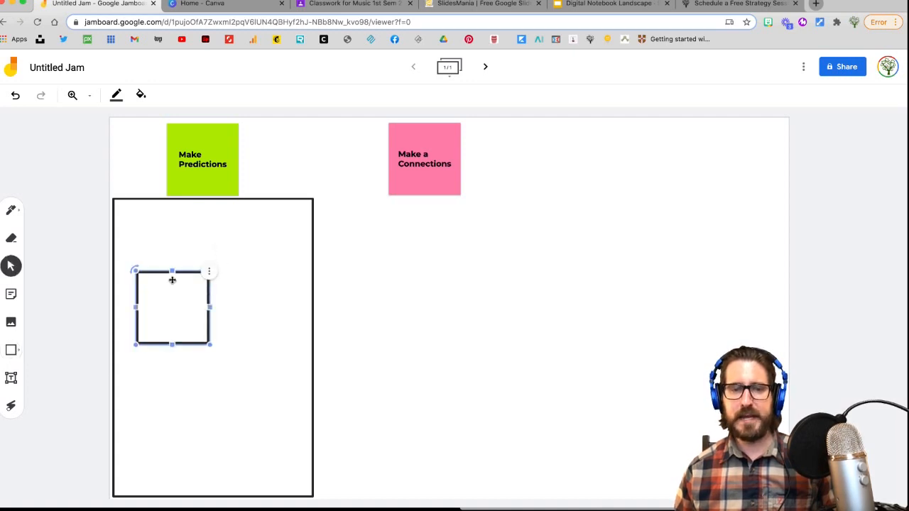
Step: Draw a second tall outlined box and resize it to match the first beside it
left_click_drag(172, 307, 363, 239)
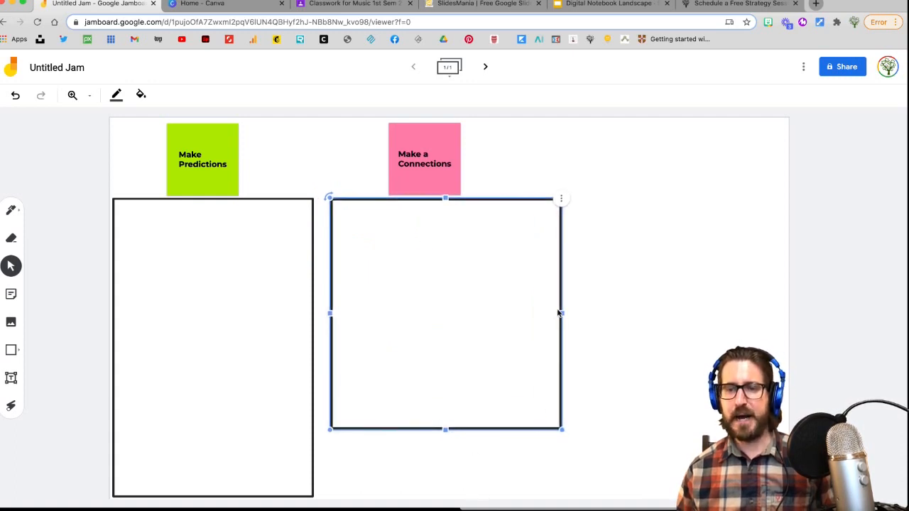
left_click_drag(561, 314, 534, 314)
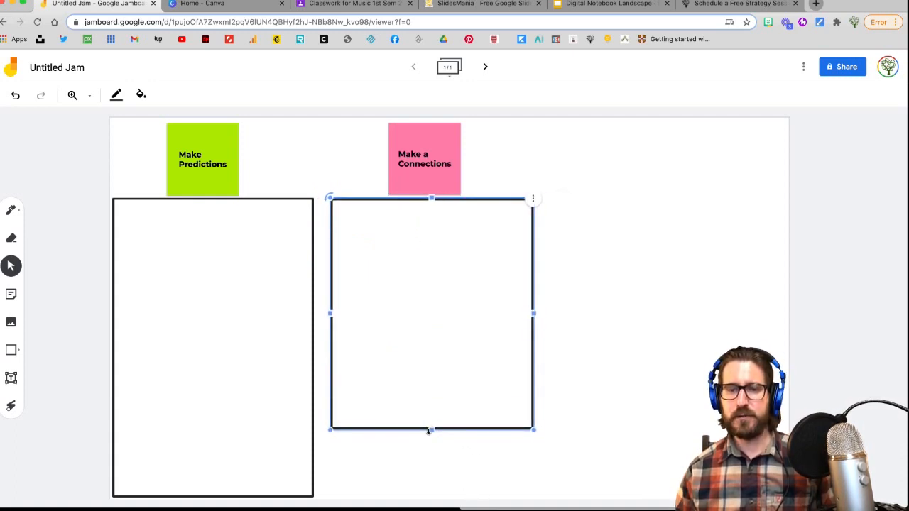
left_click_drag(429, 428, 432, 495)
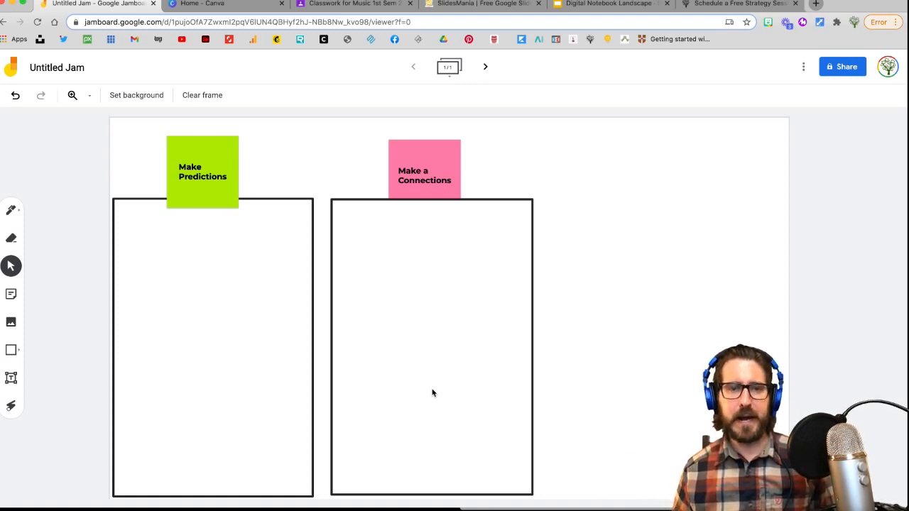
mouse_move(11, 377)
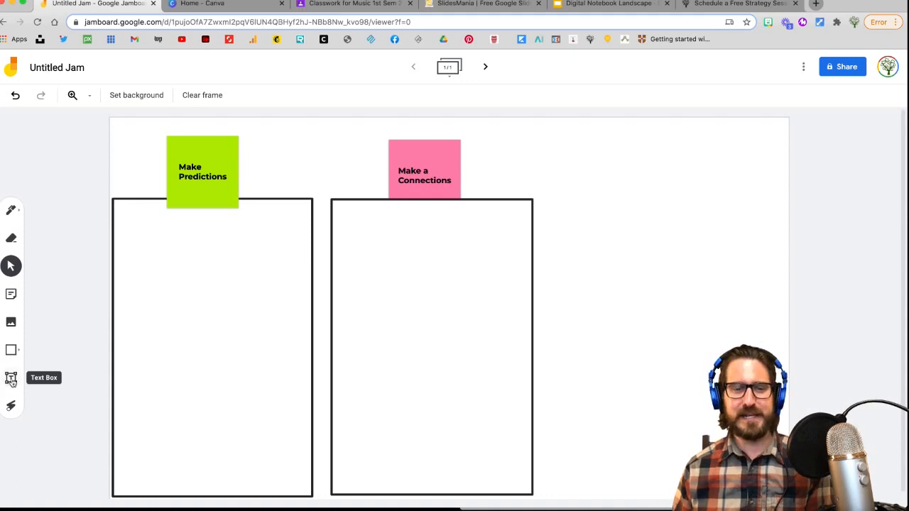
left_click(12, 378)
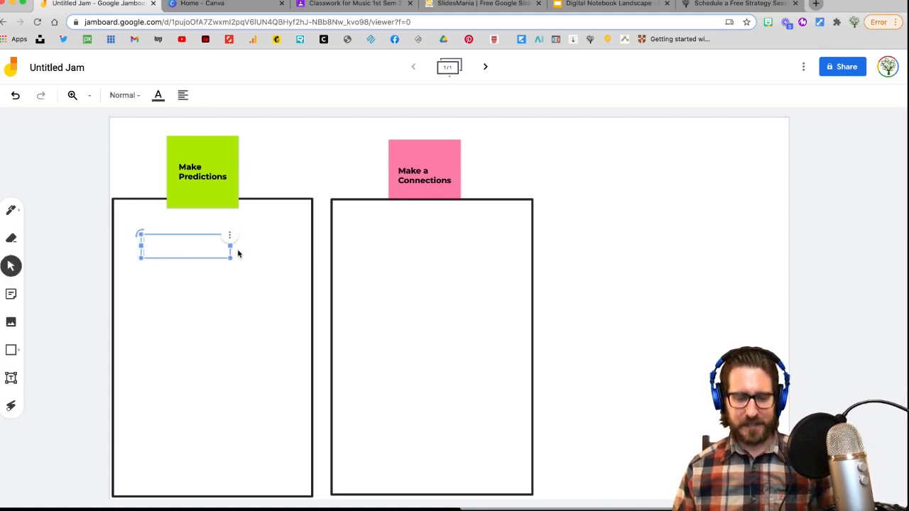
type("I predict")
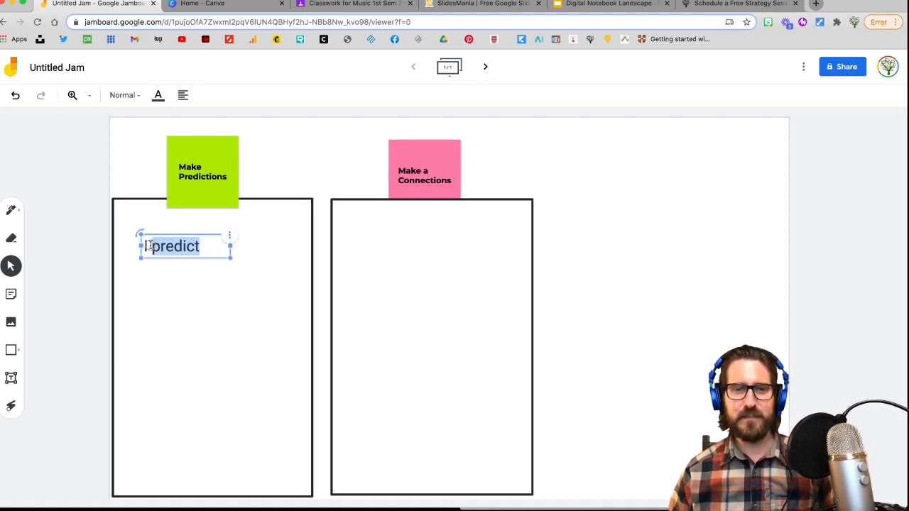
left_click(125, 94)
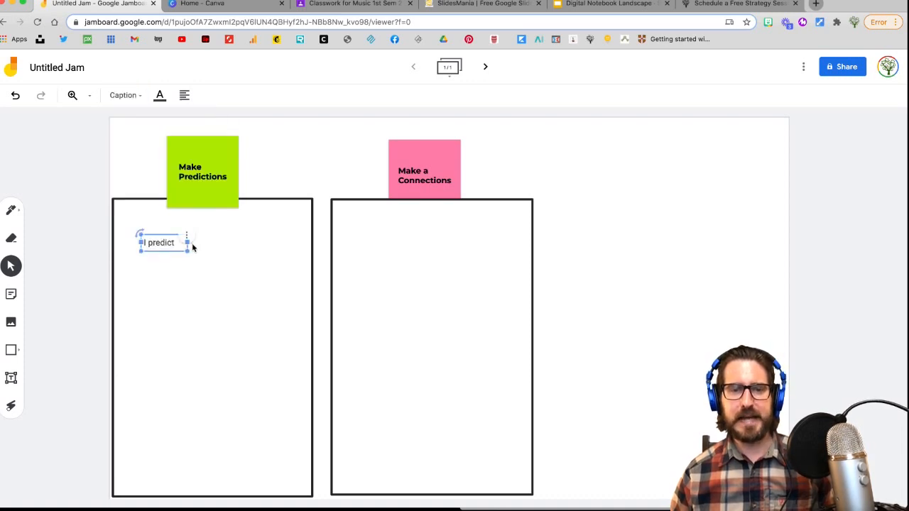
left_click_drag(160, 242, 343, 233)
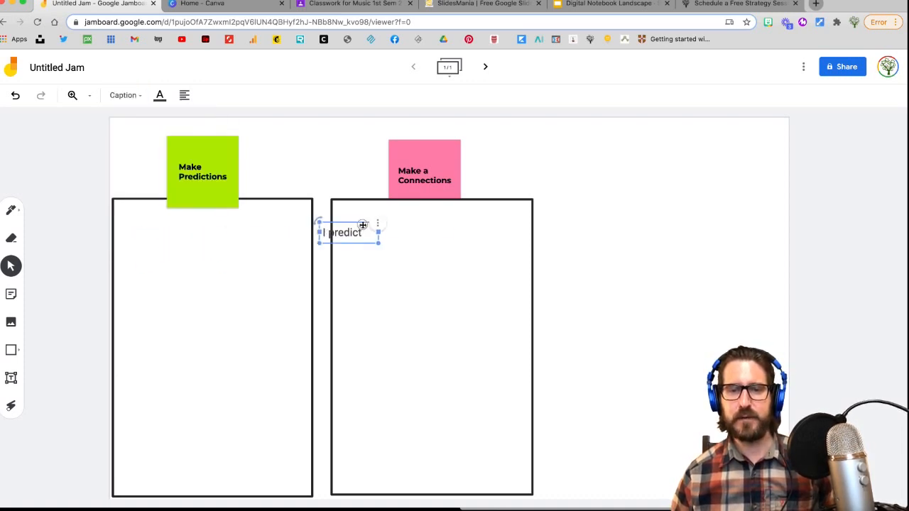
left_click_drag(347, 232, 211, 236)
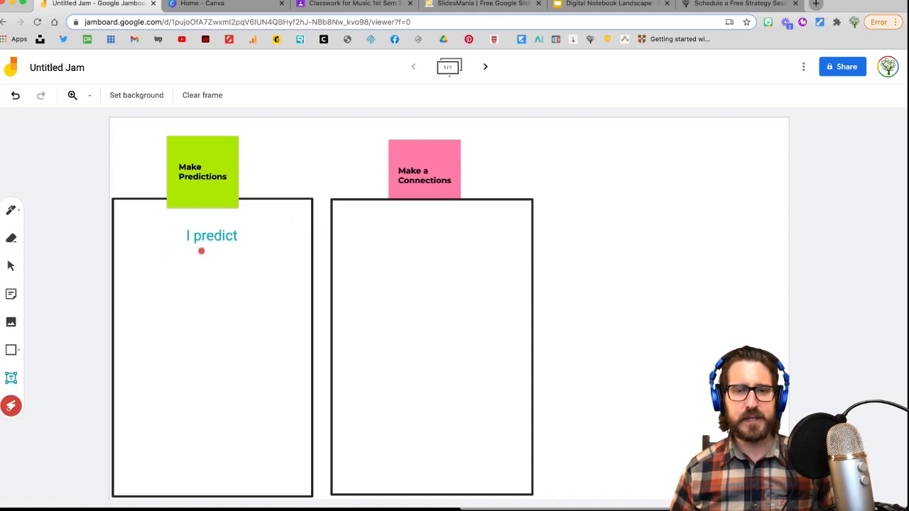
left_click_drag(201, 250, 230, 233)
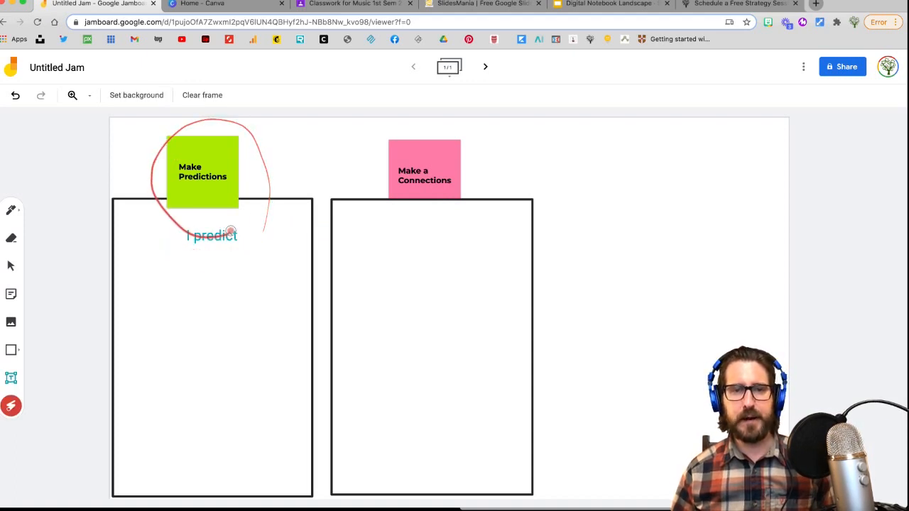
left_click_drag(230, 234, 163, 213)
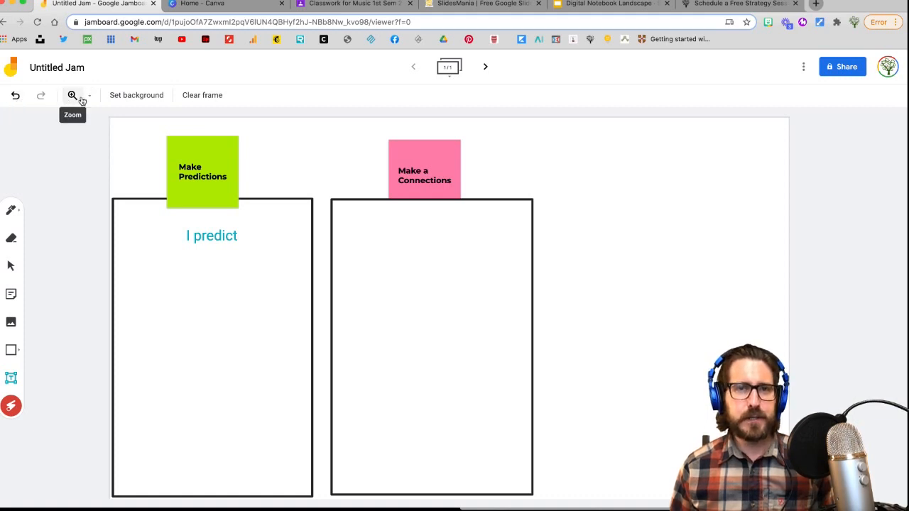
Step: Set the frame background to Blue line, then clear everything off the frame
left_click(90, 95)
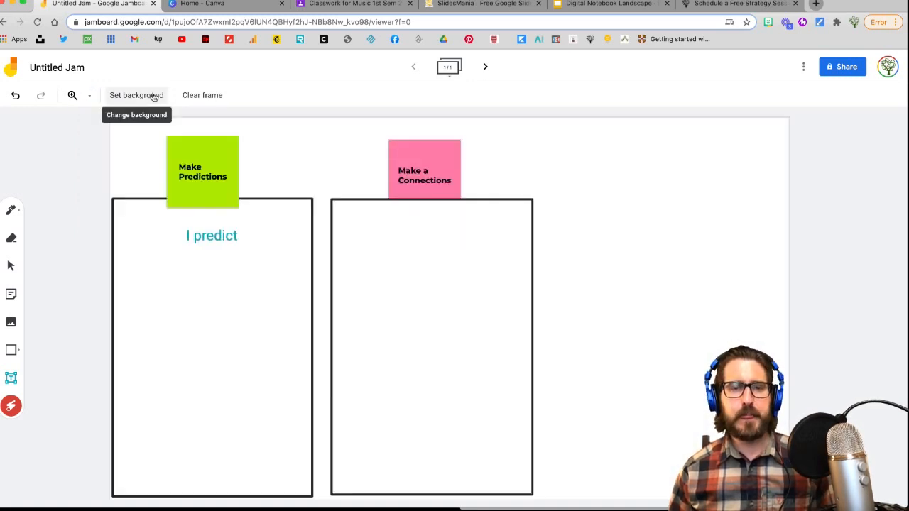
left_click(137, 93)
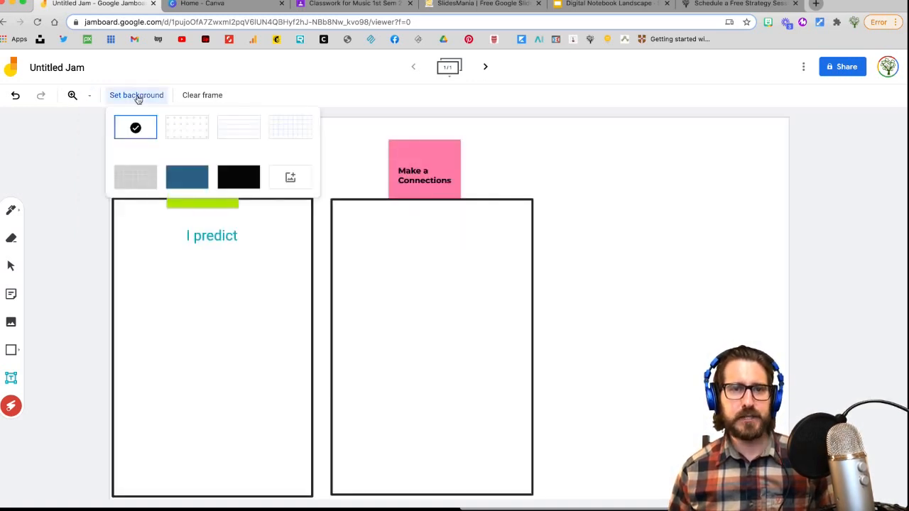
mouse_move(238, 128)
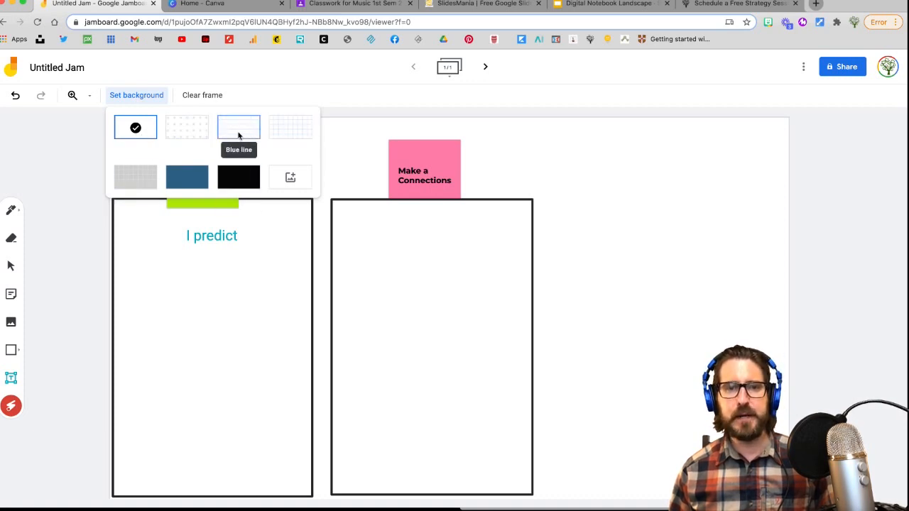
mouse_move(290, 126)
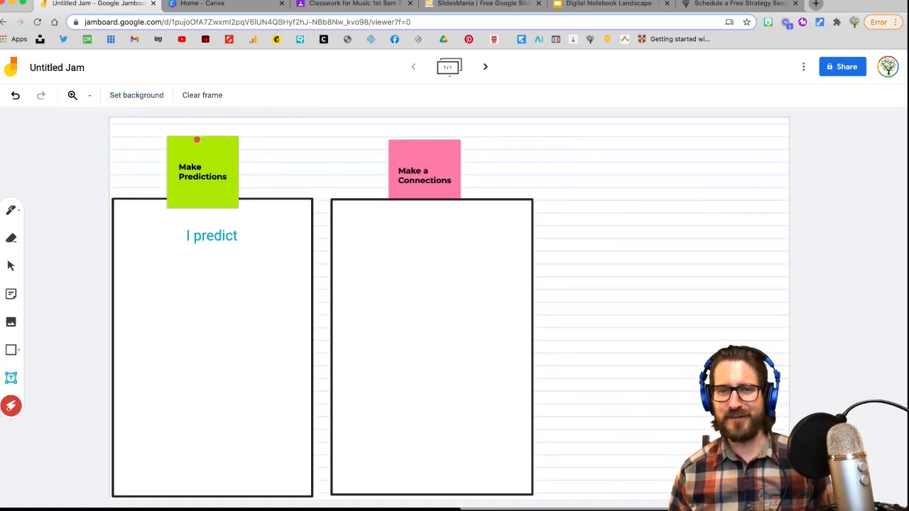
left_click(137, 93)
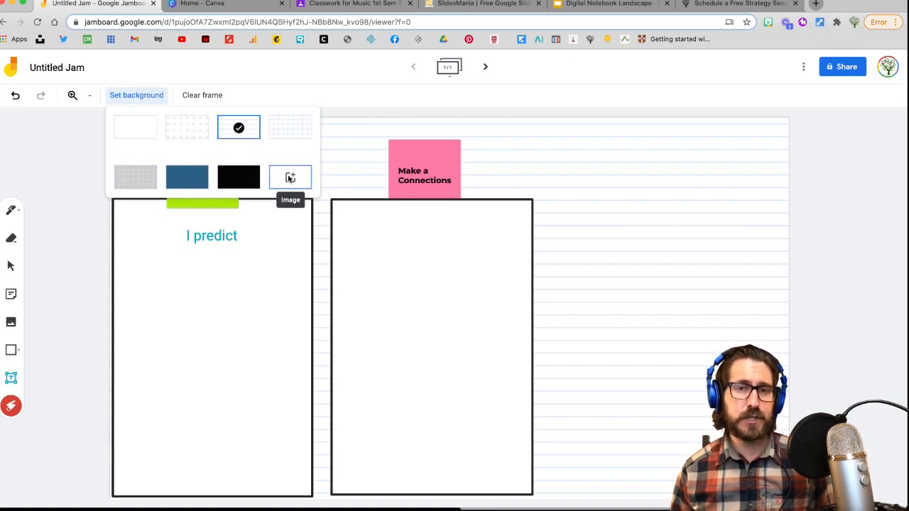
left_click(202, 95)
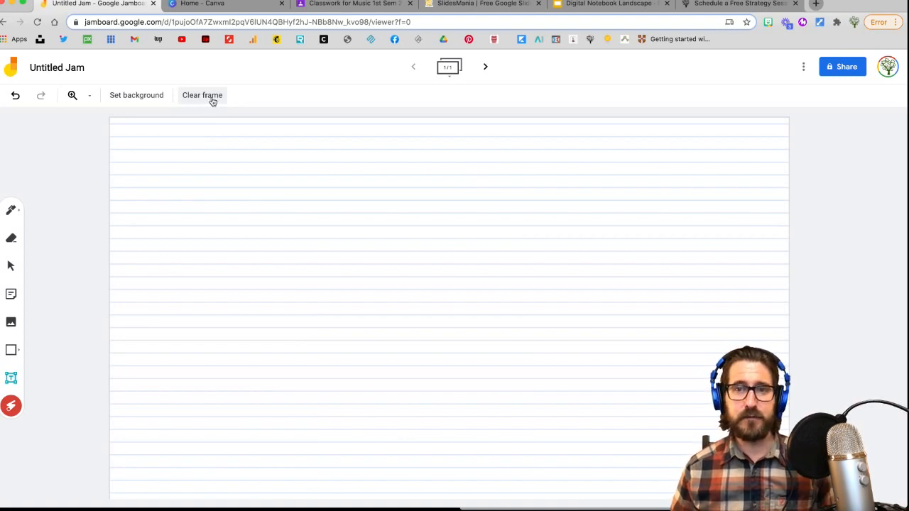
mouse_move(448, 67)
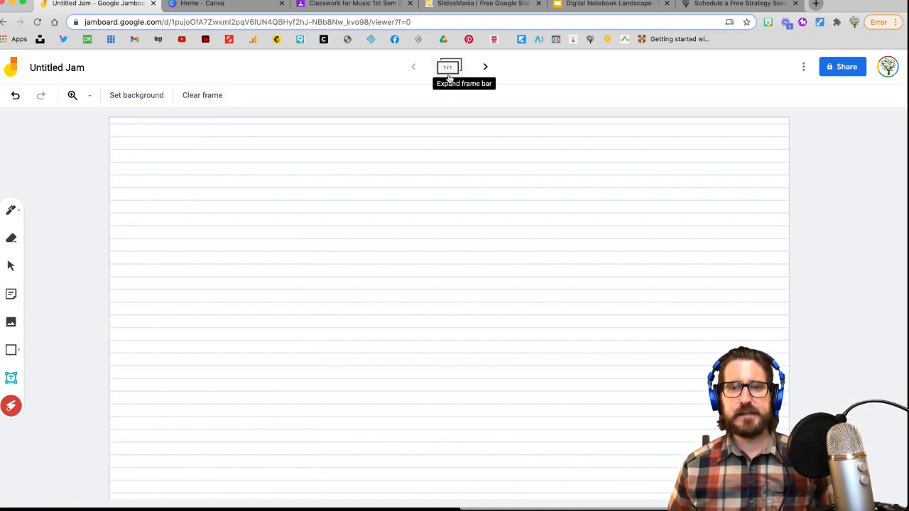
mouse_move(486, 67)
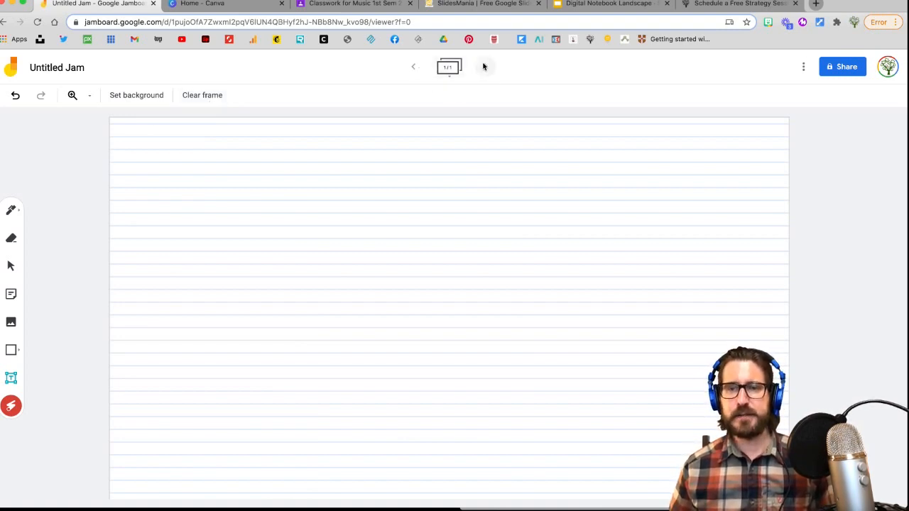
Step: Add a new frame after the lined first frame using the next-frame arrow
left_click(484, 67)
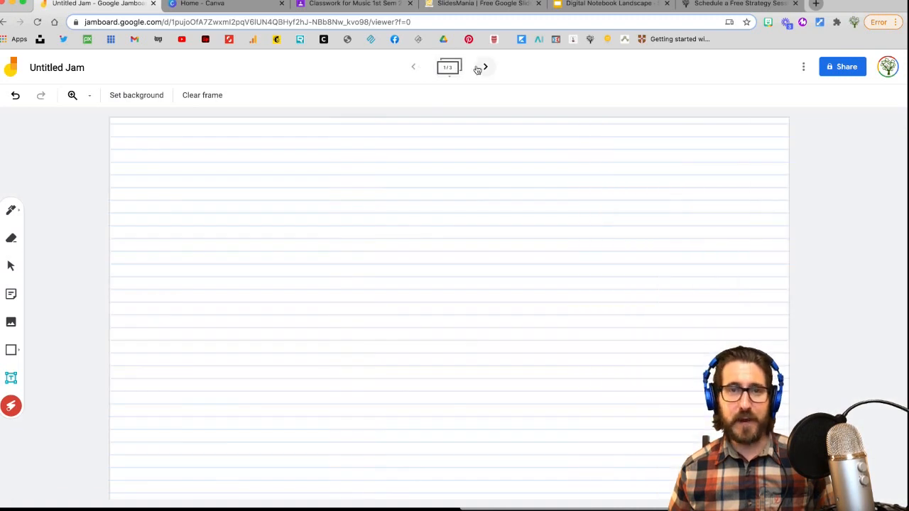
Step: Review the More Actions menu, then set the frame background back to plain white
left_click(803, 67)
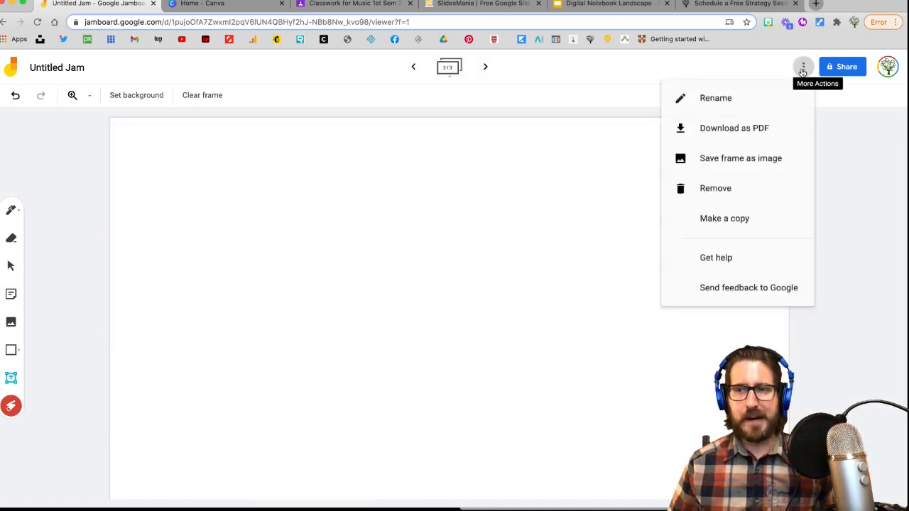
mouse_move(792, 79)
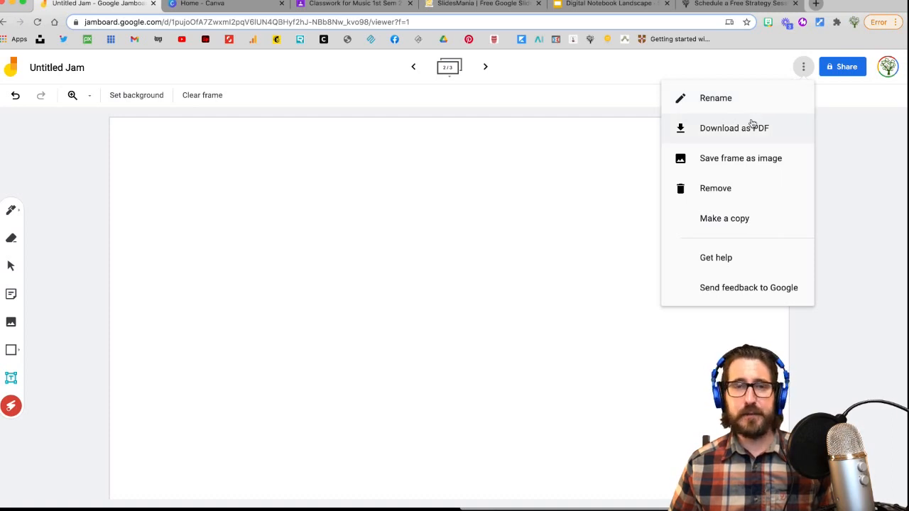
mouse_move(752, 171)
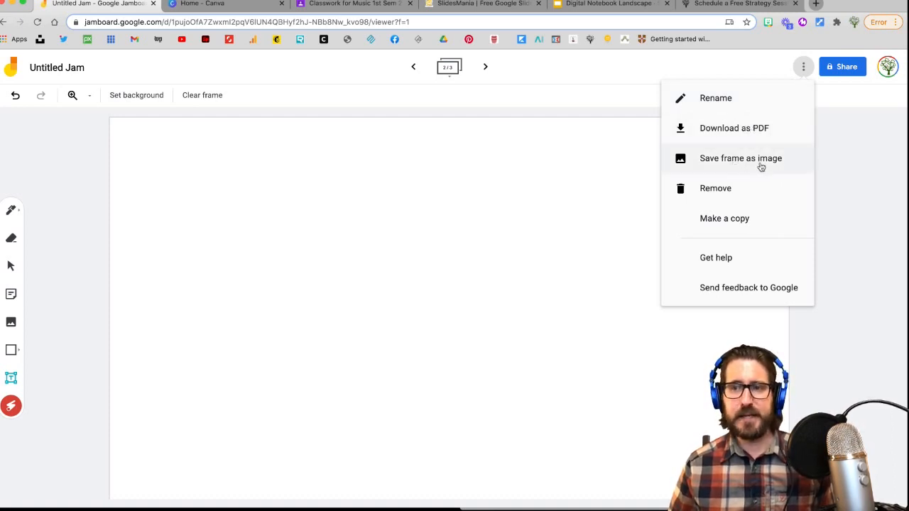
mouse_move(724, 218)
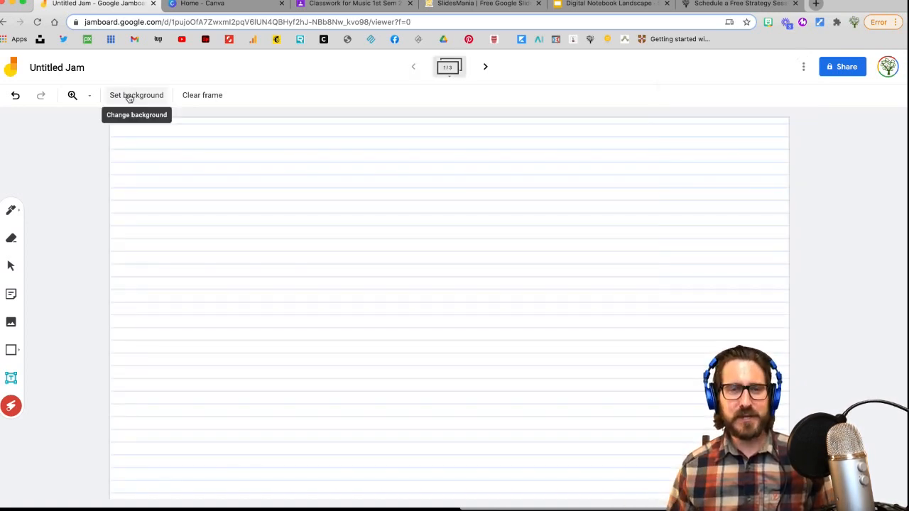
mouse_move(100, 96)
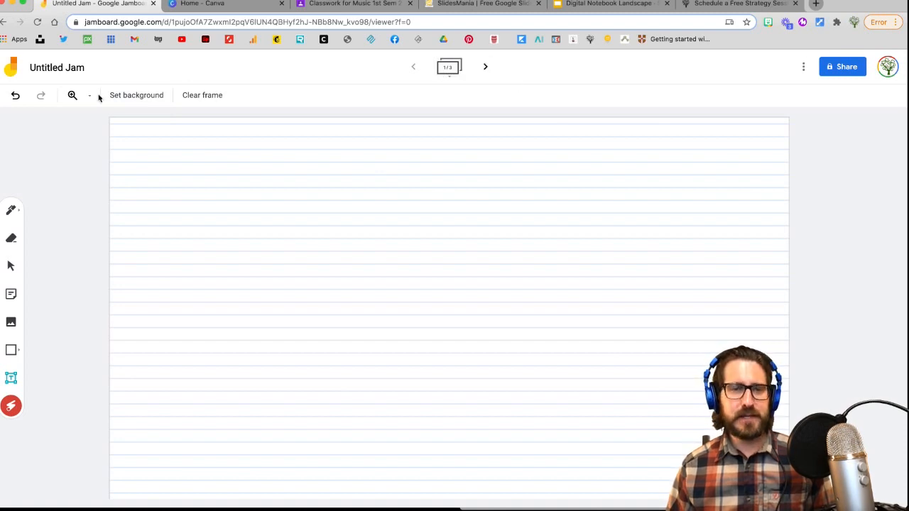
left_click(136, 93)
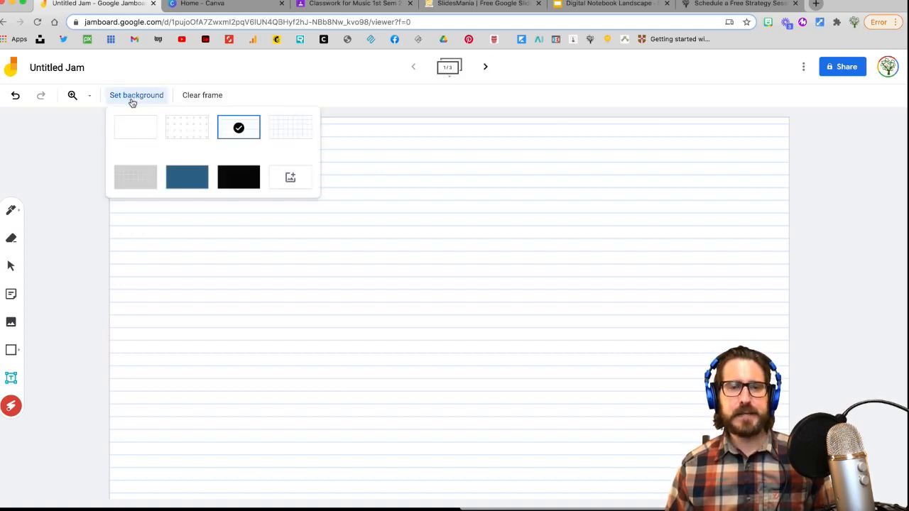
left_click(135, 127)
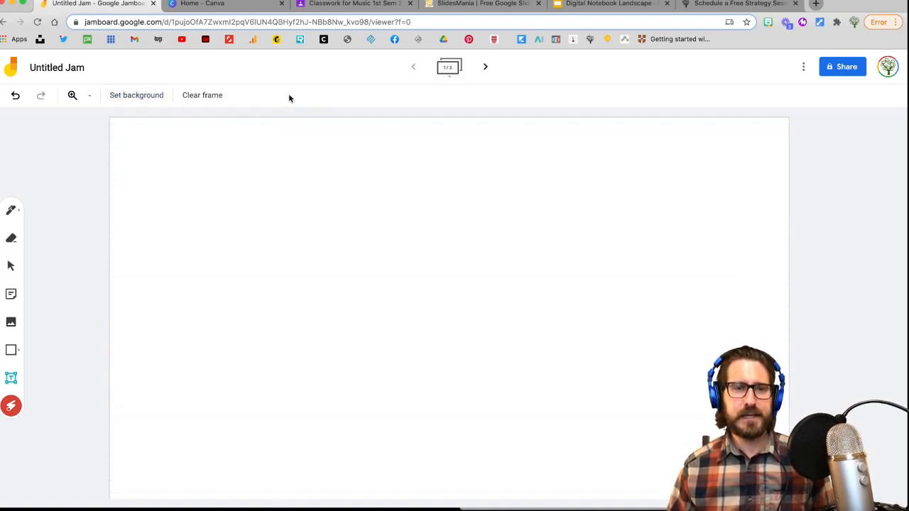
left_click(12, 210)
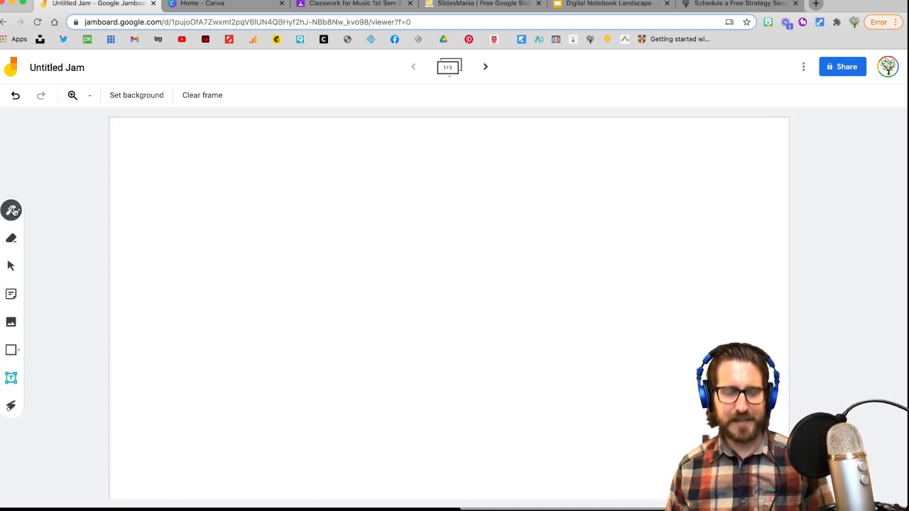
Step: Add a pink sticky note about connecting knowledge/content and enlarge it toward the frame centre
left_click(12, 294)
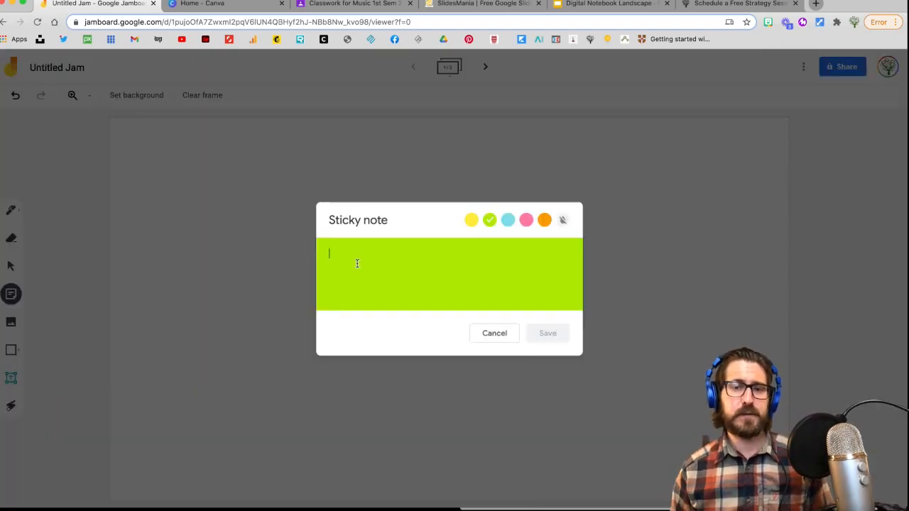
type("Connections to prior")
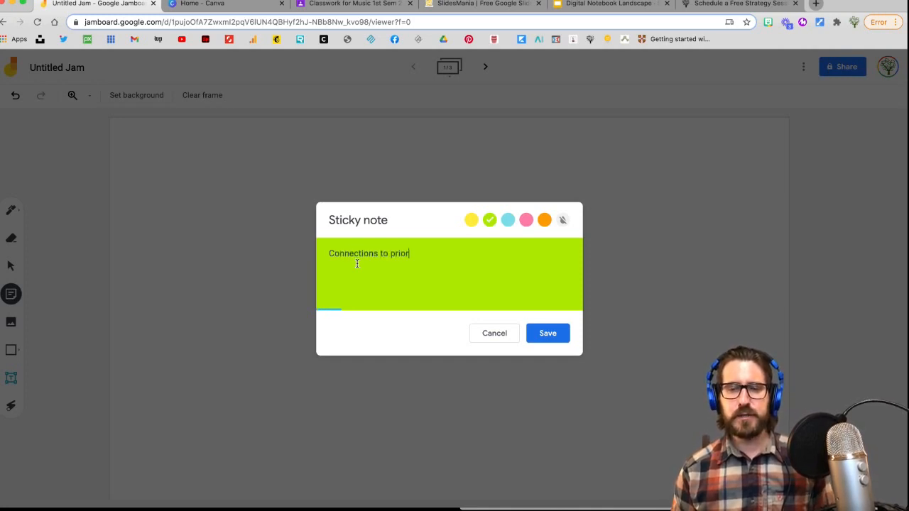
type("knowledge/conte")
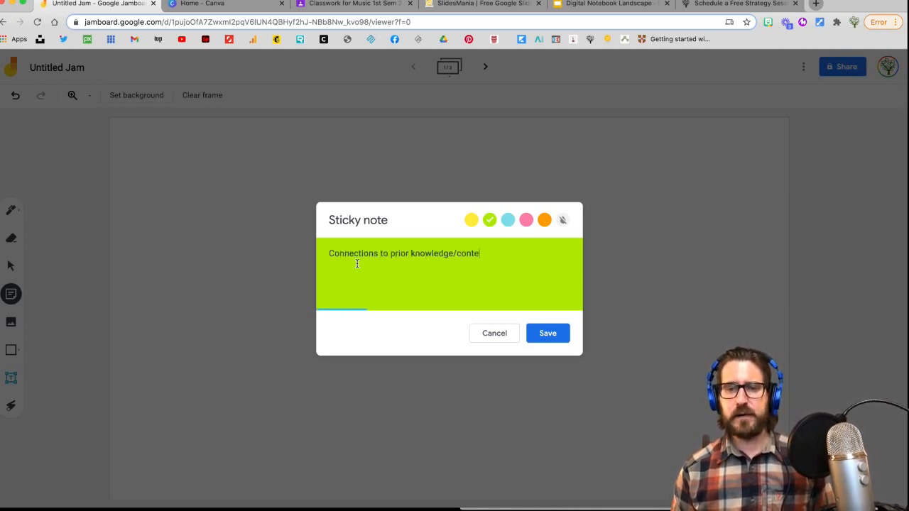
left_click(548, 332)
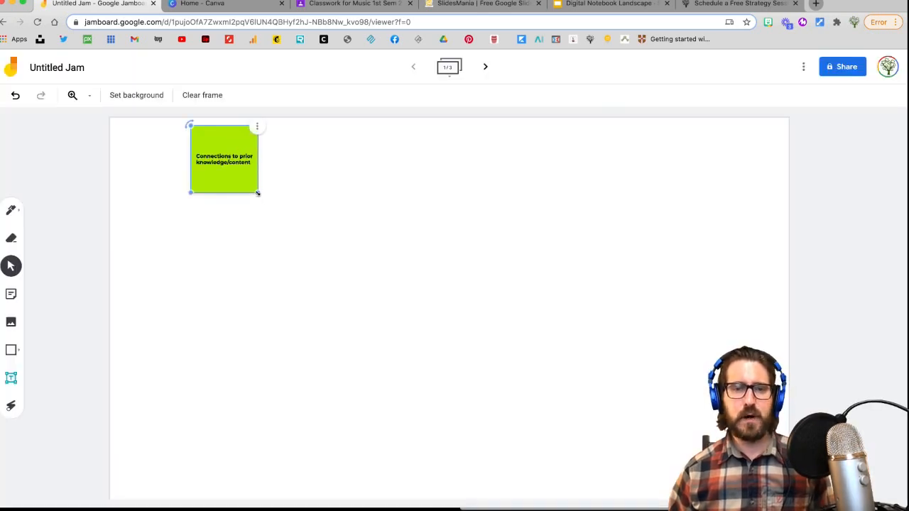
left_click_drag(259, 192, 501, 269)
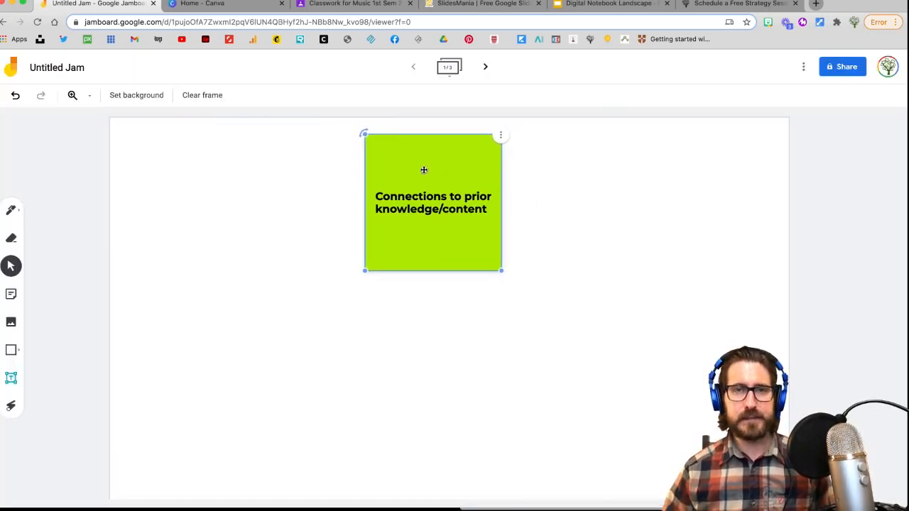
Step: Rewrite the note's text as the 'What do you think this quote means?' prompt and save it
double_click(432, 201)
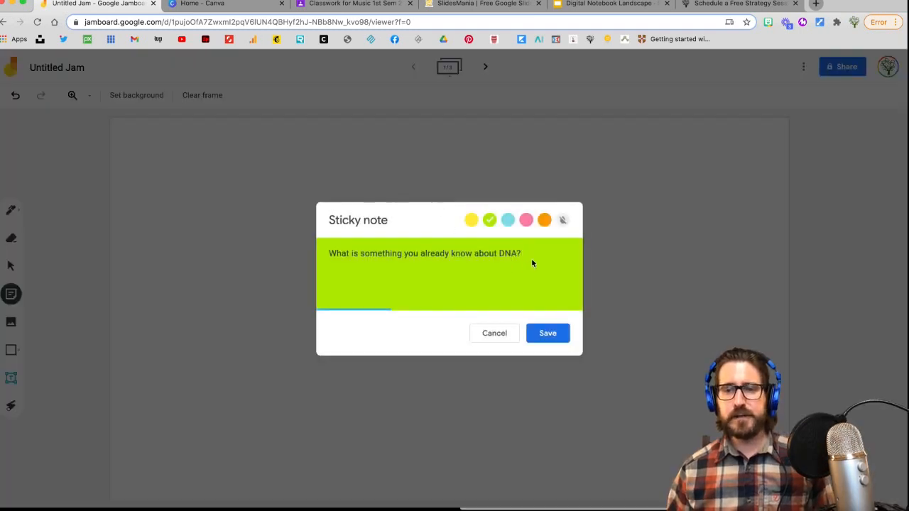
triple_click(425, 252)
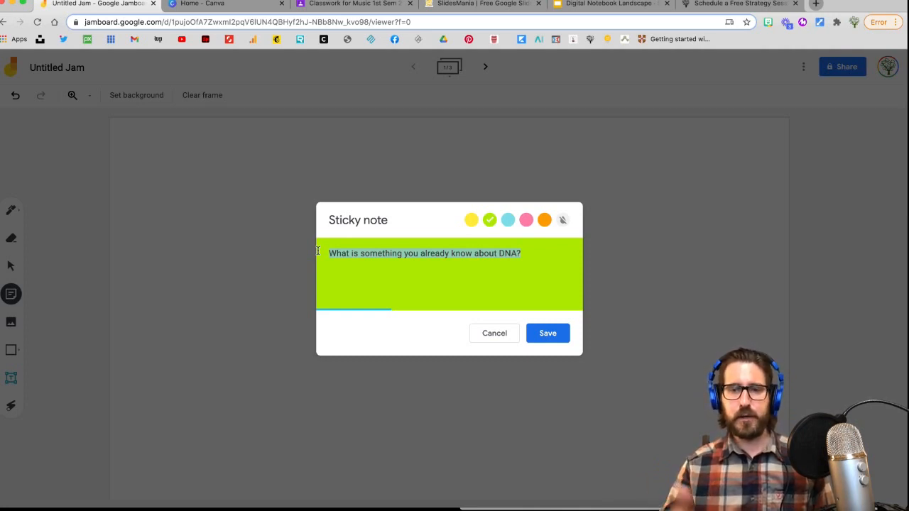
type("What")
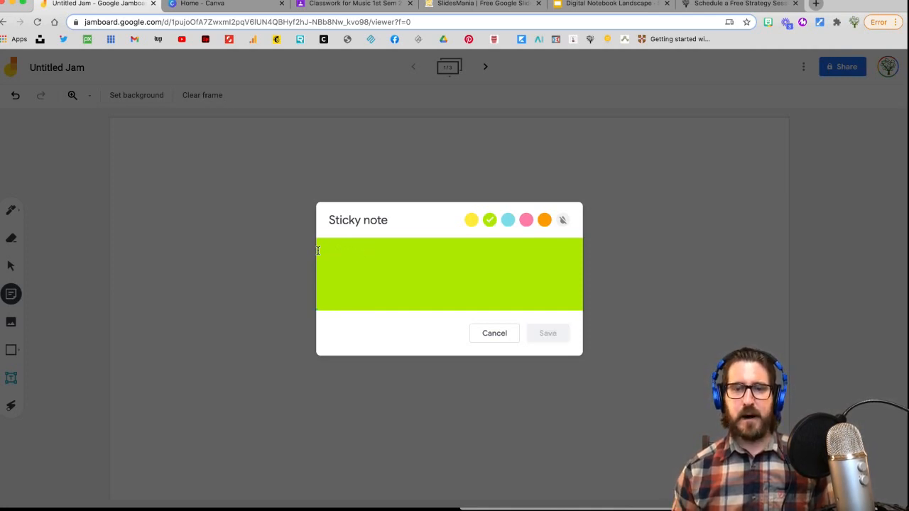
type("Make a pre")
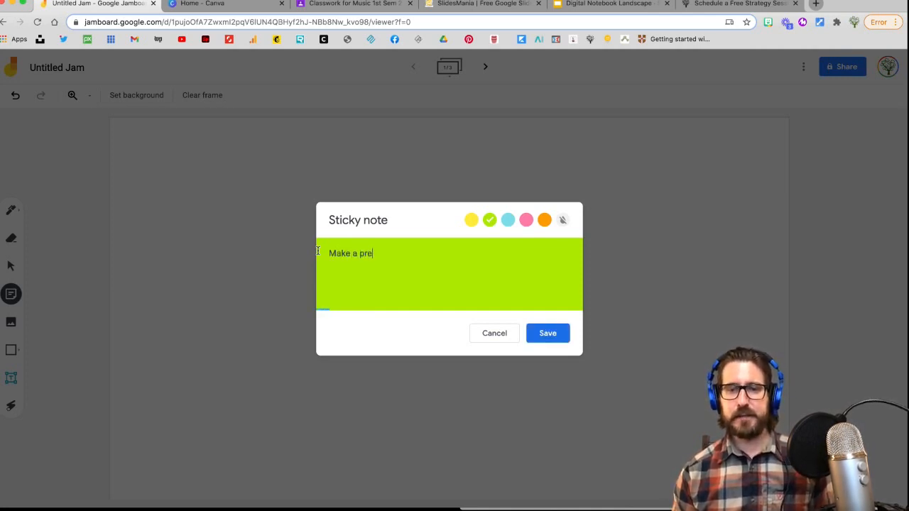
left_click(547, 333)
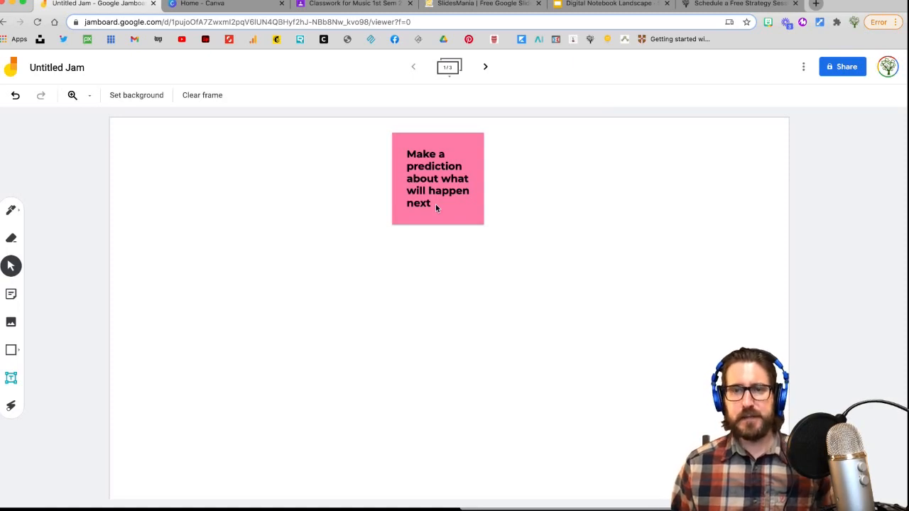
left_click(438, 177)
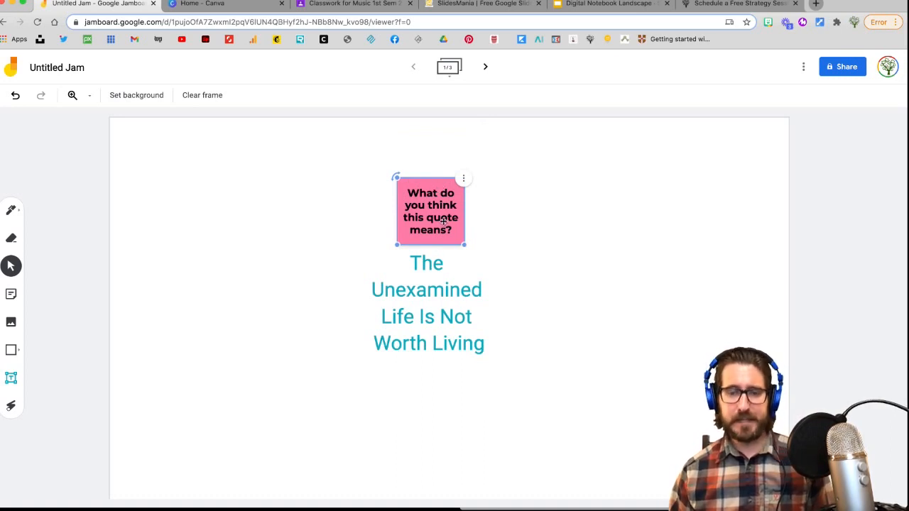
Step: Show the frame with the desert photo and the pink inference-prompt note below it
left_click(202, 94)
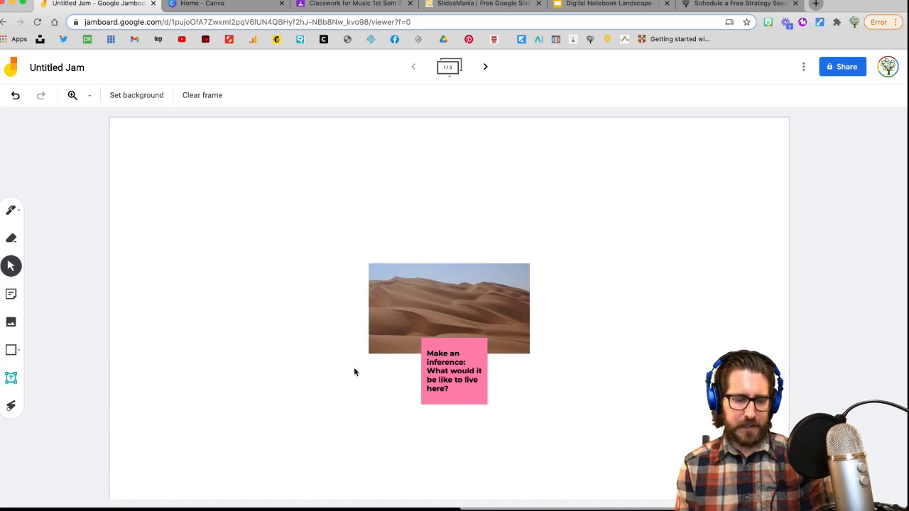
mouse_move(700, 155)
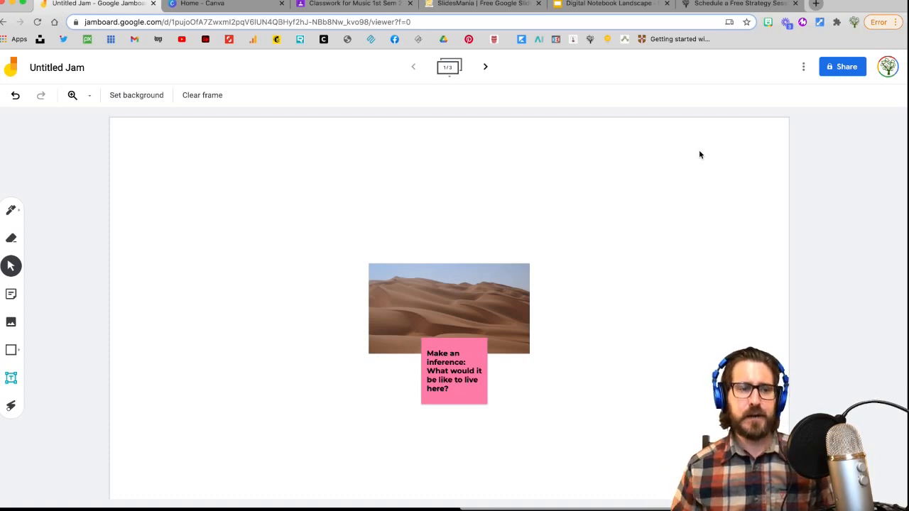
mouse_move(201, 354)
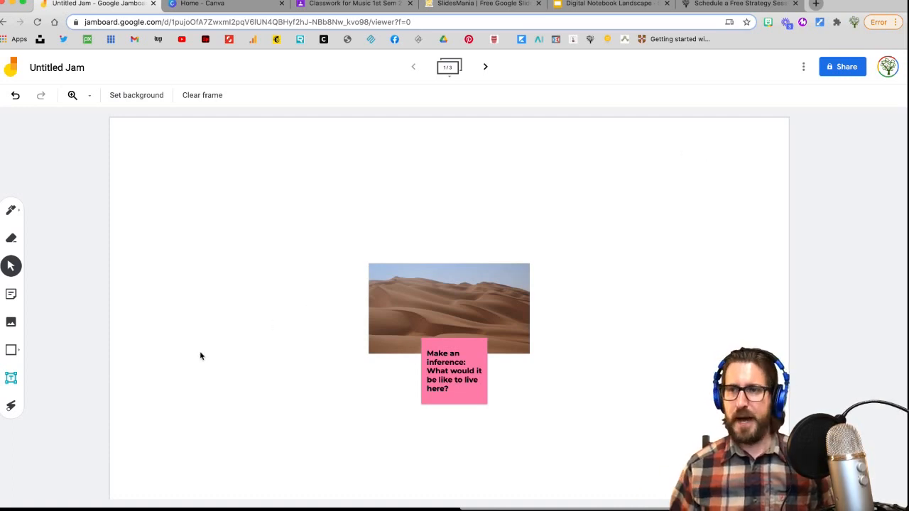
Step: Share the jam so anyone with the link can open it as an Editor
left_click(842, 67)
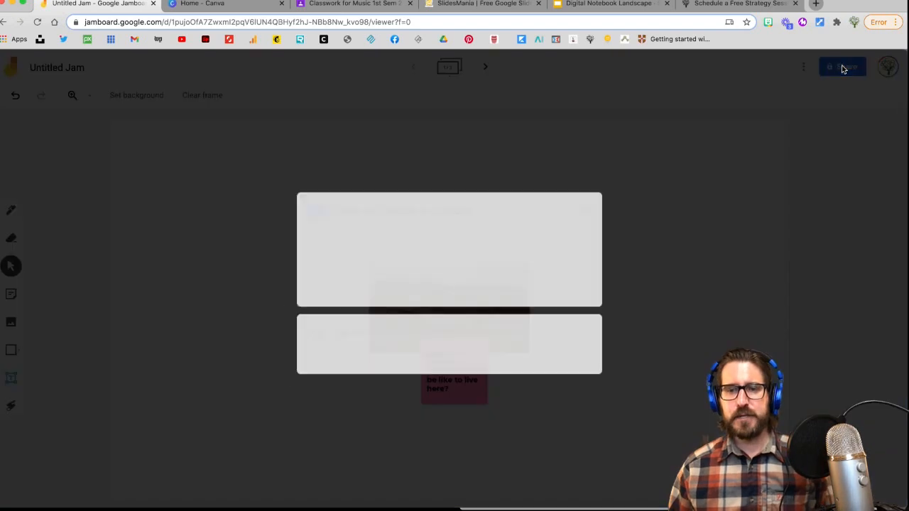
left_click(841, 67)
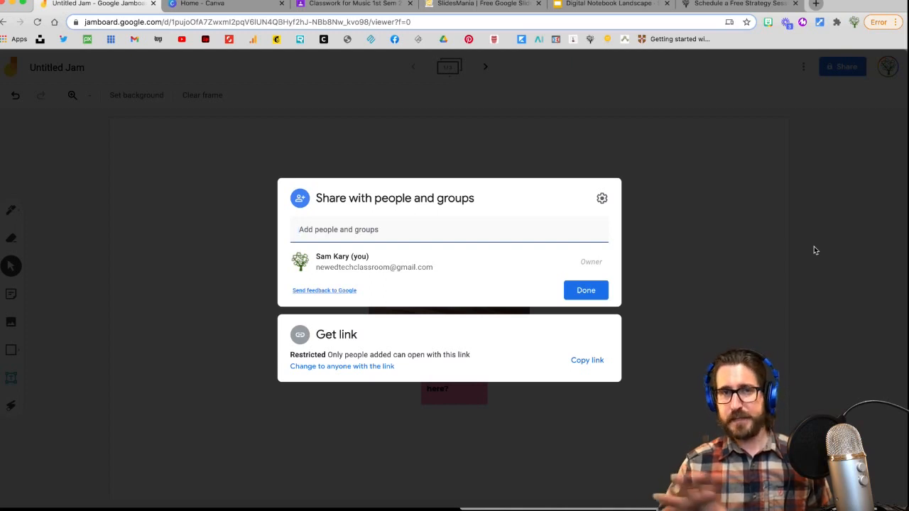
left_click(338, 230)
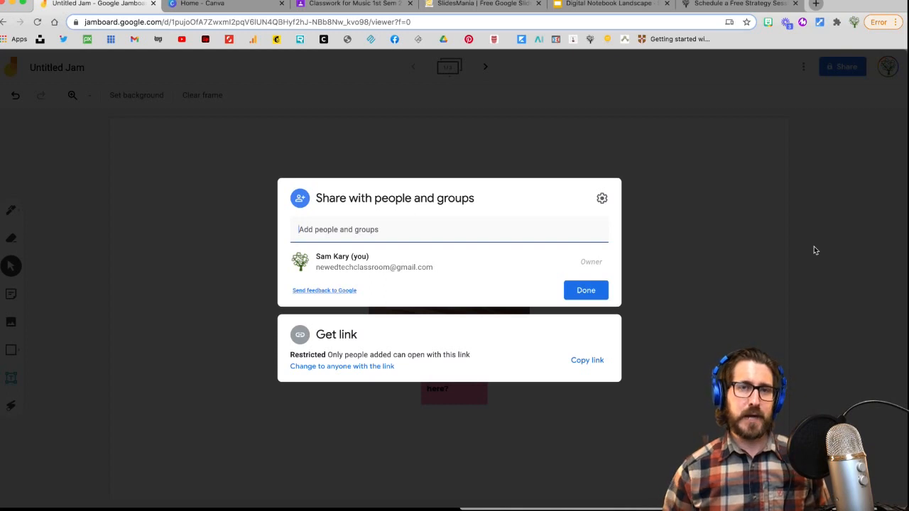
mouse_move(645, 244)
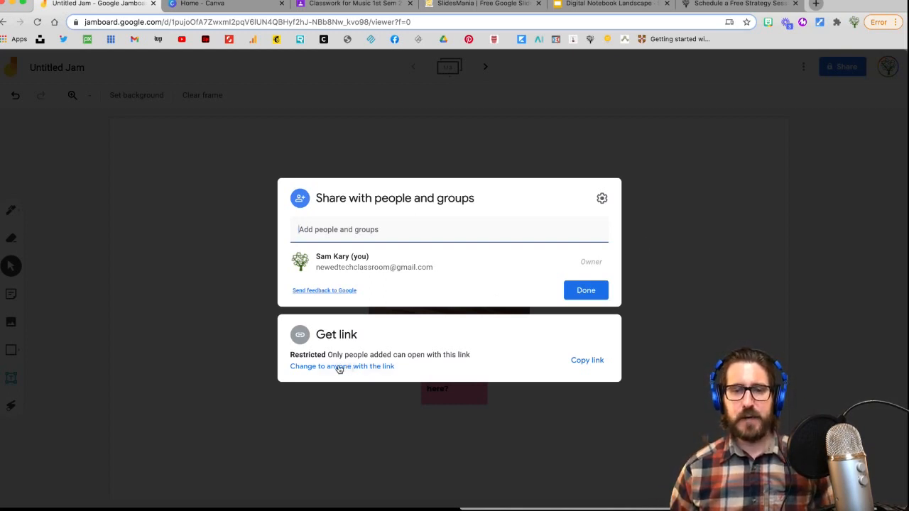
left_click(340, 366)
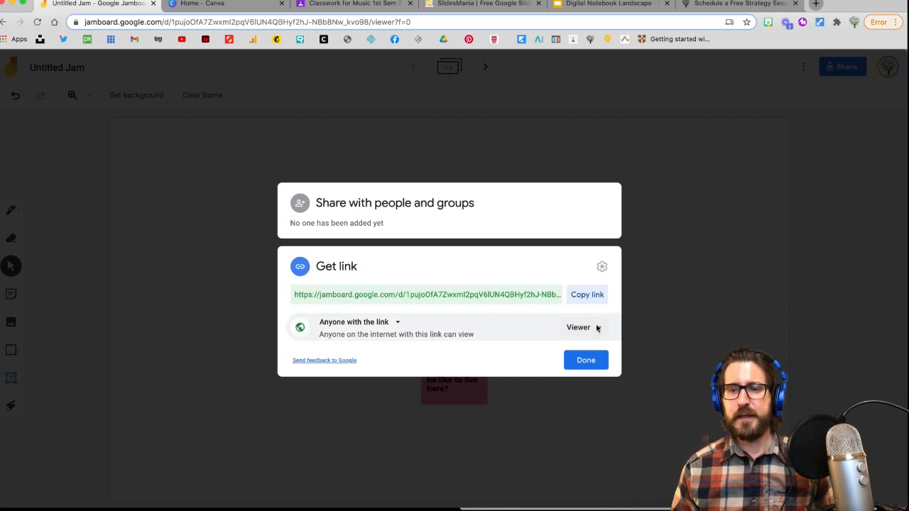
left_click(583, 327)
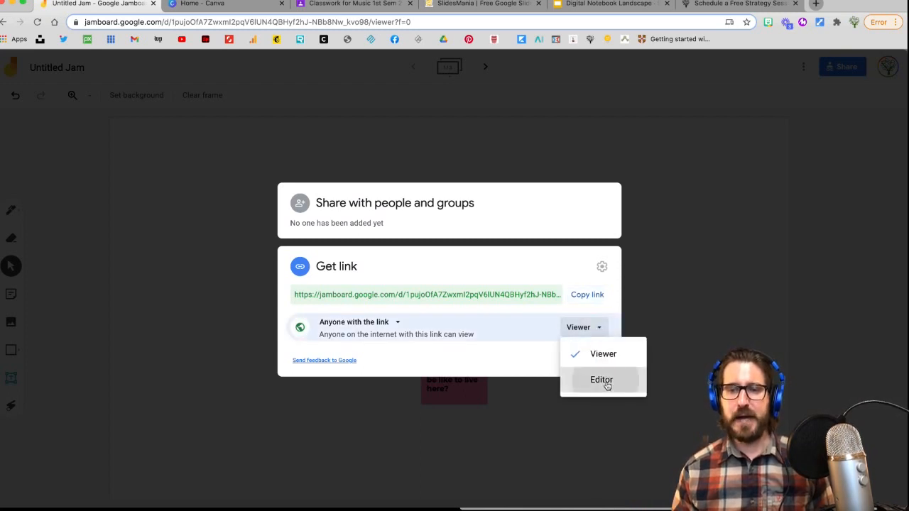
left_click(601, 379)
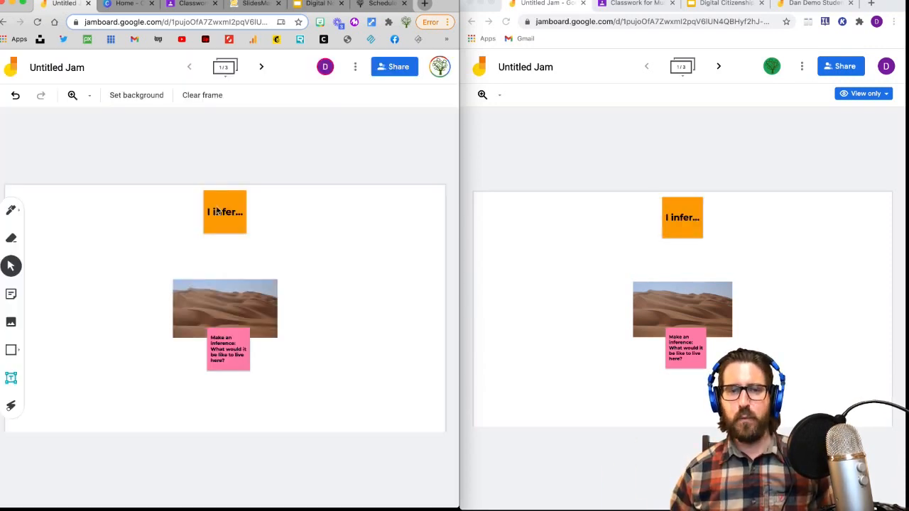
Step: Move the orange 'I infer...' note beside the pink one and adjust the student's share permission
left_click_drag(224, 212, 159, 349)
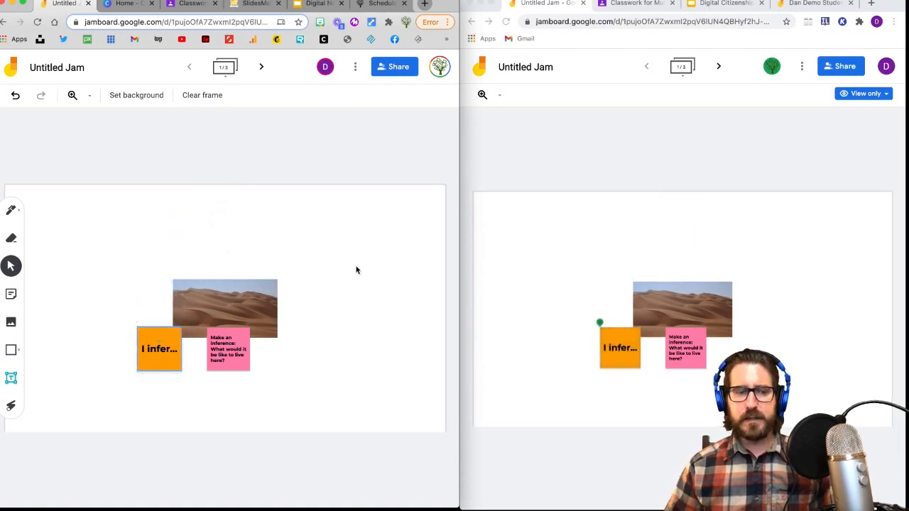
mouse_move(363, 259)
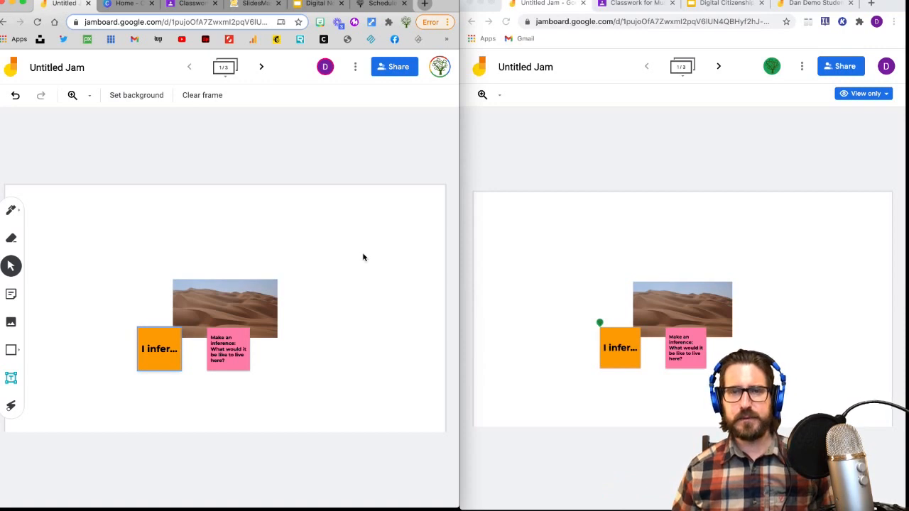
mouse_move(394, 67)
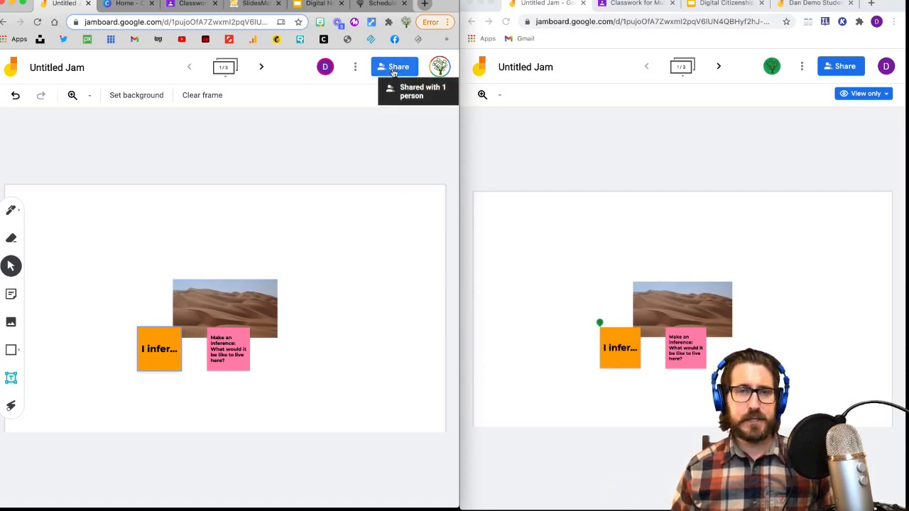
left_click(395, 66)
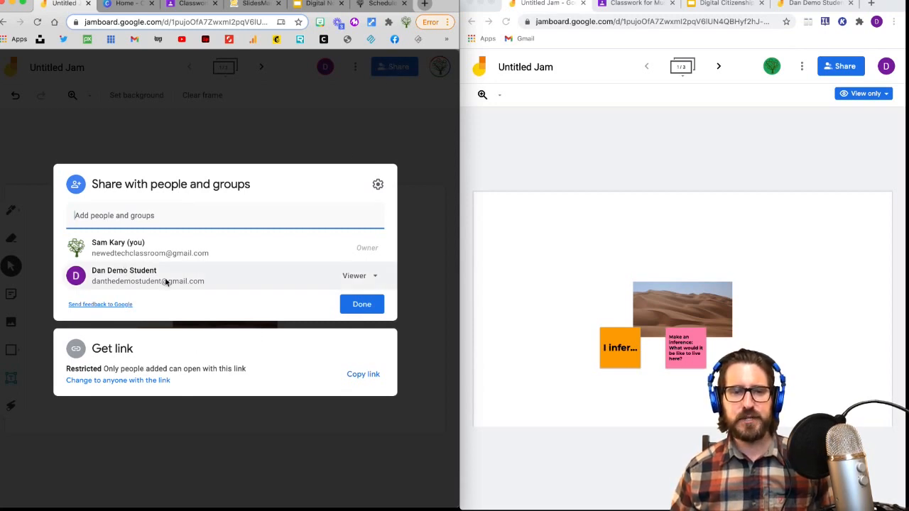
left_click(358, 275)
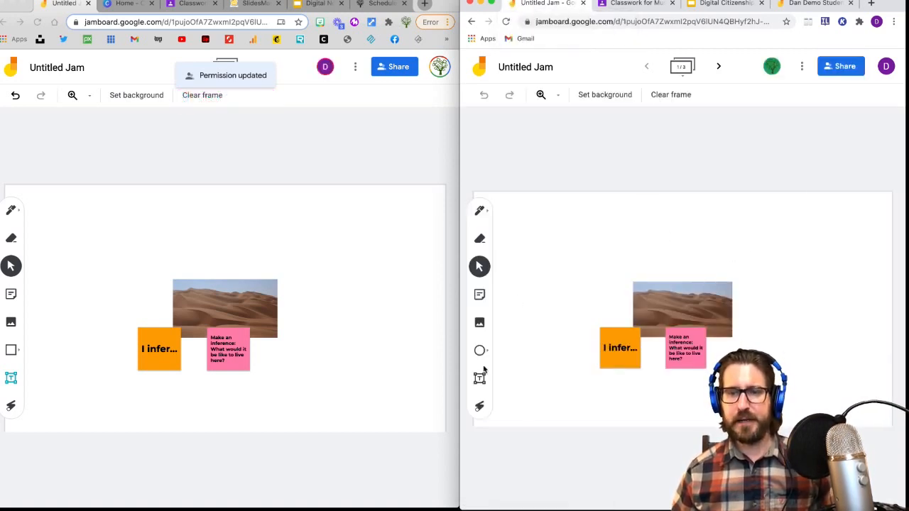
left_click(480, 294)
type("I infer...")
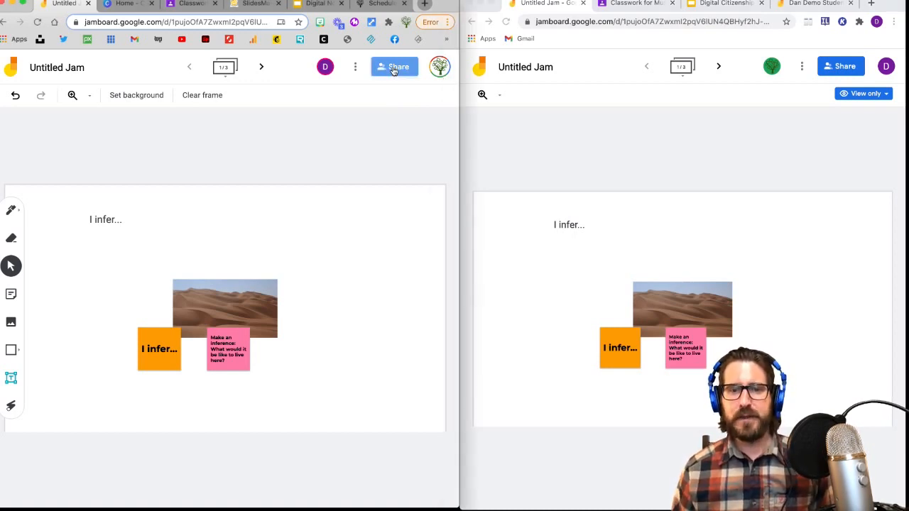
Step: Give the student Editor access to the jam and save the change
left_click(394, 67)
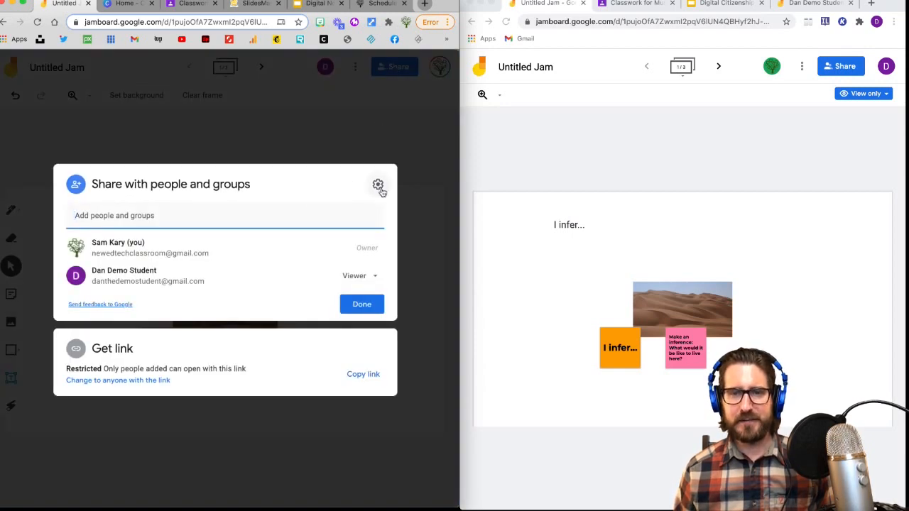
left_click(378, 185)
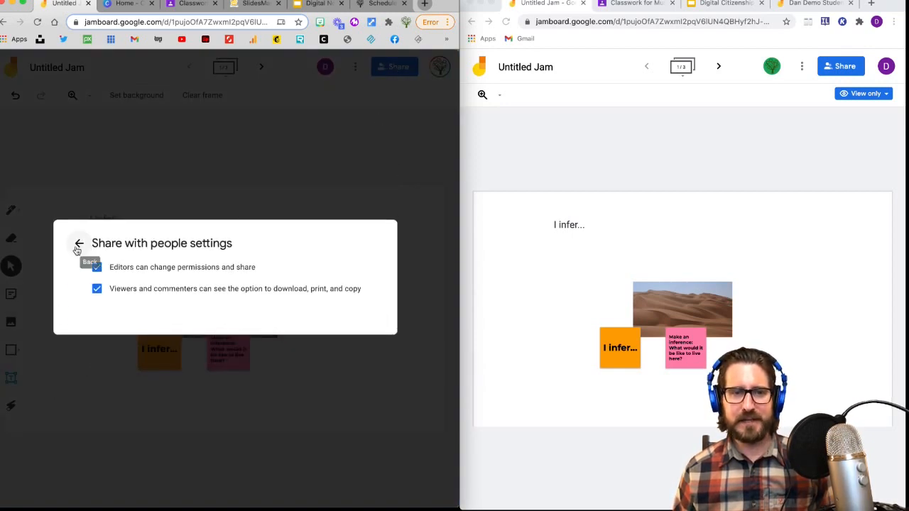
left_click(80, 242)
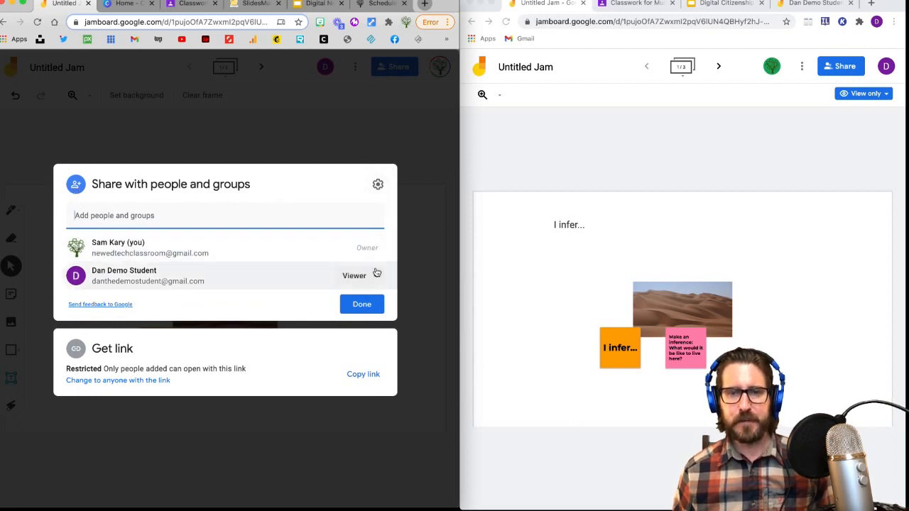
left_click(355, 275)
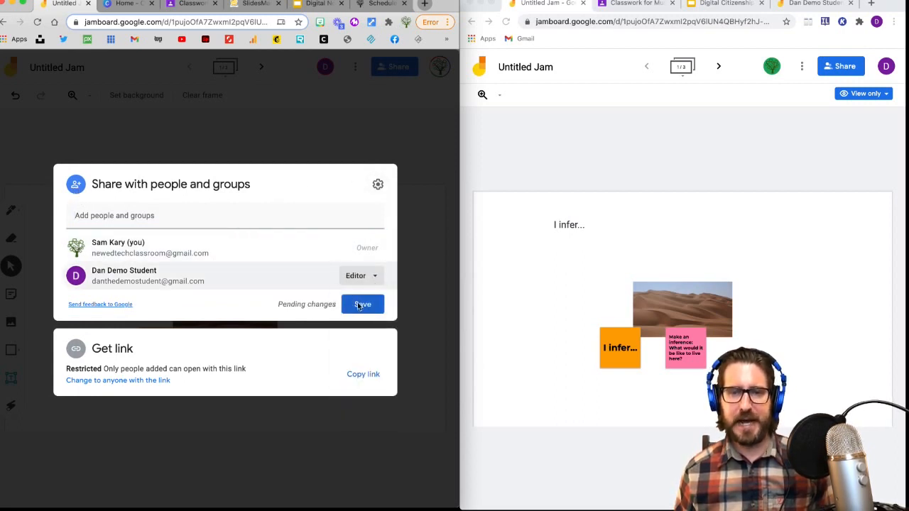
left_click(362, 304)
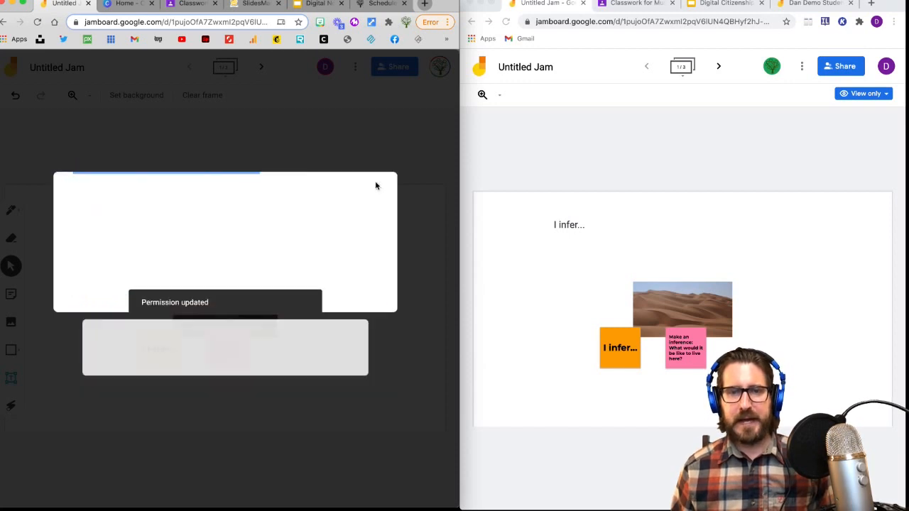
Step: Stop editors resharing or changing permissions and stop viewers downloading, printing or copying
left_click(96, 268)
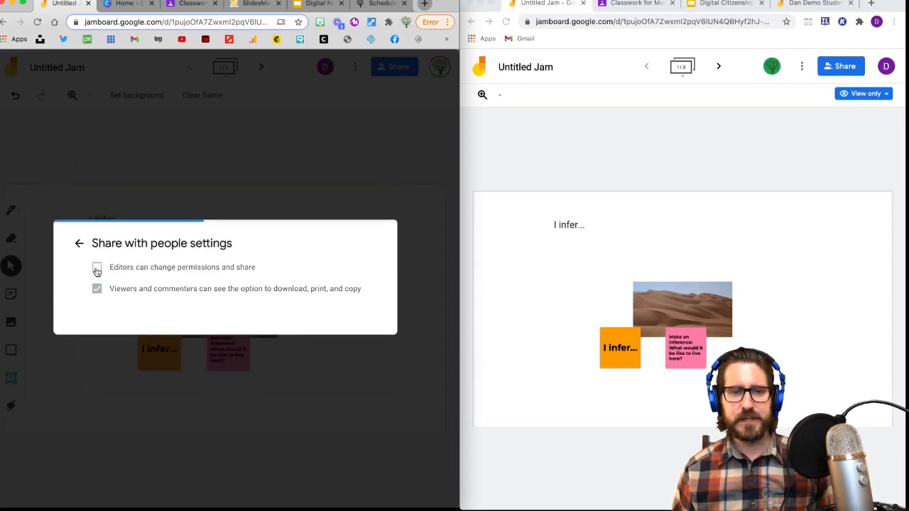
left_click(97, 267)
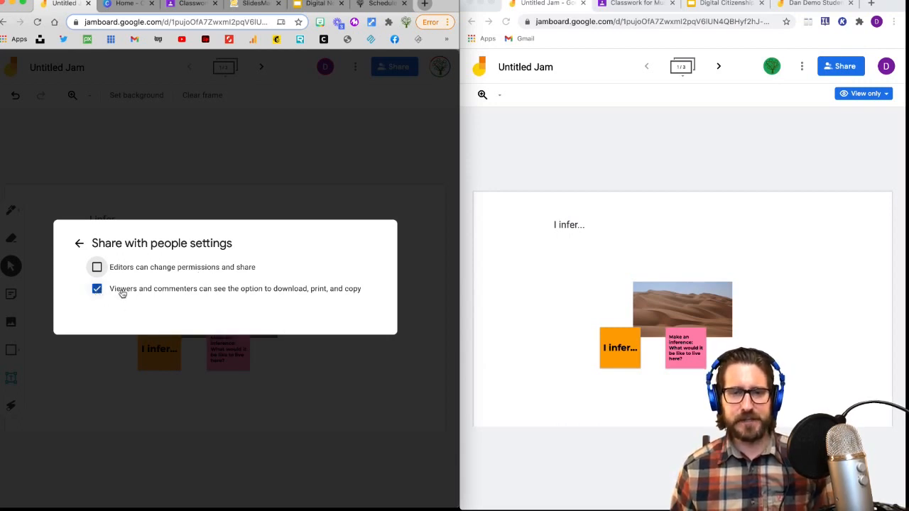
left_click(97, 288)
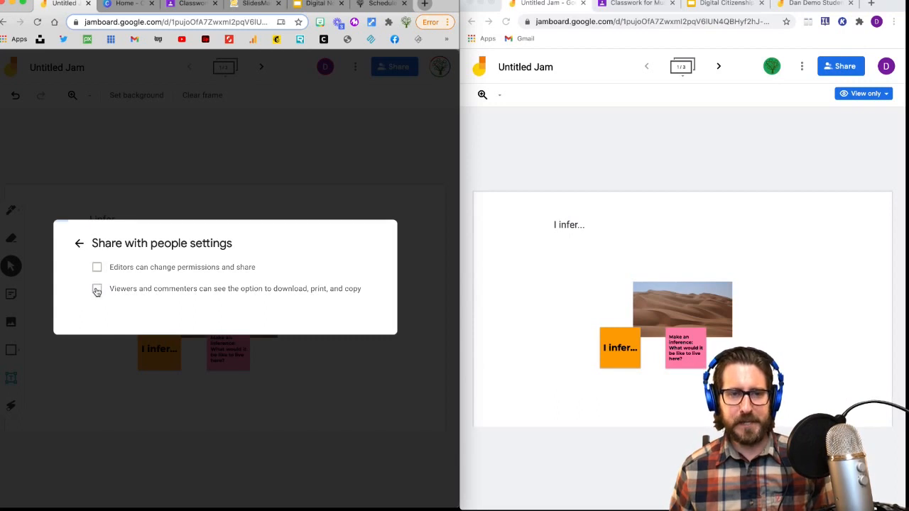
left_click(97, 289)
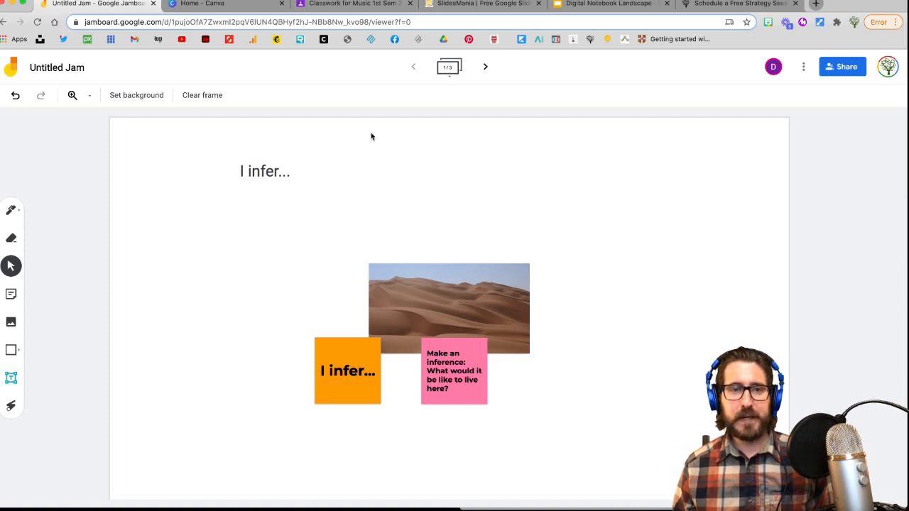
mouse_move(137, 93)
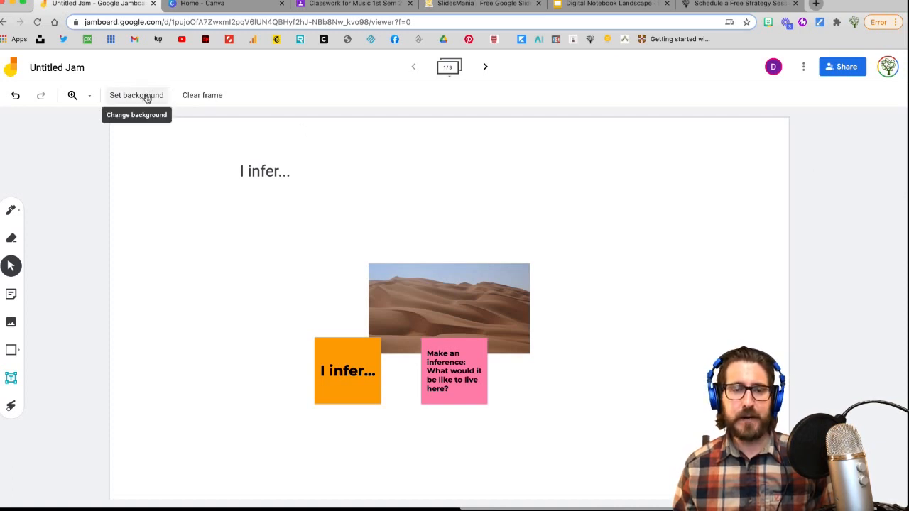
mouse_move(239, 13)
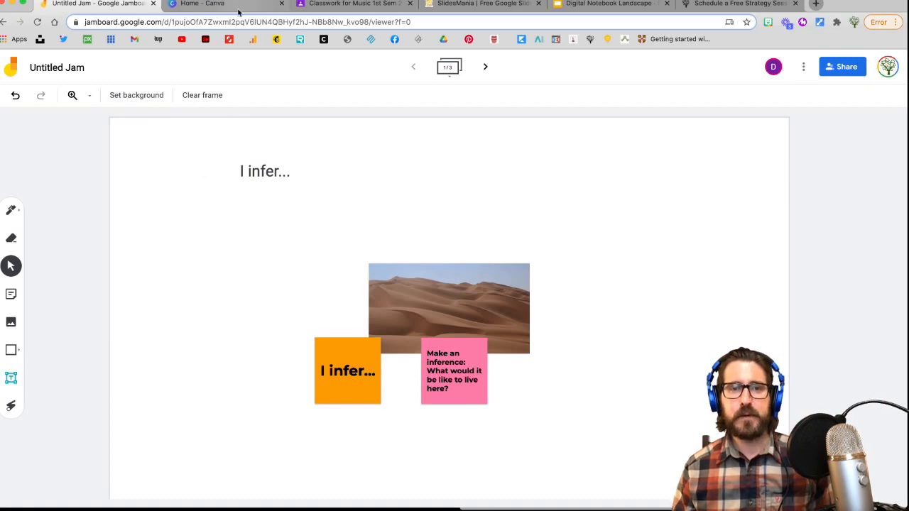
Step: Log in to Canva and search for the Online Whiteboard templates
left_click(220, 4)
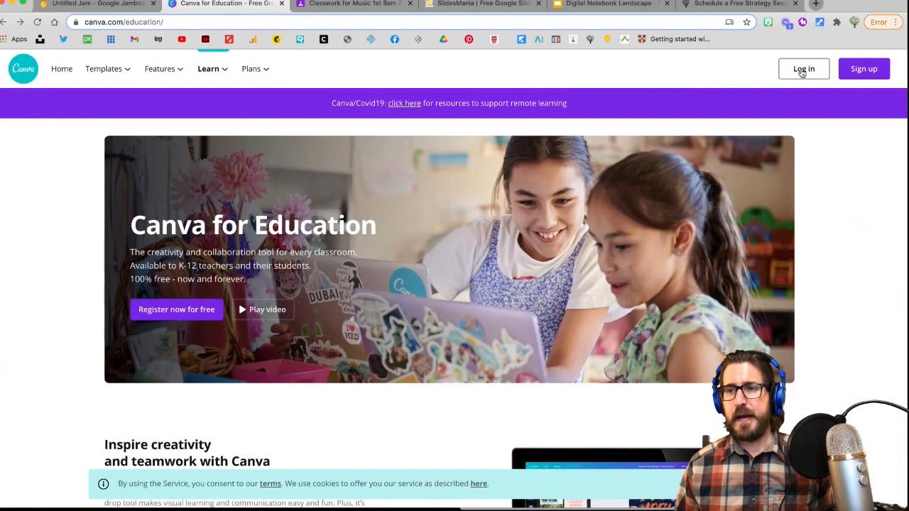
left_click(804, 68)
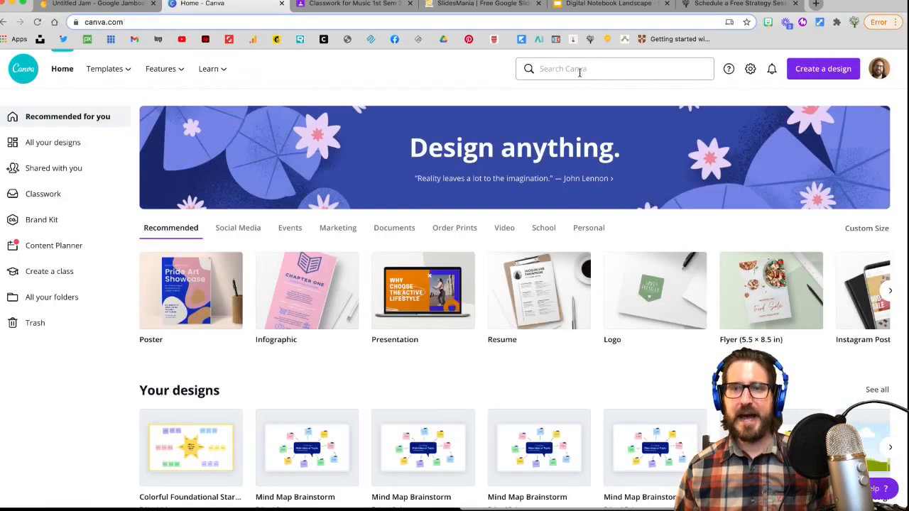
left_click(613, 68)
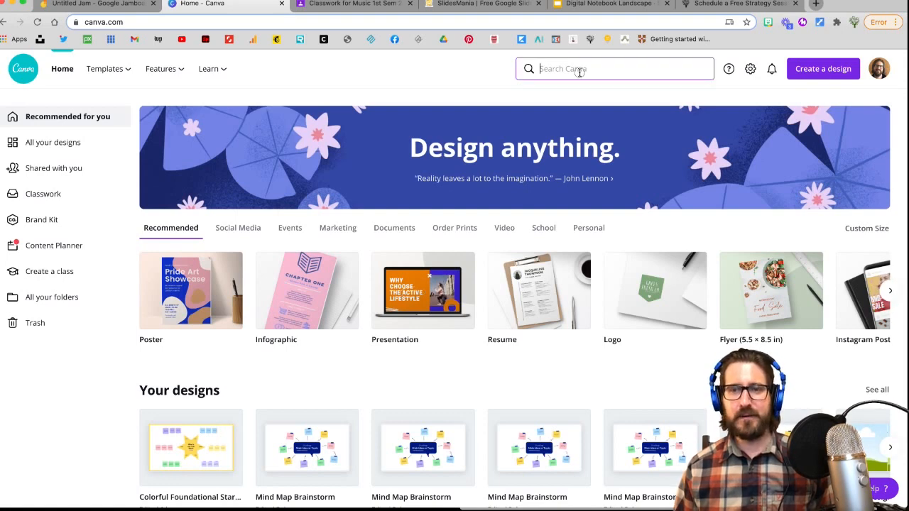
type("on")
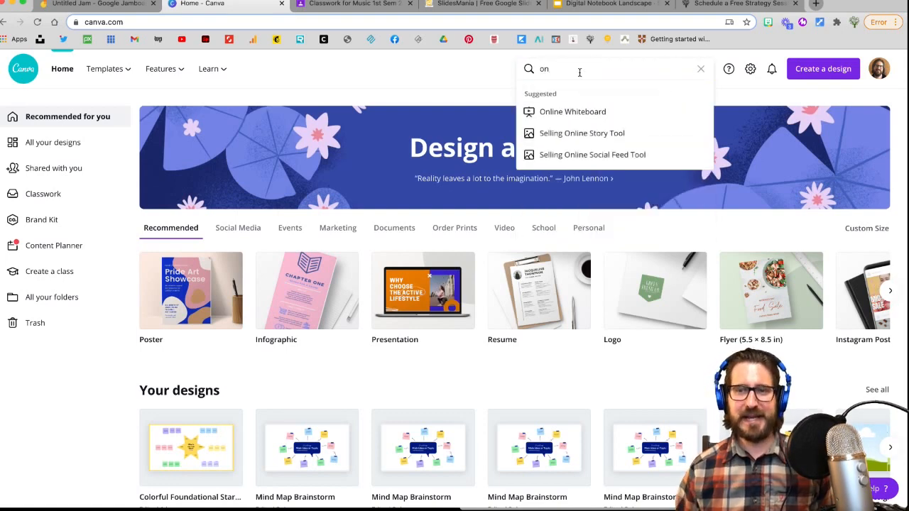
left_click(572, 111)
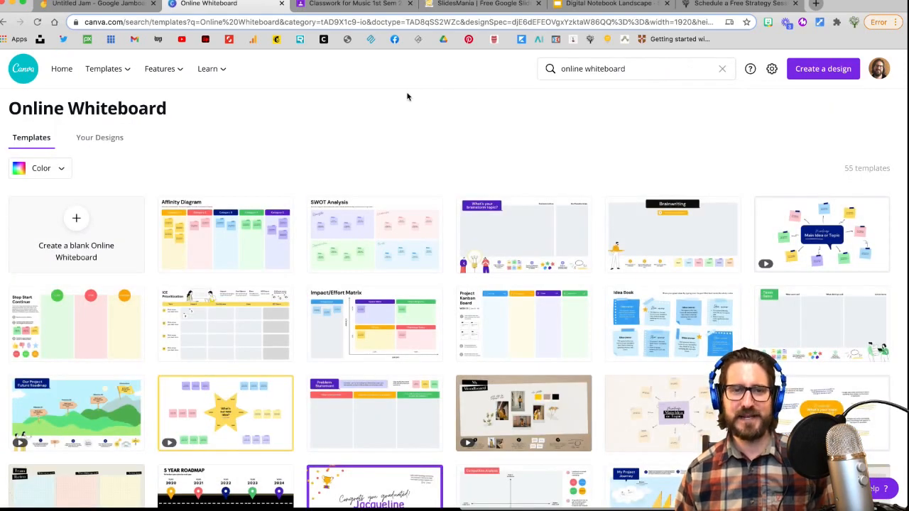
mouse_move(374, 193)
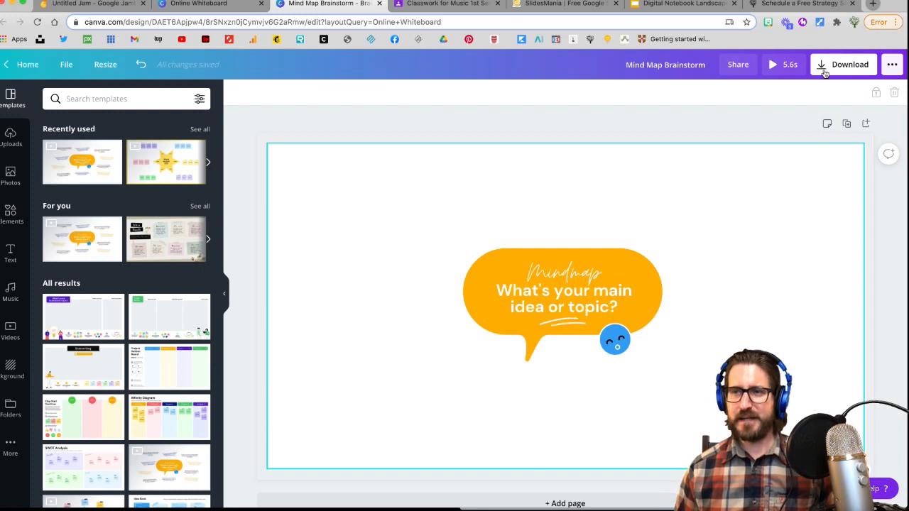
Step: Download the Mind Map Brainstorm whiteboard as a GIF and return to the Jamboard
left_click(843, 65)
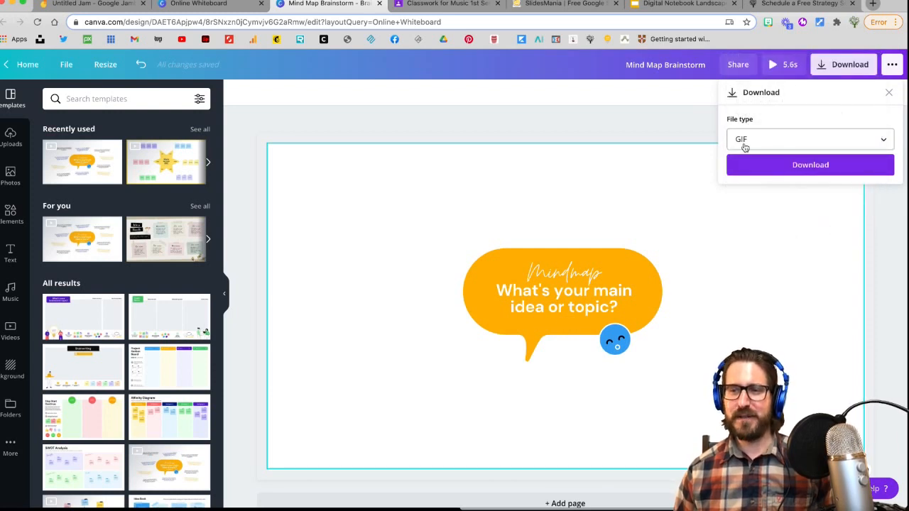
left_click(809, 165)
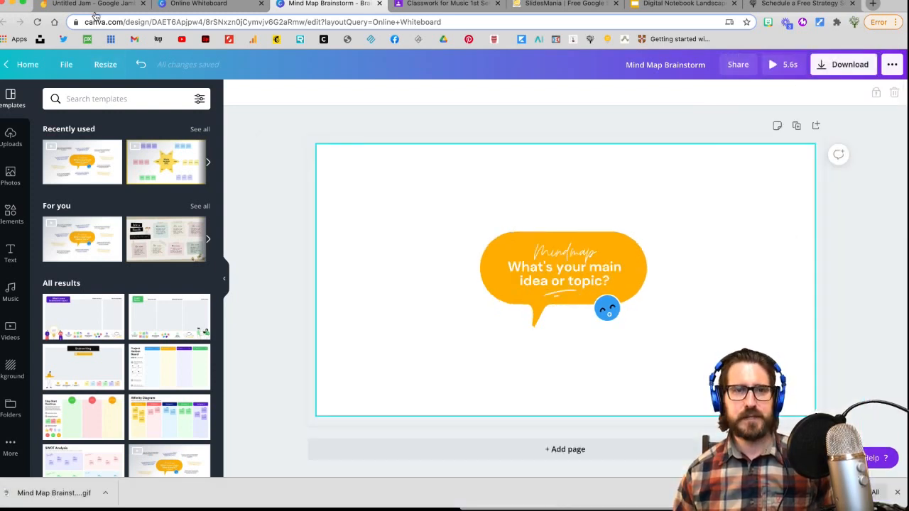
left_click(92, 4)
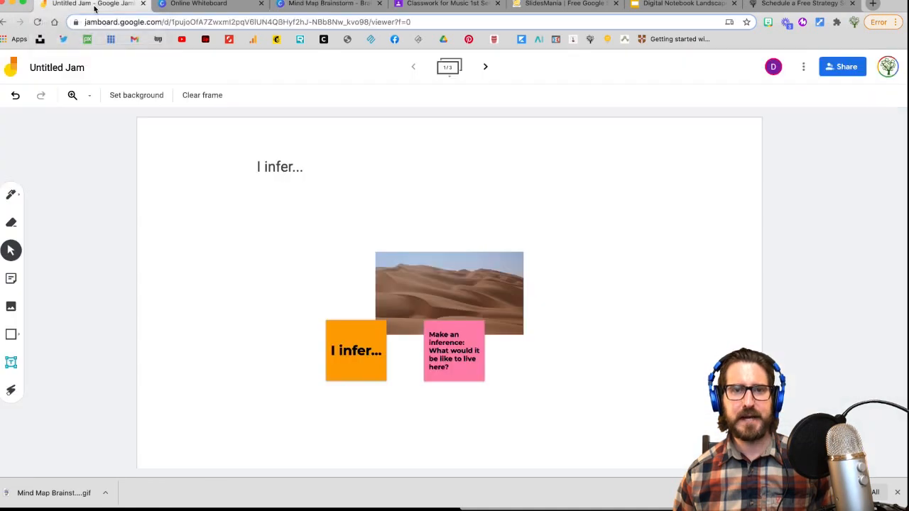
Step: Set the downloaded mind map GIF as the background image of the second frame
left_click(485, 67)
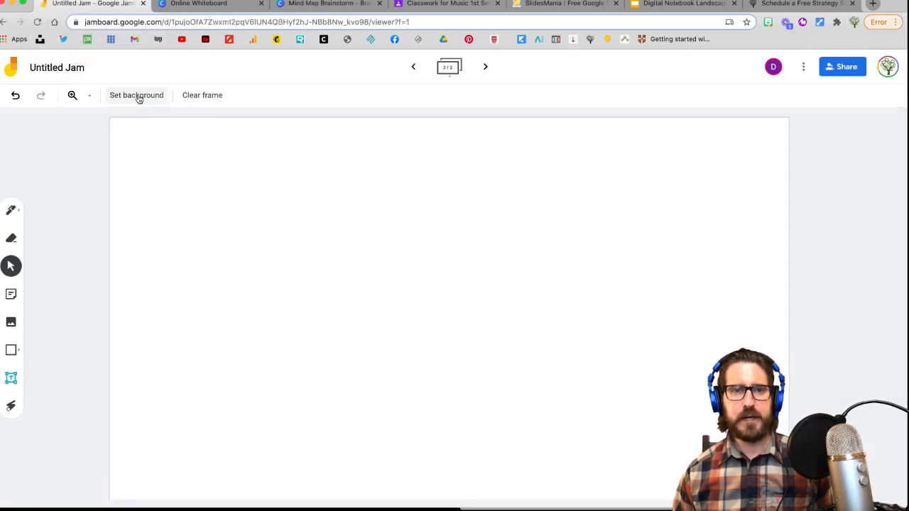
left_click(136, 94)
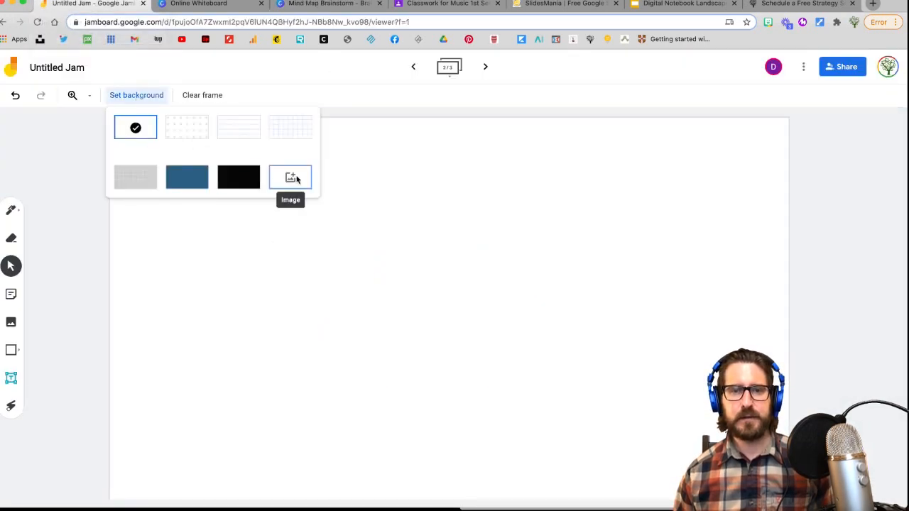
left_click(290, 176)
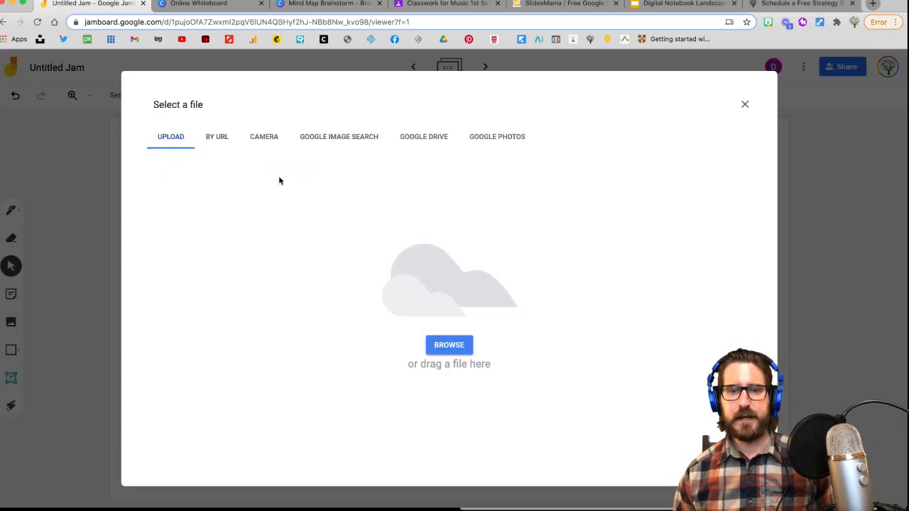
left_click(448, 345)
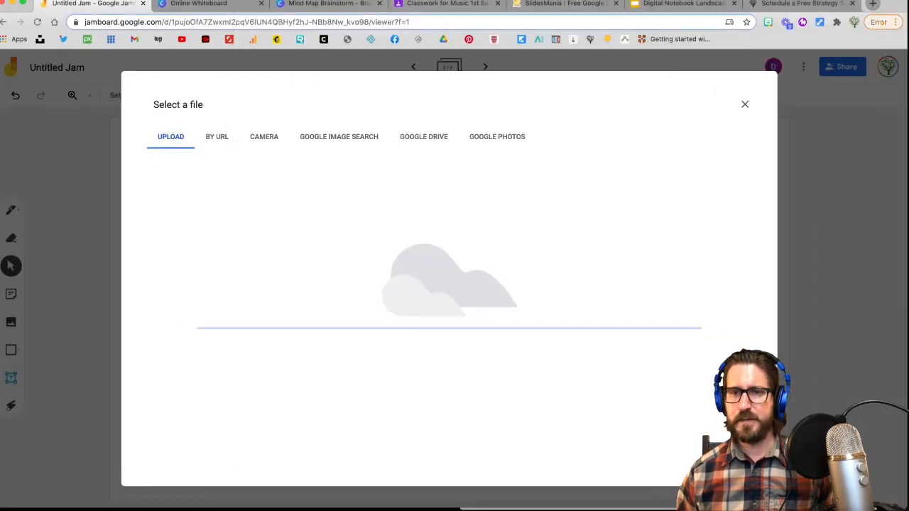
left_click(744, 105)
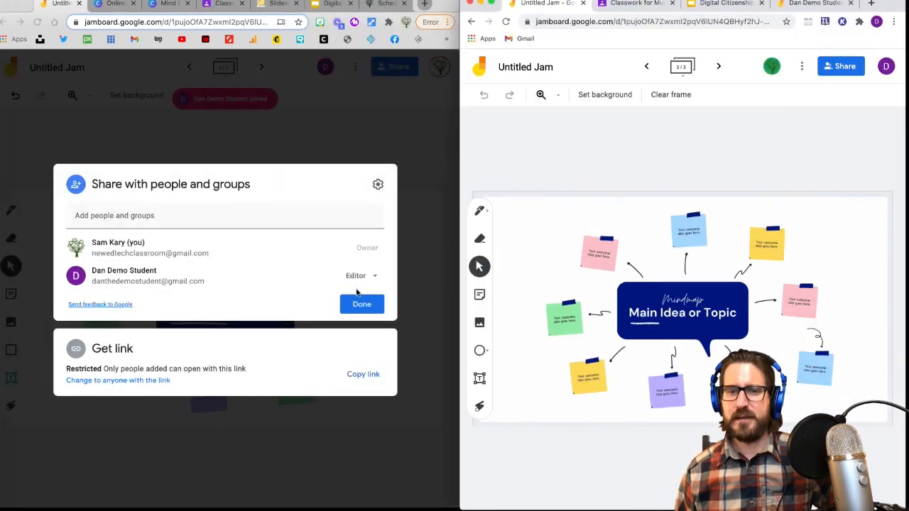
left_click(361, 304)
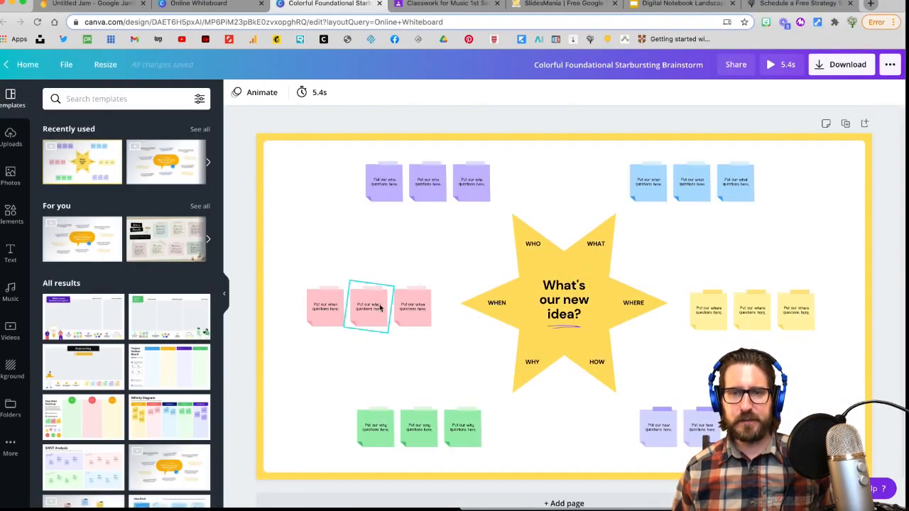
Step: Fill a purple sticky note with a demo student name, then return to the whiteboard templates
left_click(384, 182)
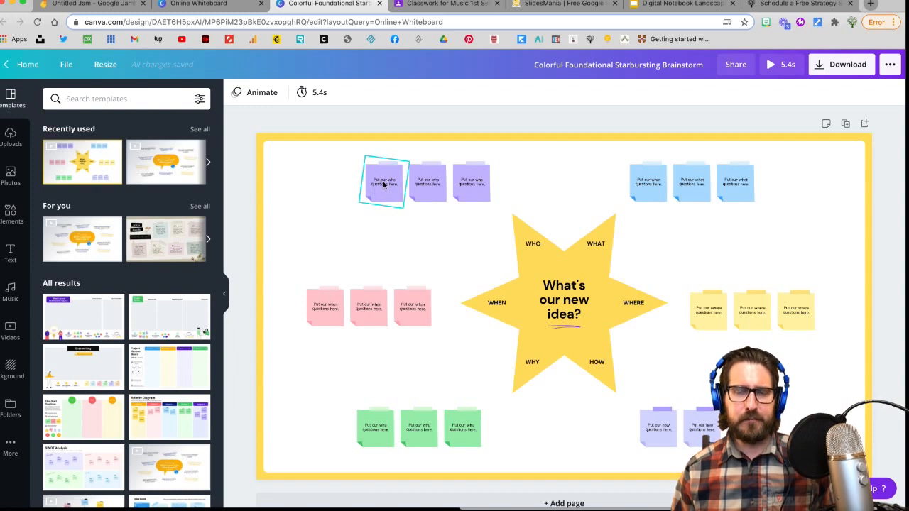
left_click(383, 182)
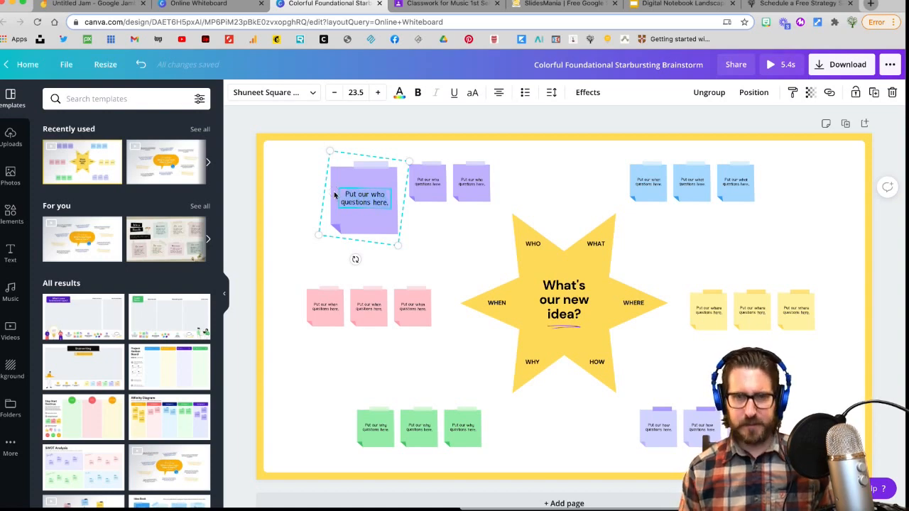
type("Don the Demo")
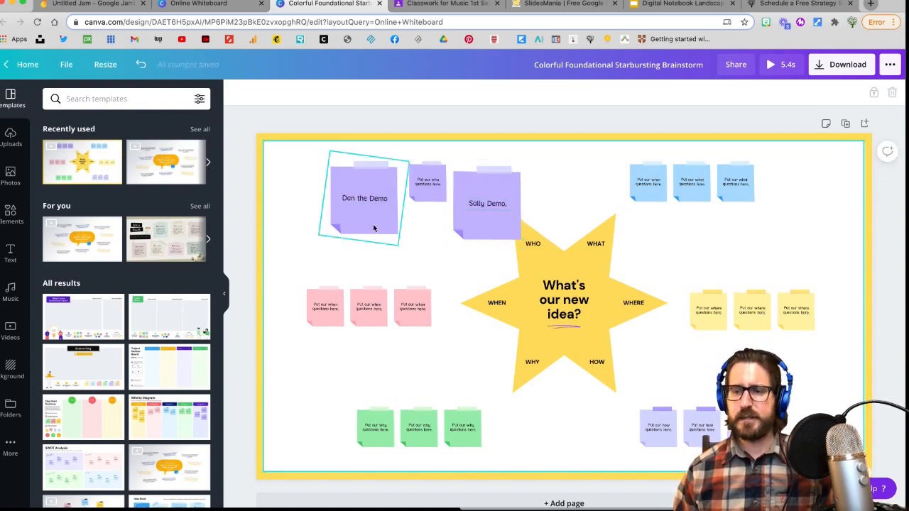
left_click(429, 181)
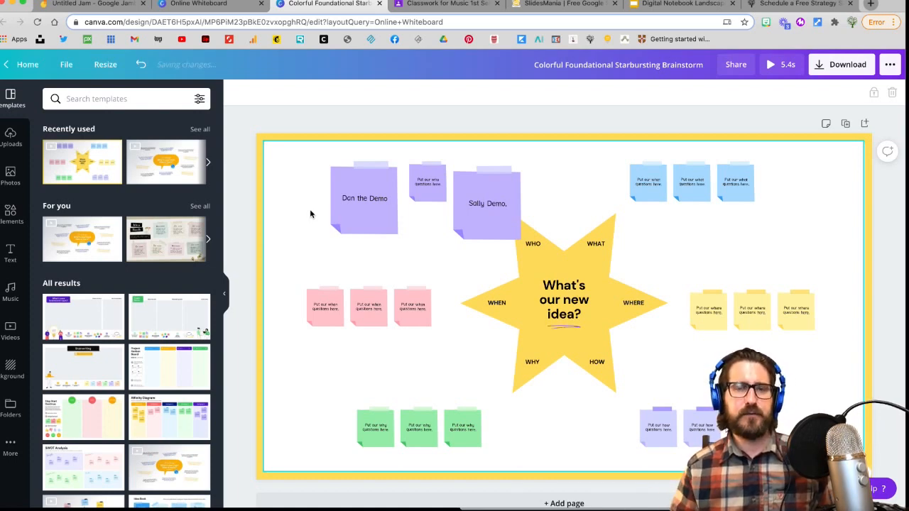
left_click(199, 6)
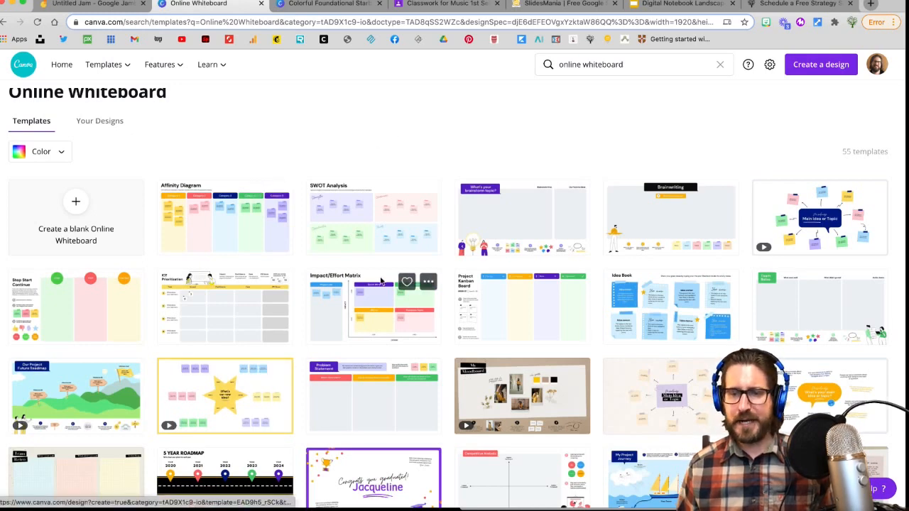
Step: Scroll the whiteboard templates and open the Visual Retro Brainstorm 'My Project Journey' template
scroll("down", 3)
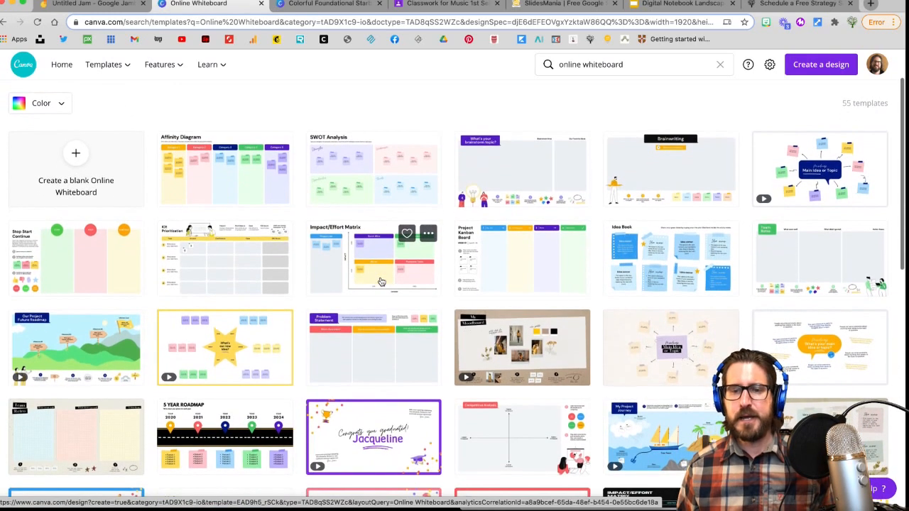
scroll("down", 3)
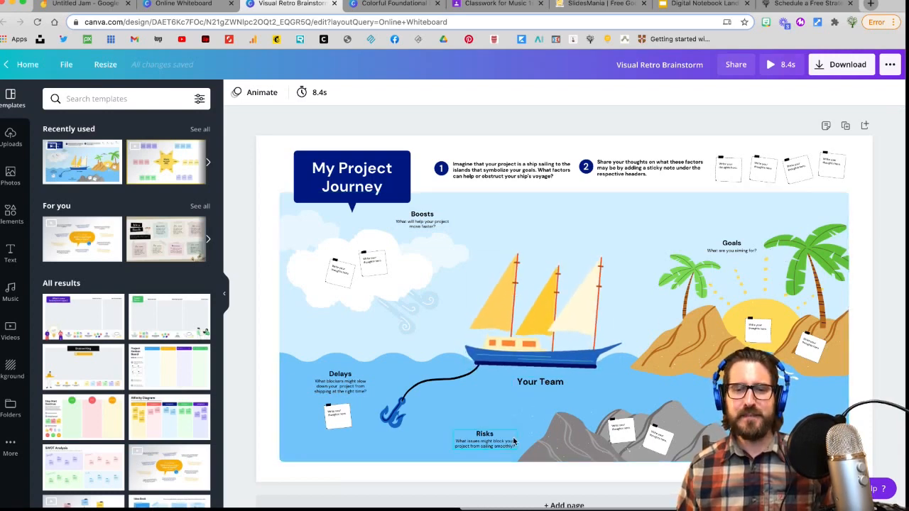
left_click(422, 218)
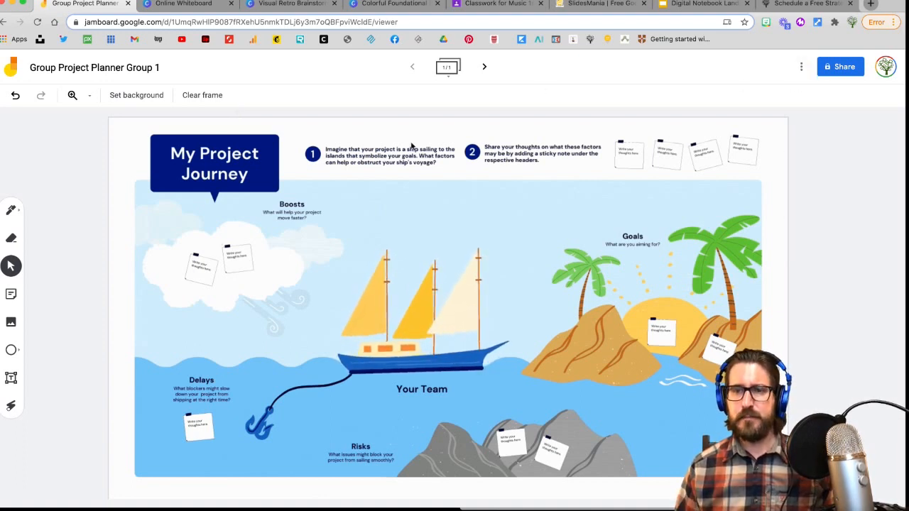
Step: Make a copy of the Group Project Planner jam and open the Group 1 board
left_click(800, 67)
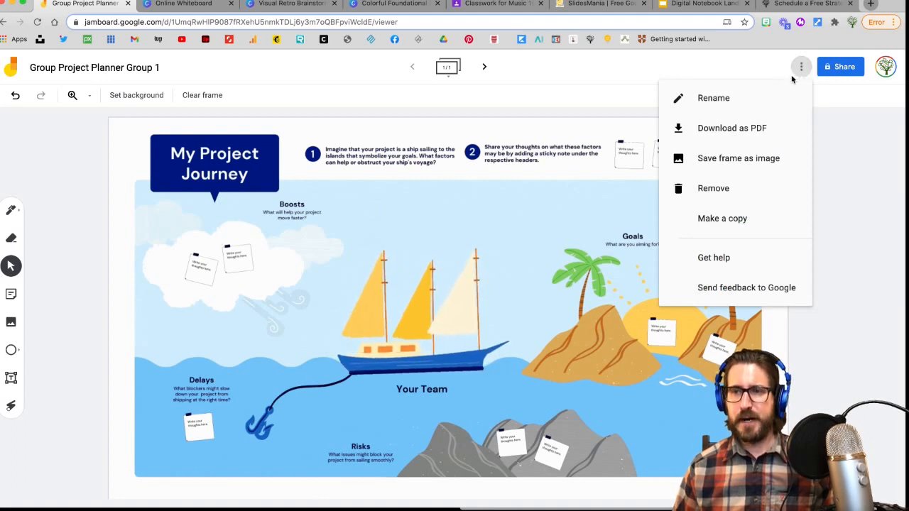
mouse_move(721, 219)
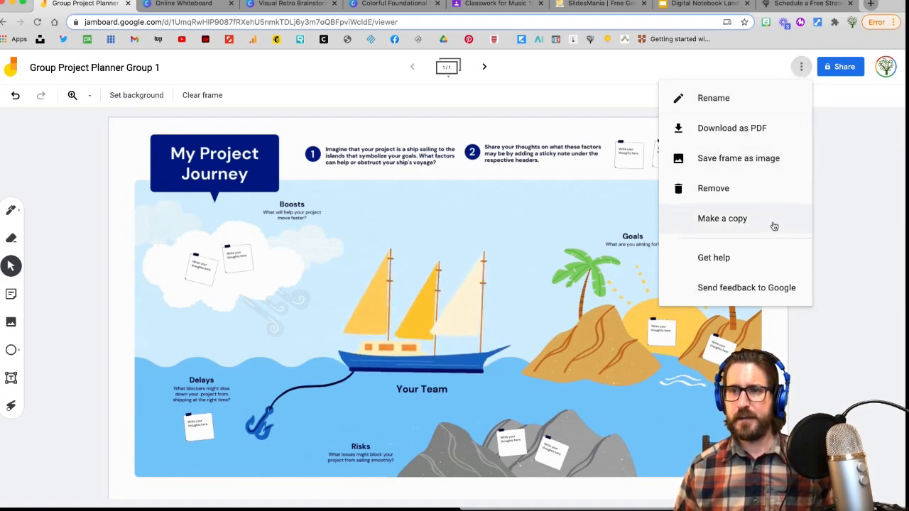
left_click(721, 218)
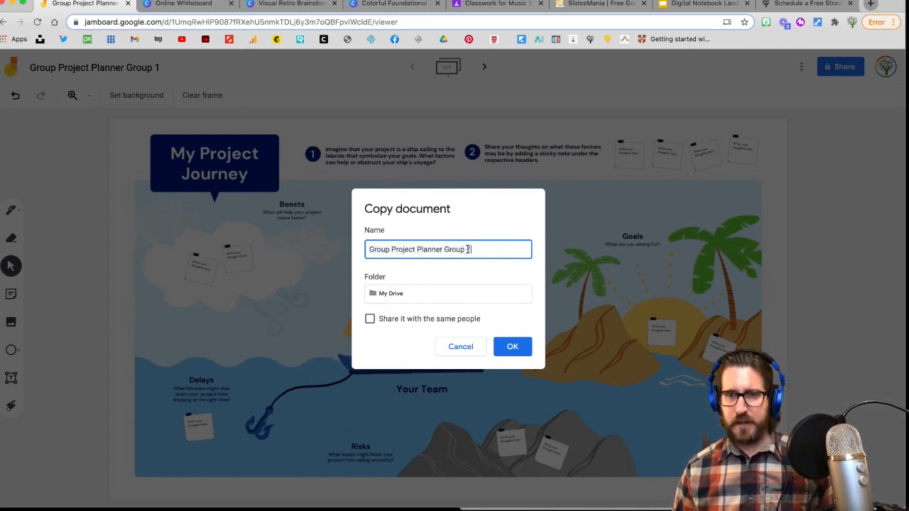
left_click(511, 347)
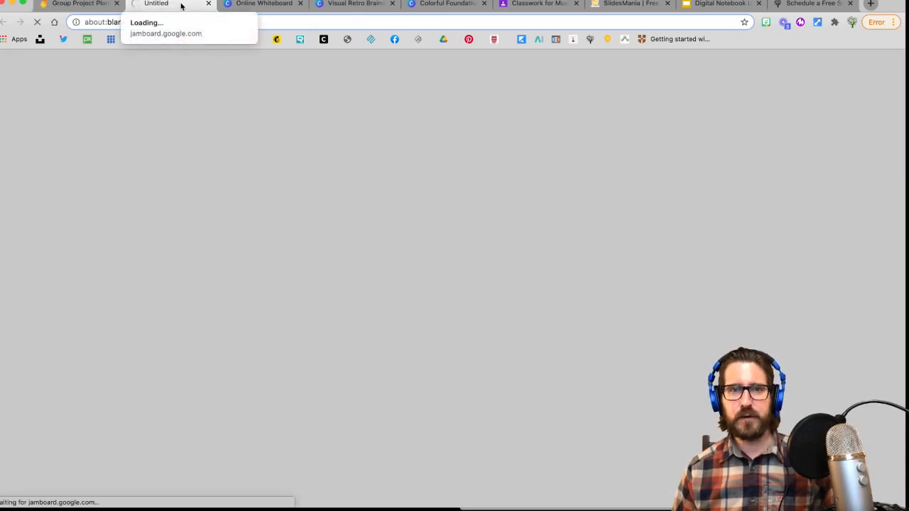
left_click(443, 4)
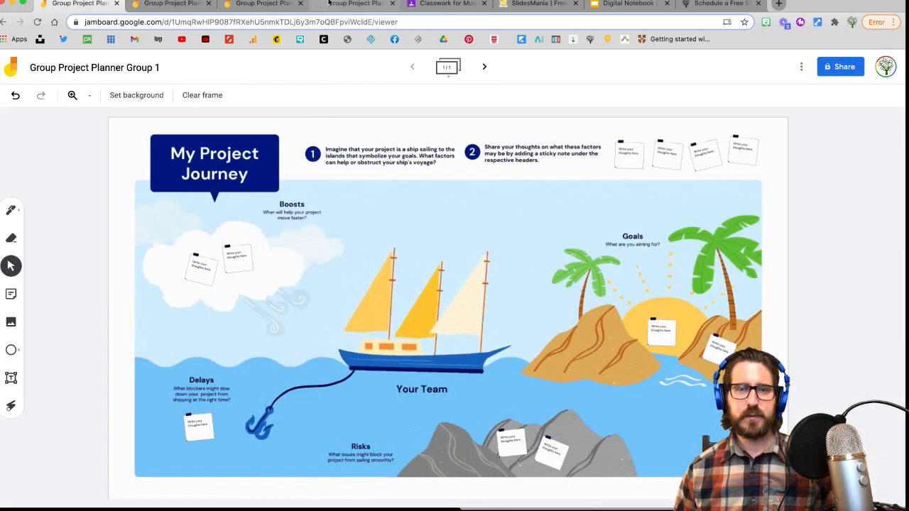
mouse_move(355, 3)
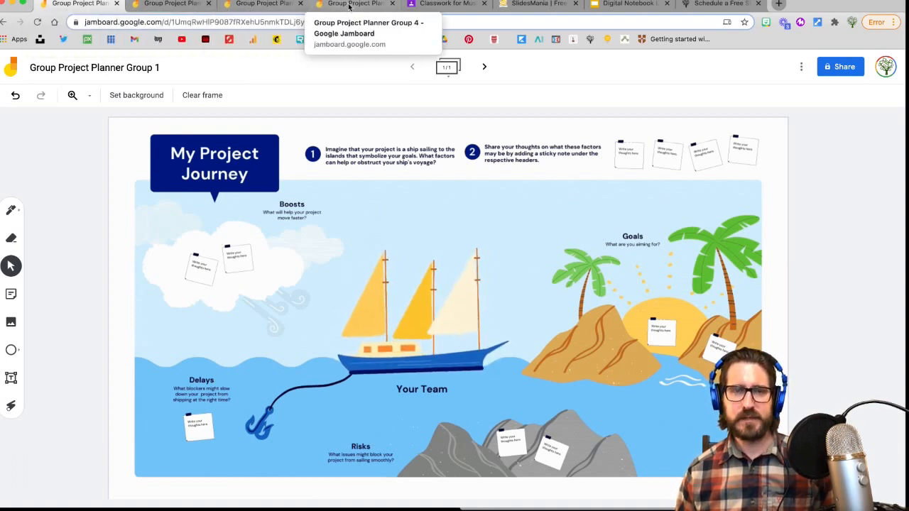
Step: Title the Classroom assignment 'Group Project Planner #1' and attach a file from Google Drive
left_click(497, 5)
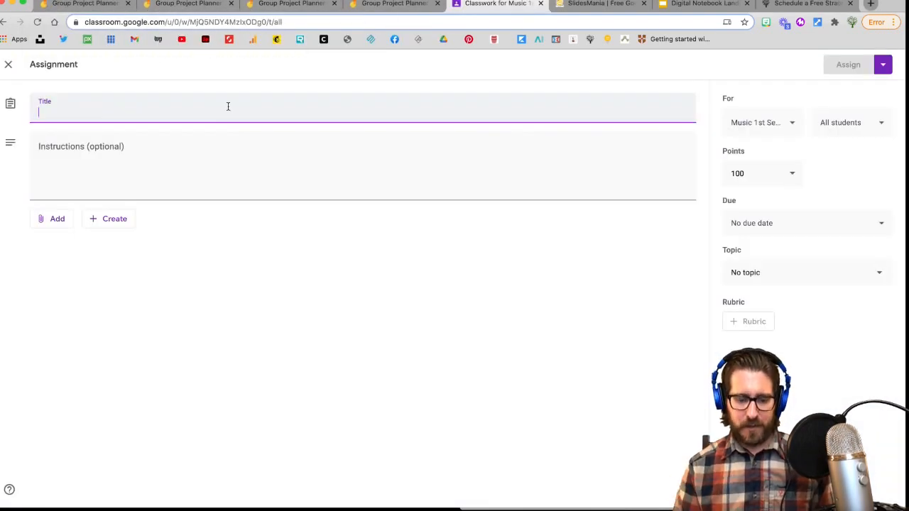
left_click(56, 218)
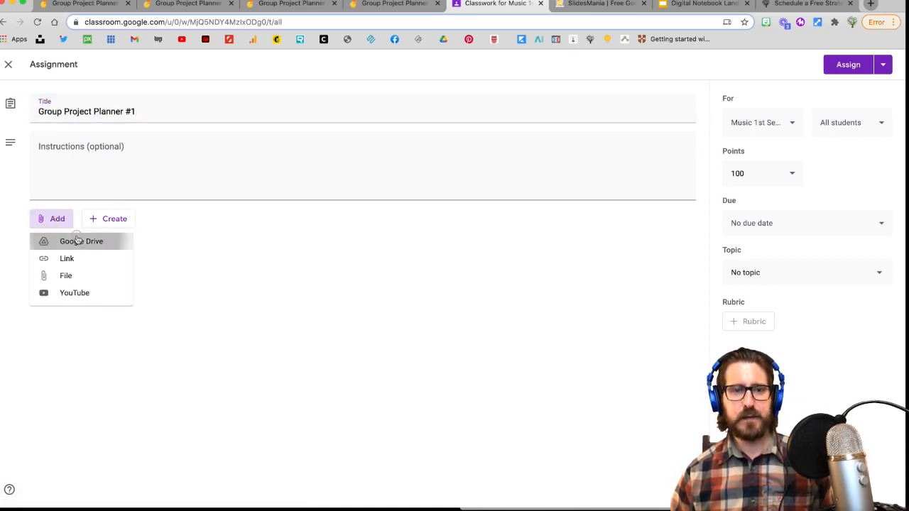
left_click(82, 242)
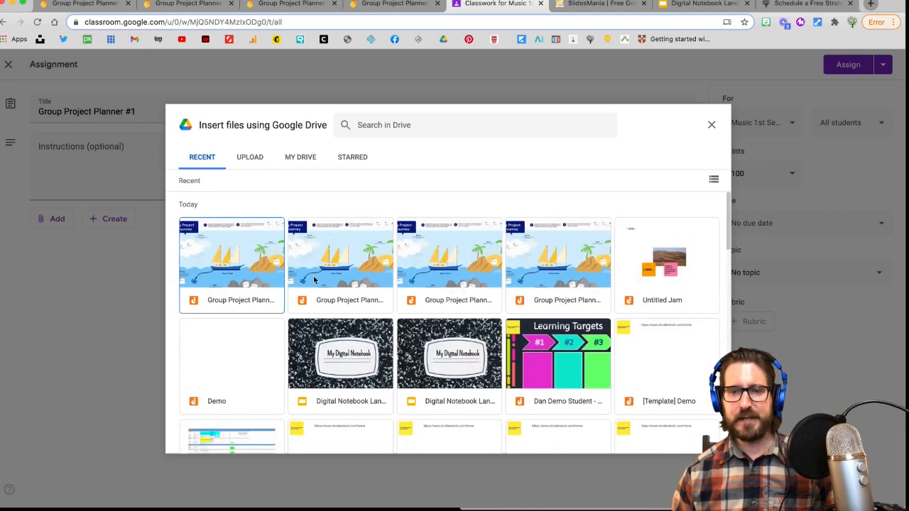
Step: Attach the Group Project Planner Group 1 board with 'Students can edit file'
left_click(231, 256)
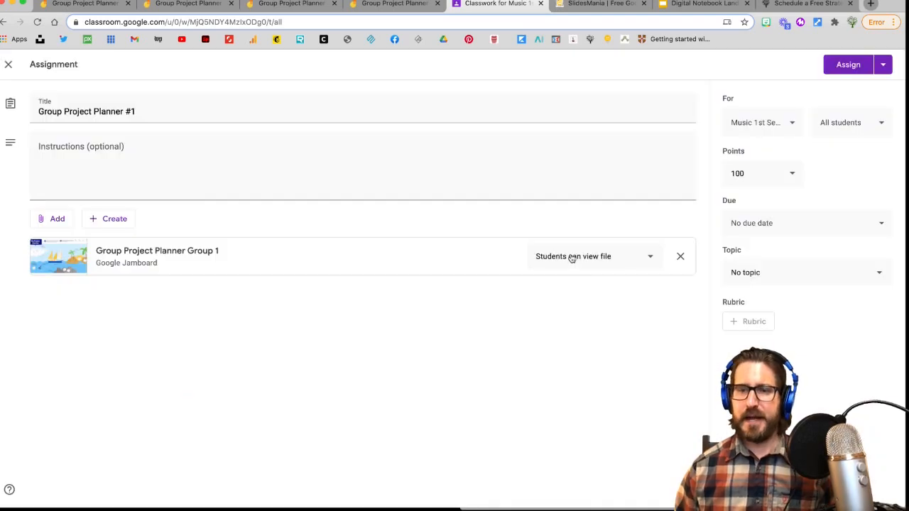
left_click(593, 256)
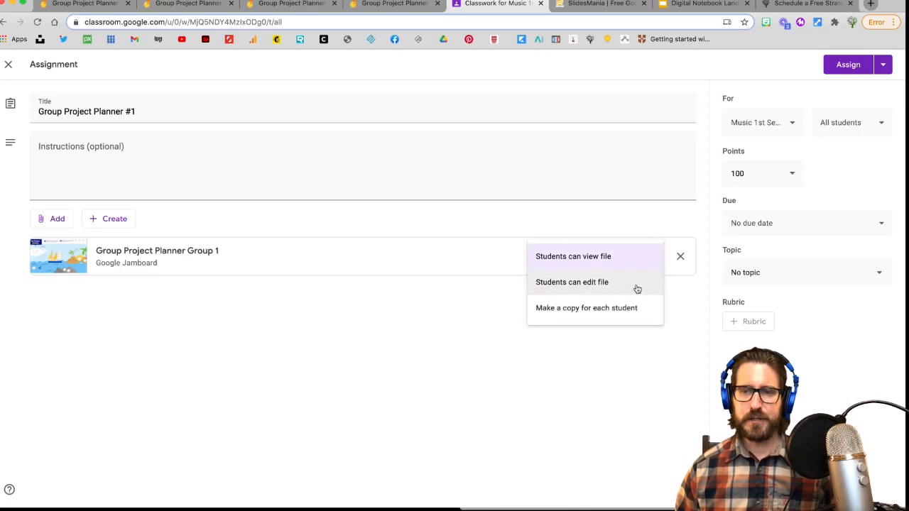
left_click(571, 281)
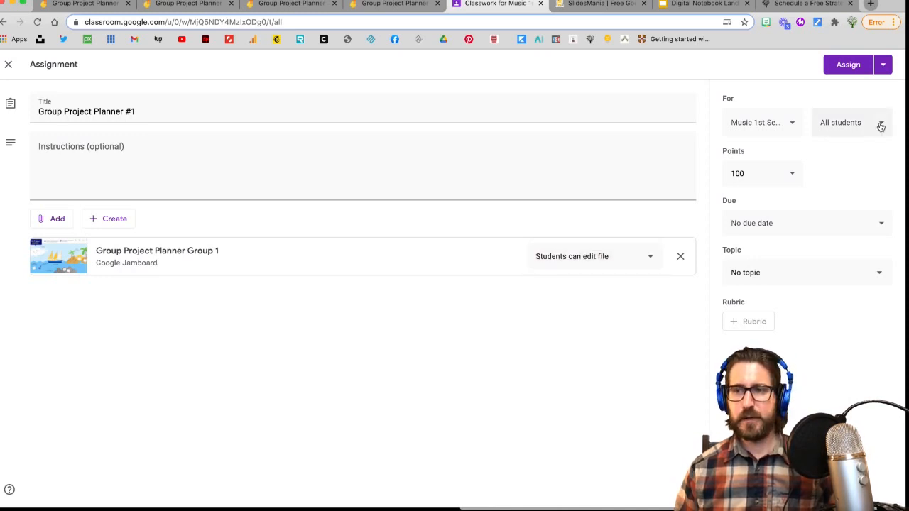
Step: Assign the planner to the first two students in the list
left_click(841, 122)
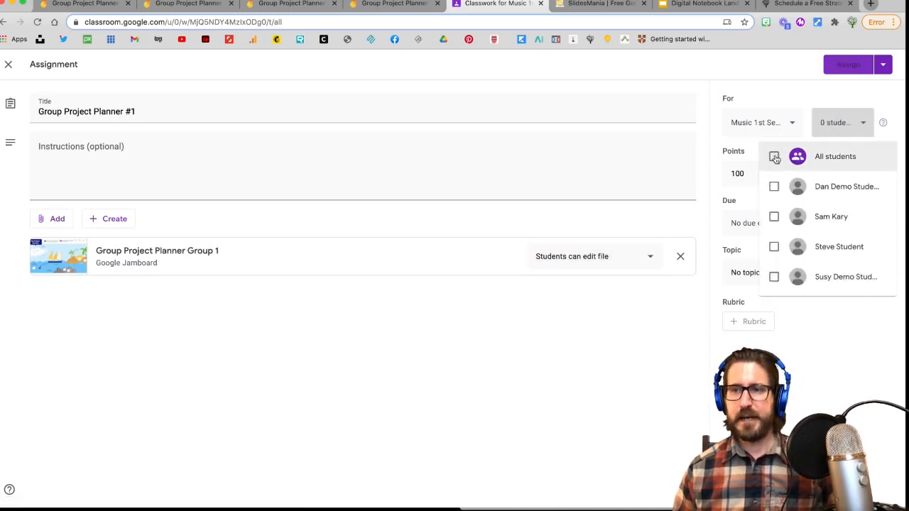
left_click(773, 156)
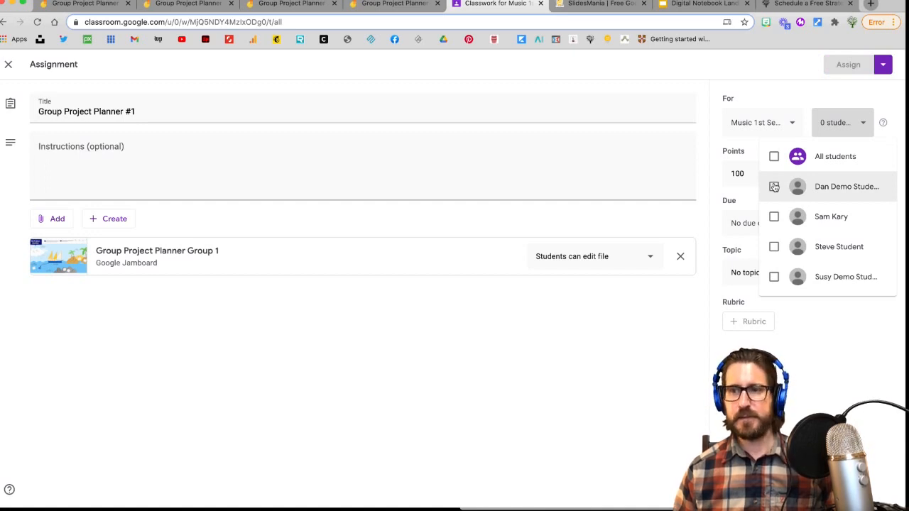
left_click(773, 186)
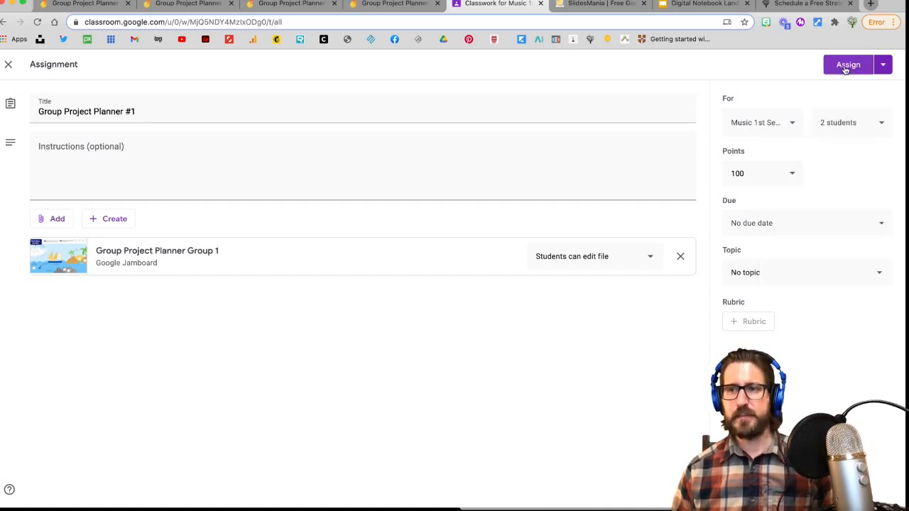
left_click(849, 63)
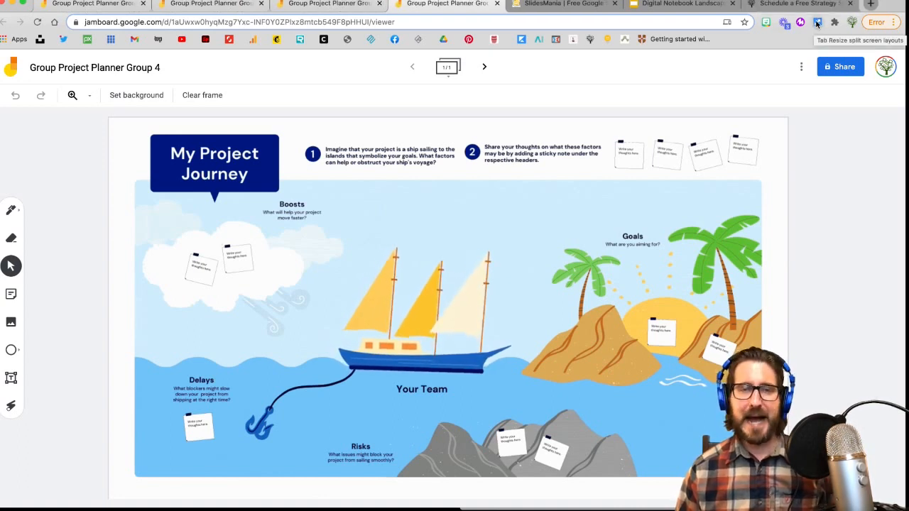
Step: Show the Group 4 planner board, then the Canva Papercraft Mindmap Brainstorm whiteboard
left_click(817, 22)
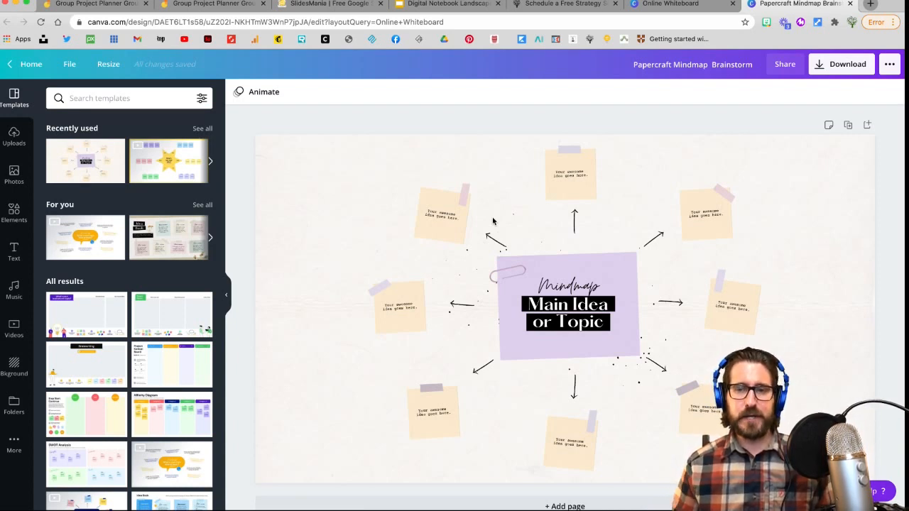
mouse_move(679, 256)
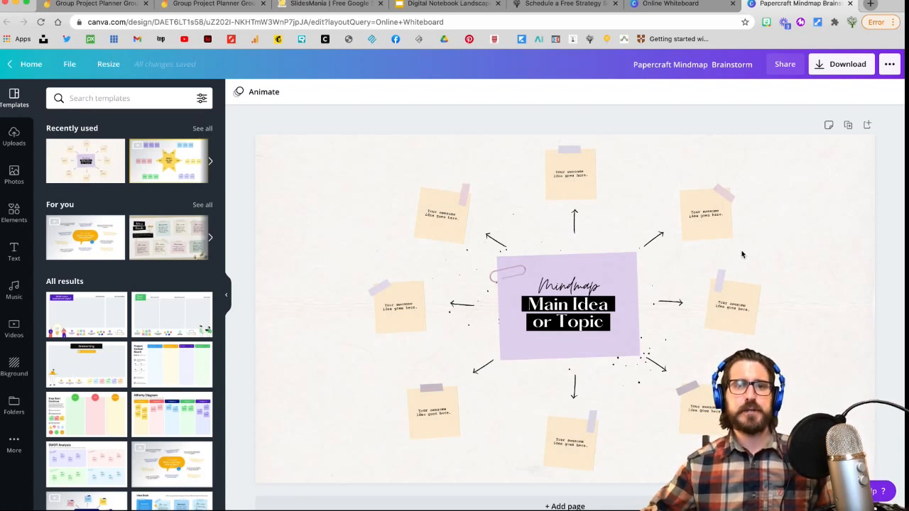
mouse_move(614, 220)
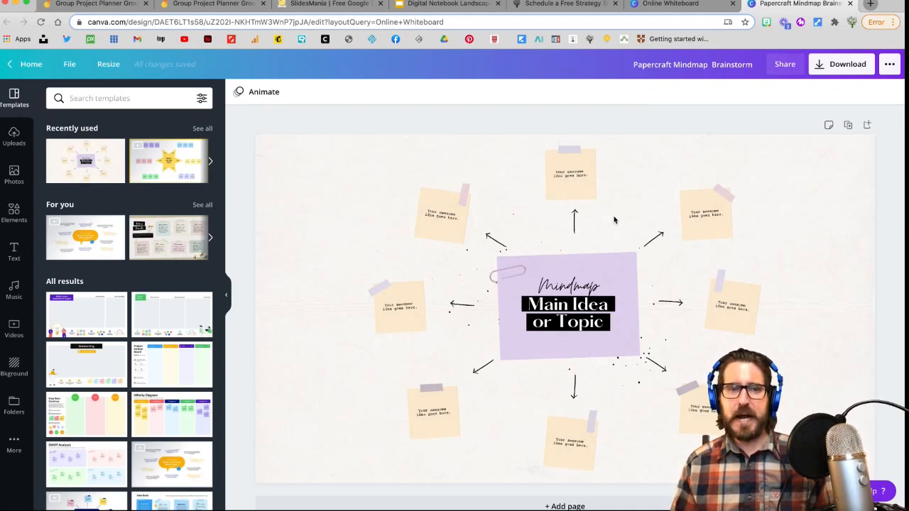
Step: Switch from the Canva mindmap back to the Jamboard project planner board
left_click(212, 5)
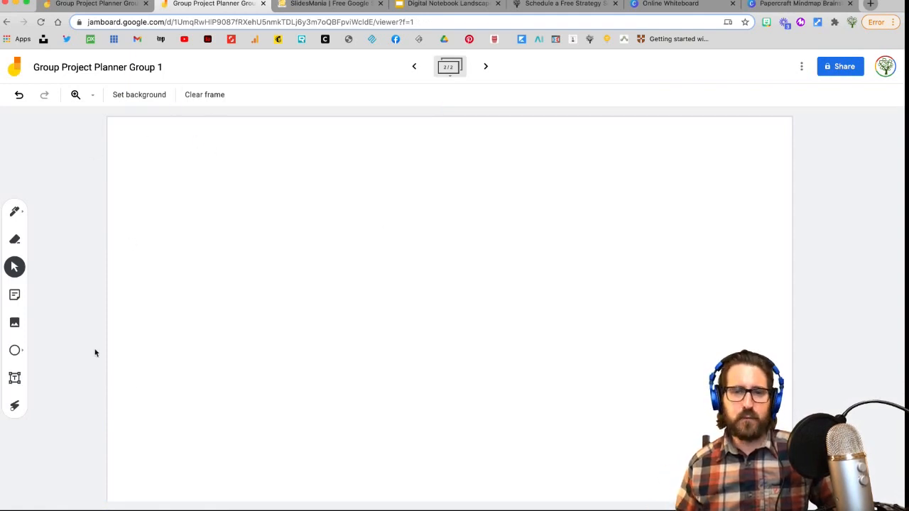
mouse_move(308, 364)
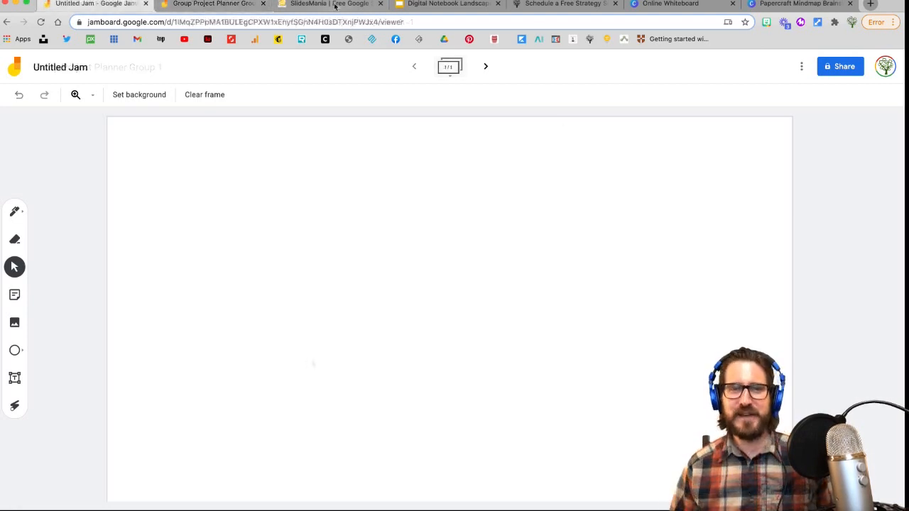
Step: Browse SlidesMania's Education > Notebook Style templates, then show the Digital Notebook Landscape slides
left_click(327, 4)
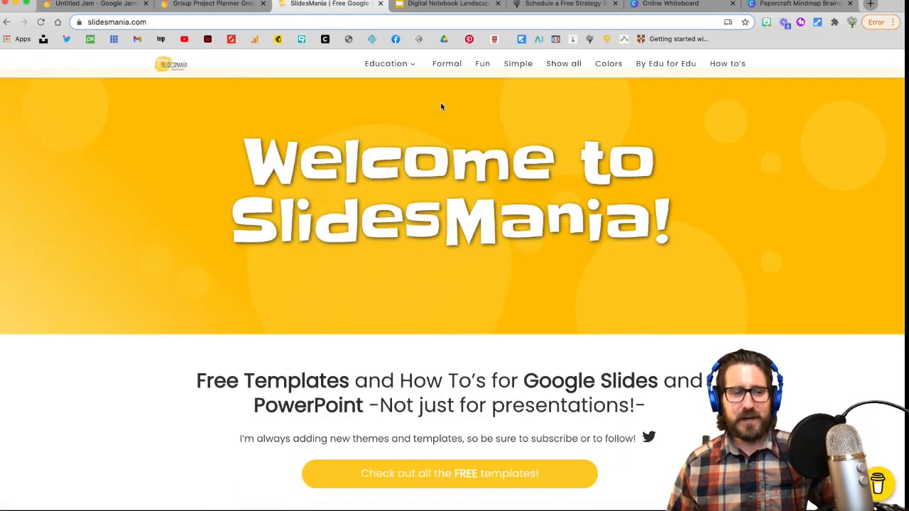
left_click(386, 62)
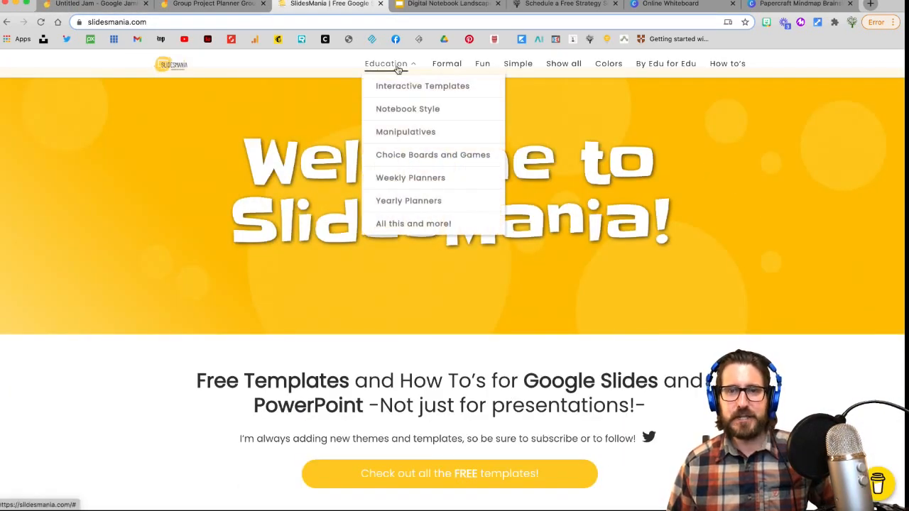
mouse_move(409, 108)
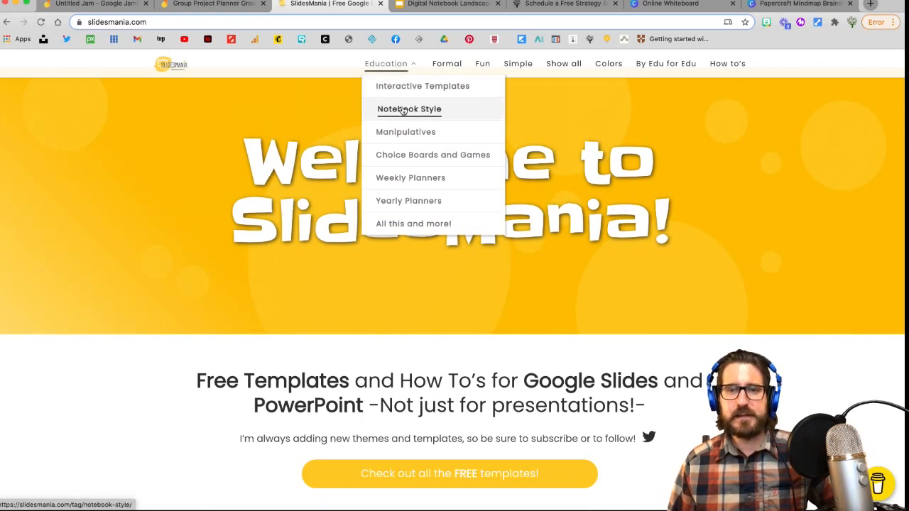
left_click(409, 107)
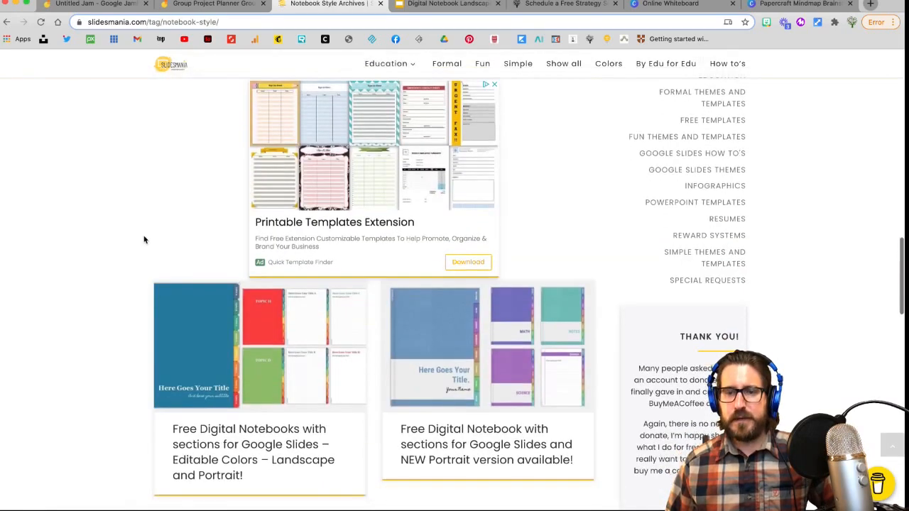
left_click(446, 4)
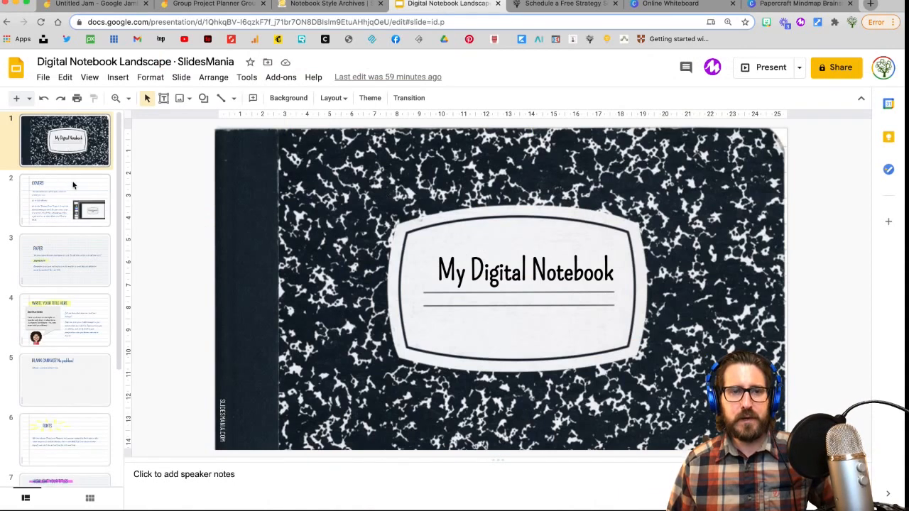
Step: Page through the notebook's covers, instructions and blank-canvas slides, then return to SlidesMania
left_click(65, 141)
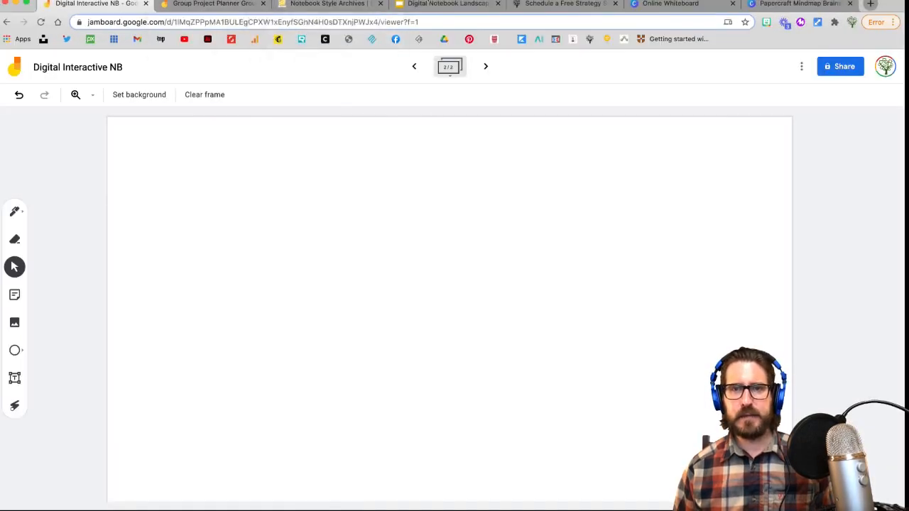
left_click(447, 4)
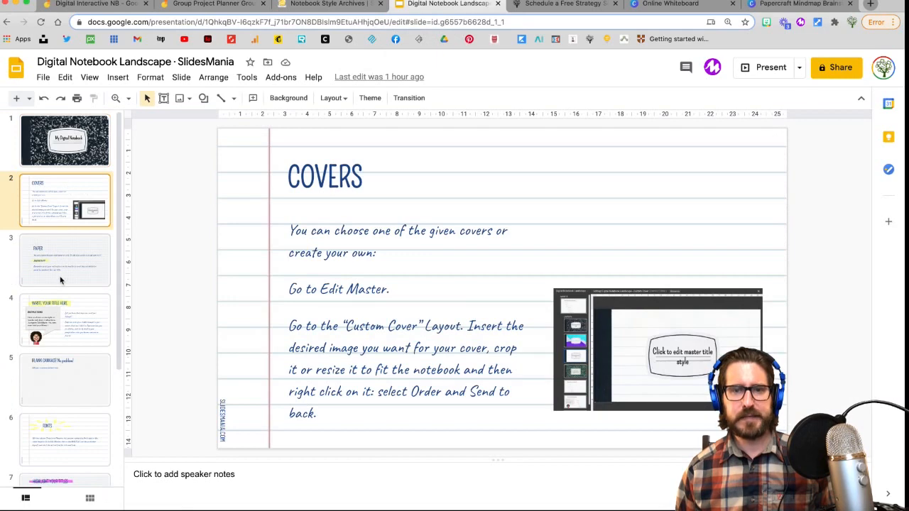
left_click(66, 319)
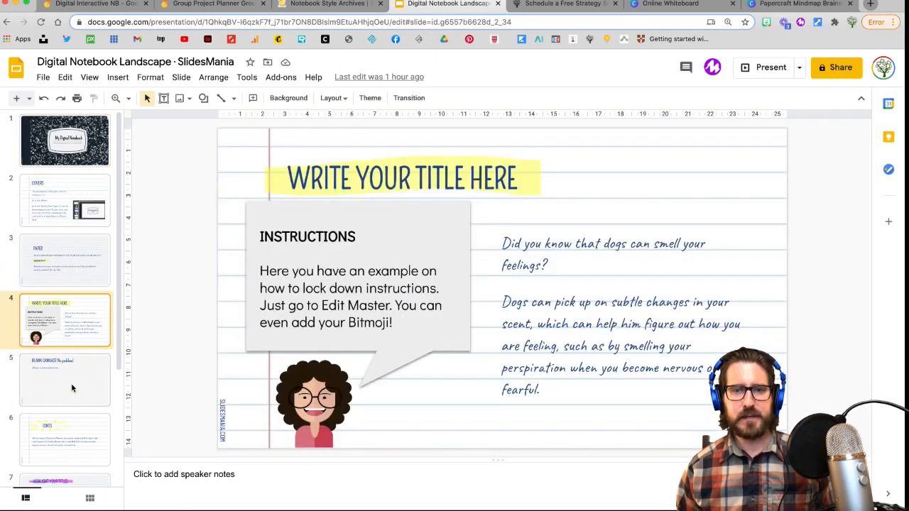
left_click(66, 381)
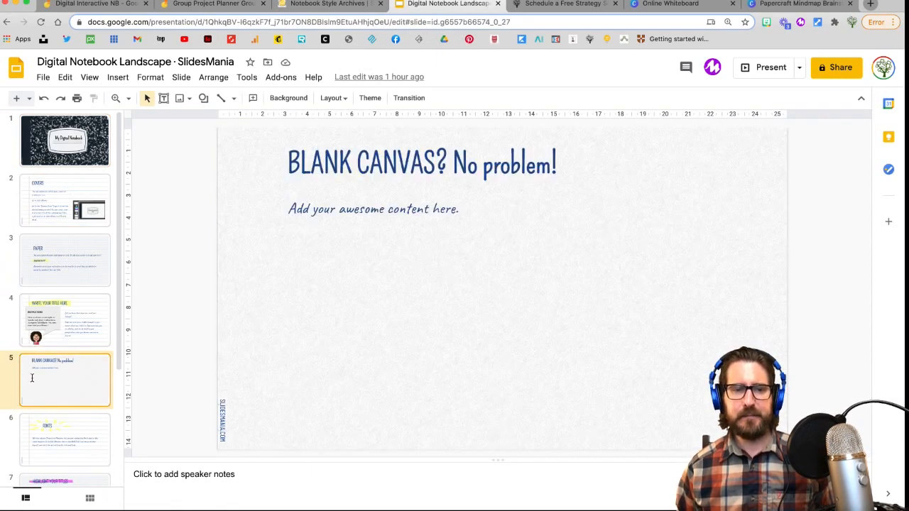
left_click(326, 4)
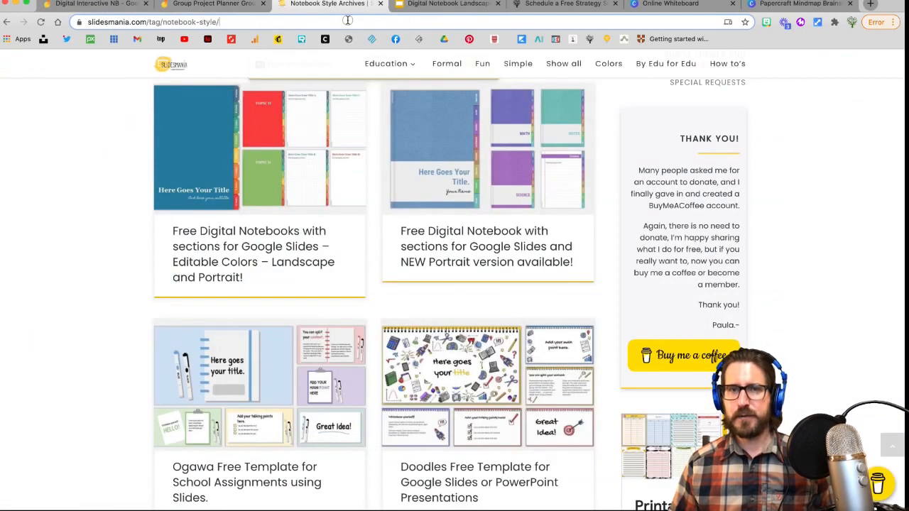
Step: Start a new assignment from the Music class's Classwork page
left_click(329, 4)
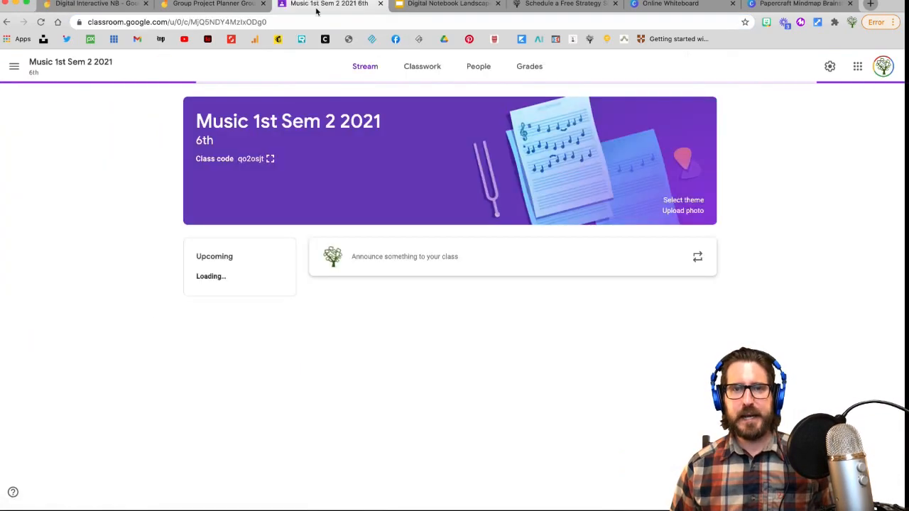
left_click(422, 67)
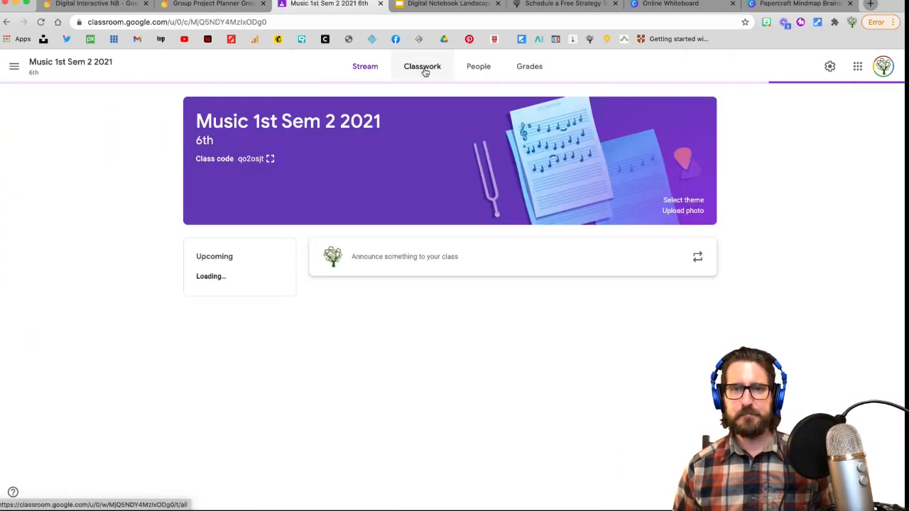
left_click(422, 67)
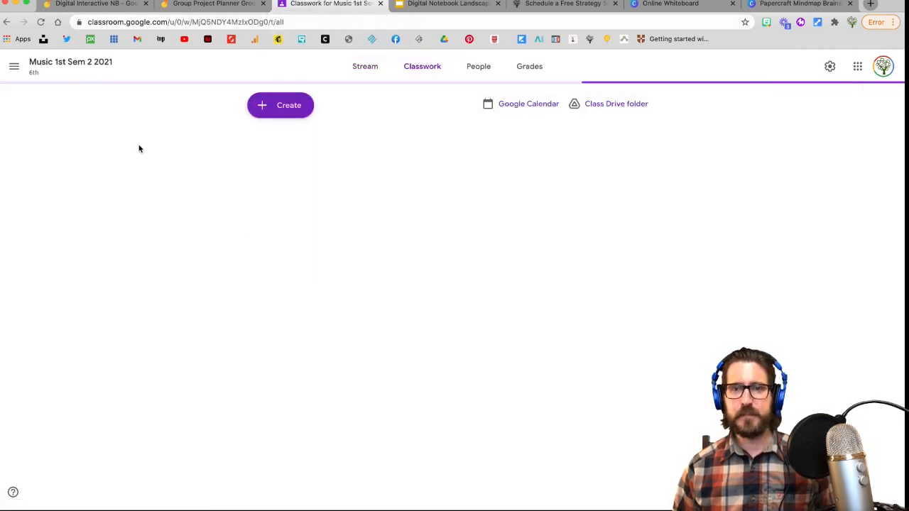
left_click(279, 105)
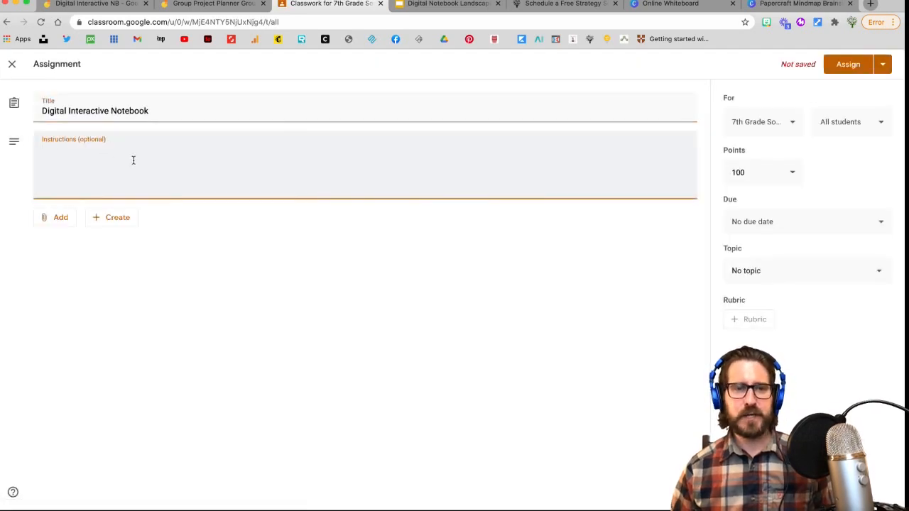
Step: Attach the Digital Interactive NB jam from Google Drive to the assignment
left_click(60, 217)
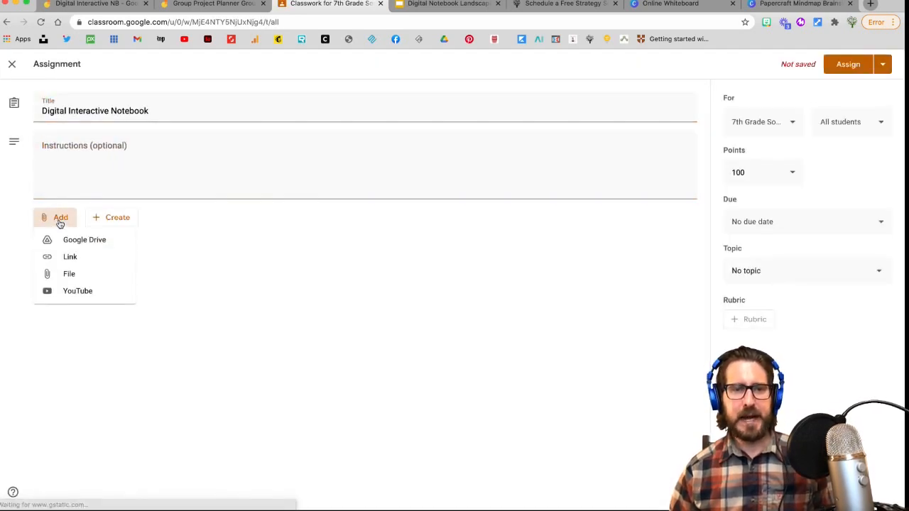
left_click(86, 238)
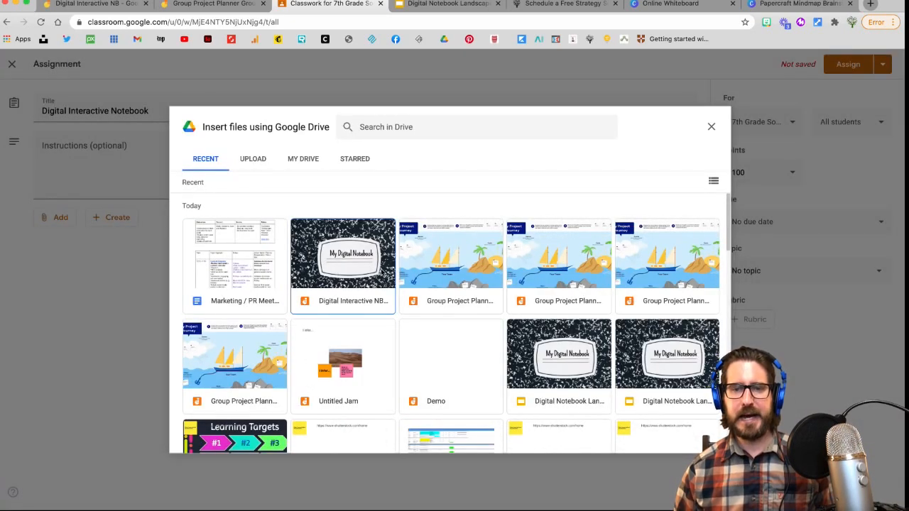
left_click(343, 253)
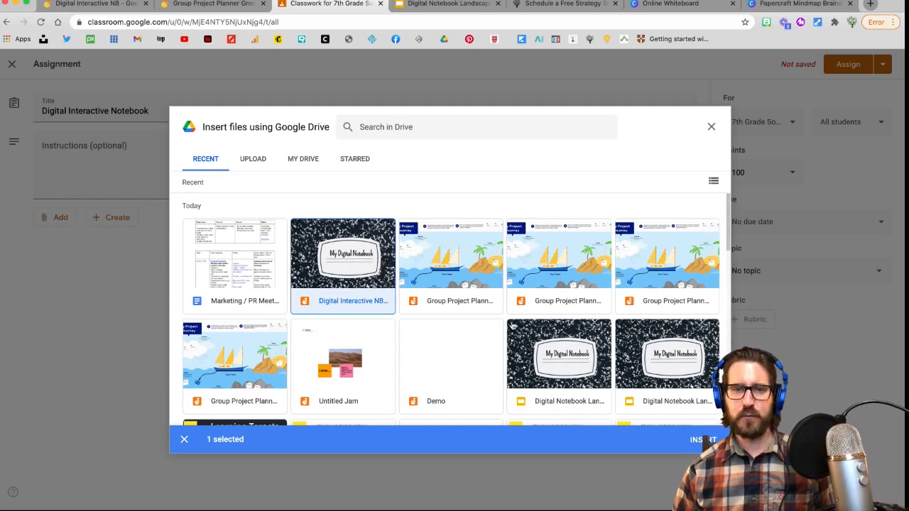
left_click(701, 438)
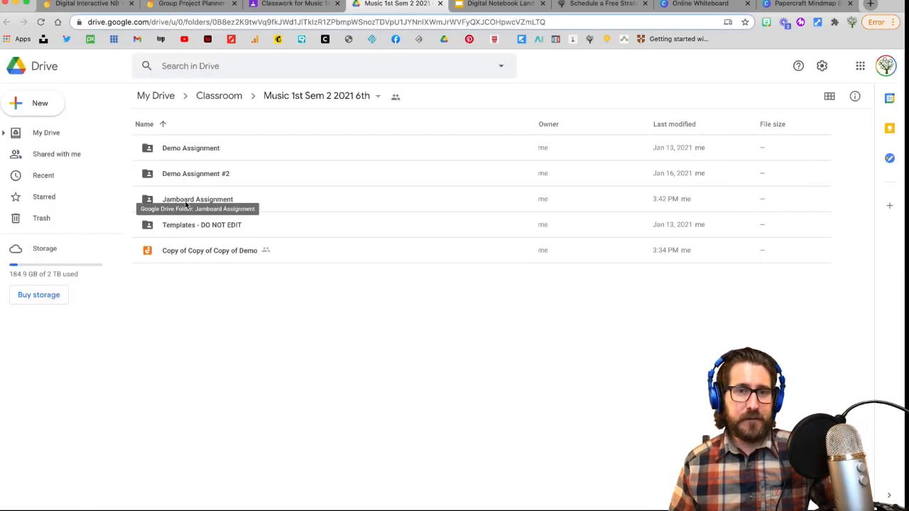
Step: View the Jamboard Assignment folder's four student copies as thumbnails, then return to the Digital Interactive NB jam
left_click(292, 3)
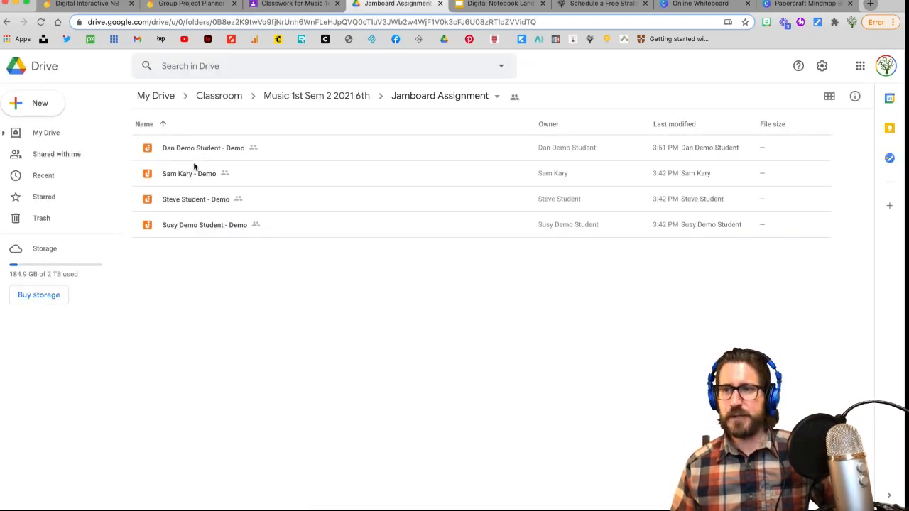
left_click(829, 97)
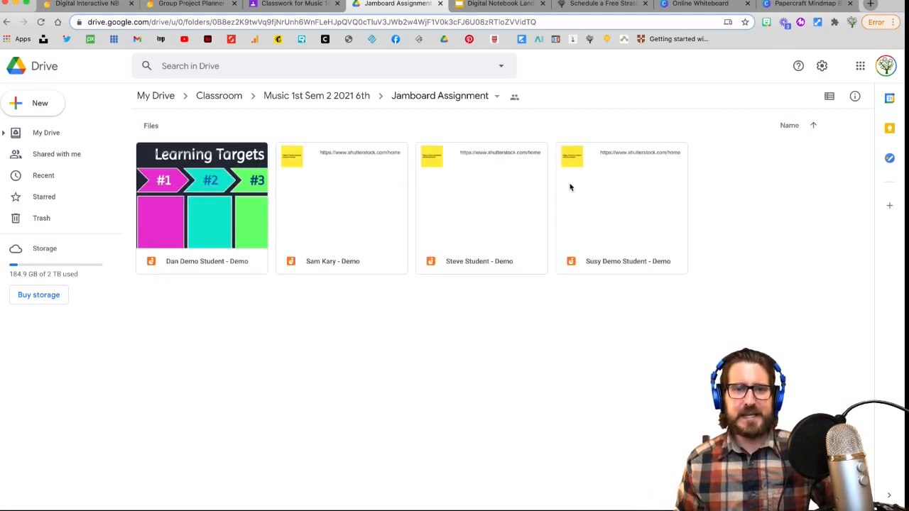
mouse_move(582, 206)
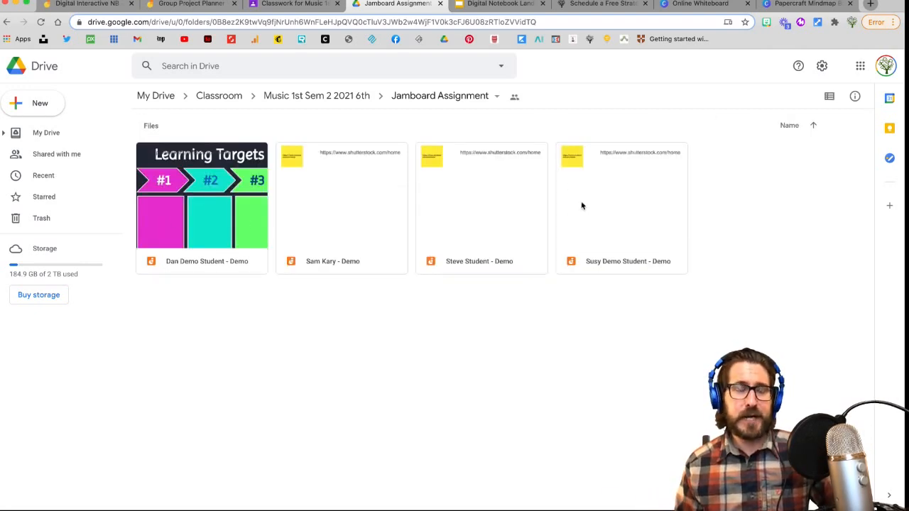
left_click(83, 5)
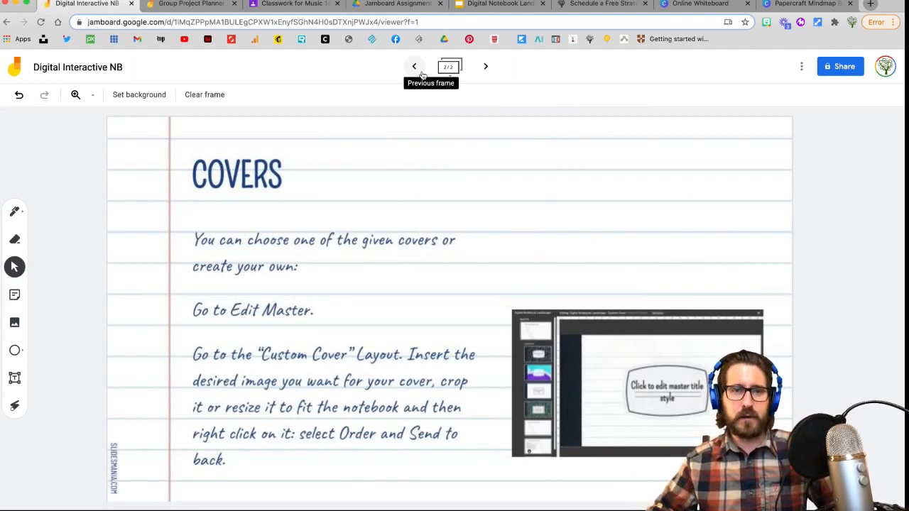
mouse_move(485, 66)
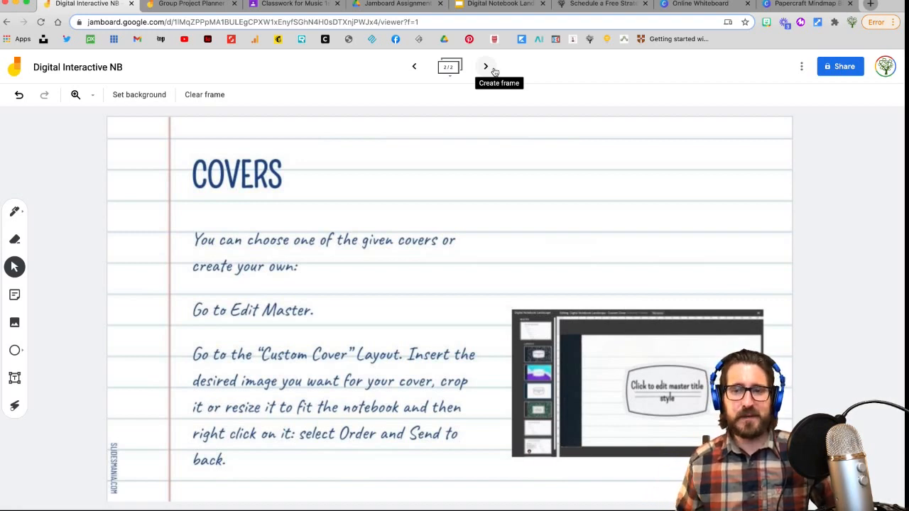
Step: Add a second frame with the lined notebook-paper background to the Digital Interactive NB jam
left_click(486, 67)
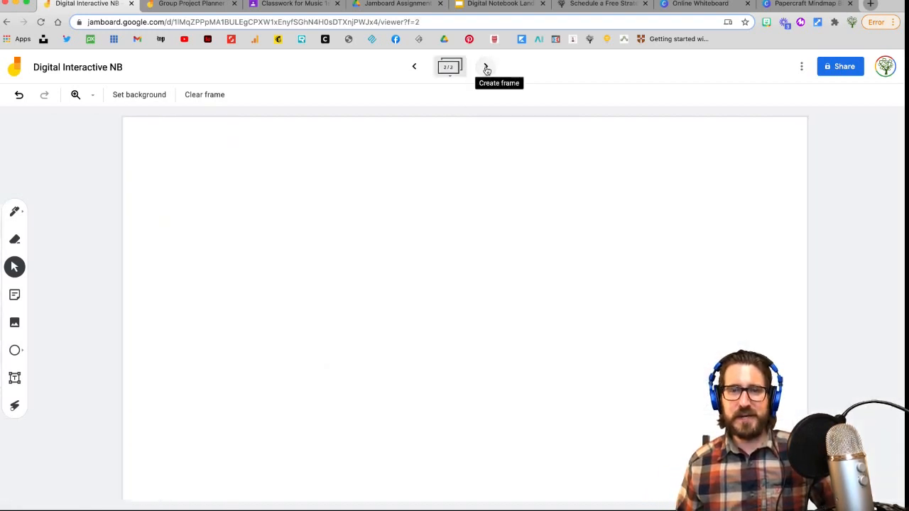
left_click(139, 93)
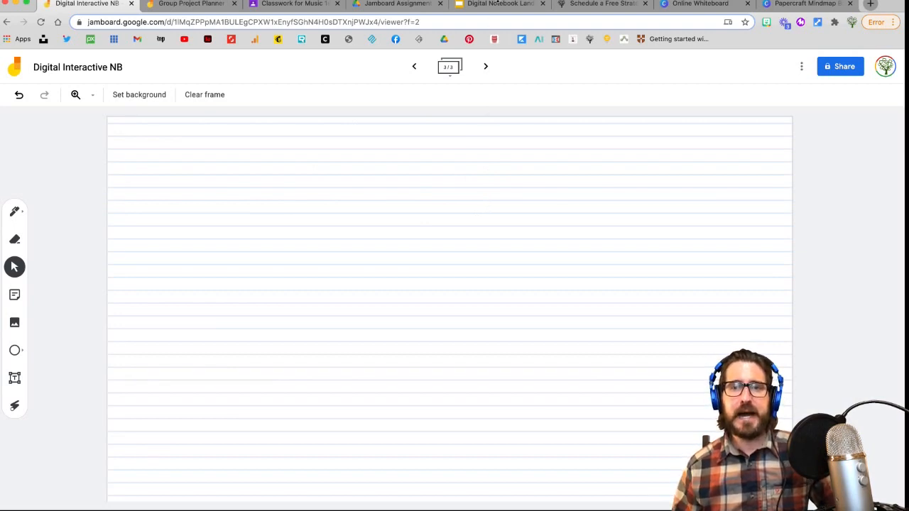
left_click(497, 5)
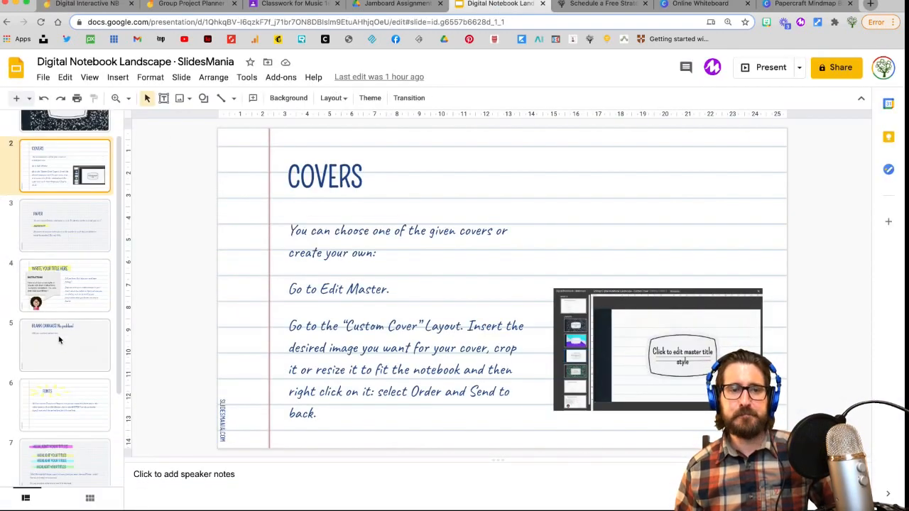
scroll("down", 3)
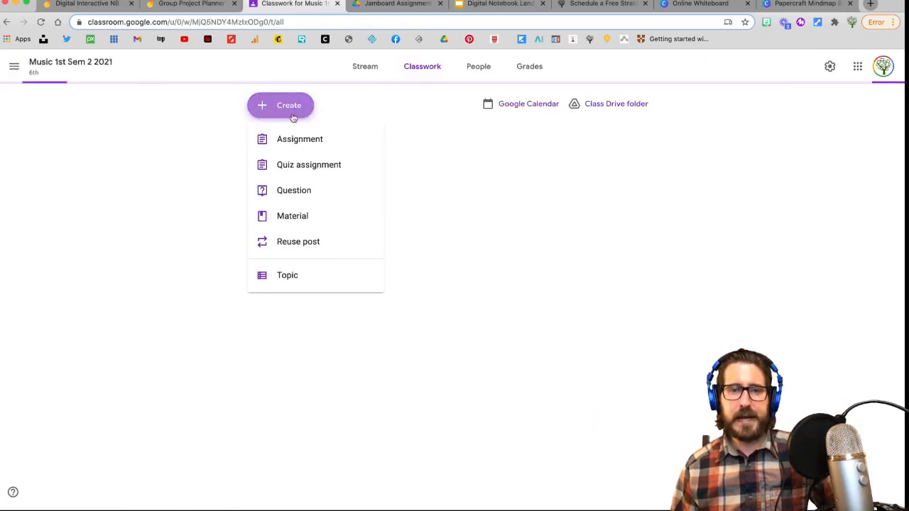
Step: Draft an Amazing Class assignment with the notebook slides attached, then discard it
left_click(298, 139)
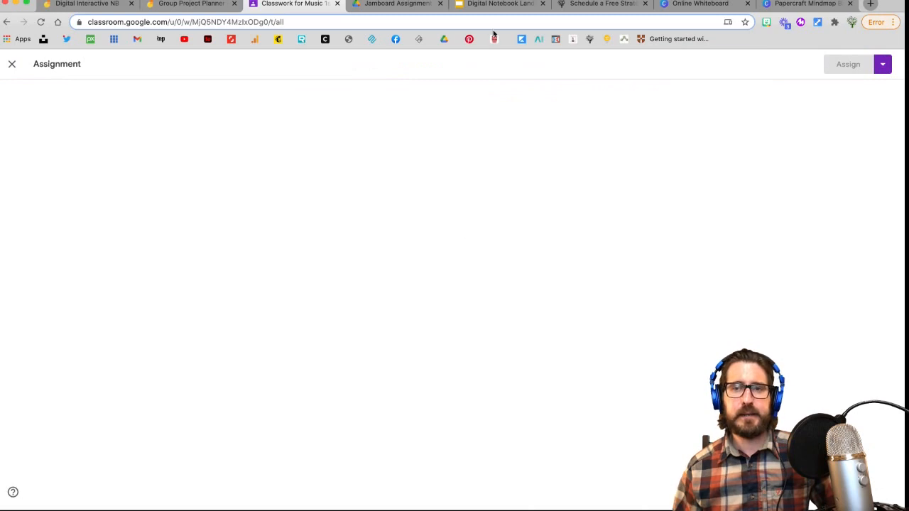
left_click(499, 4)
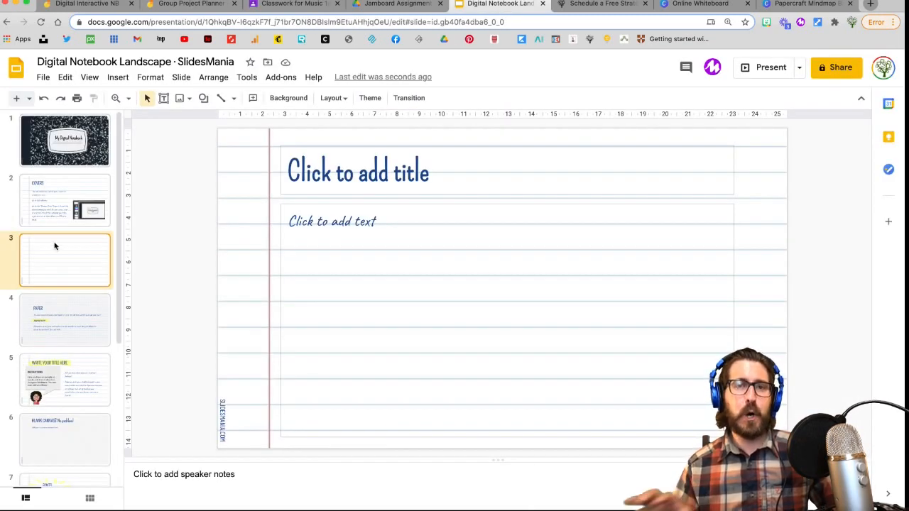
left_click(291, 6)
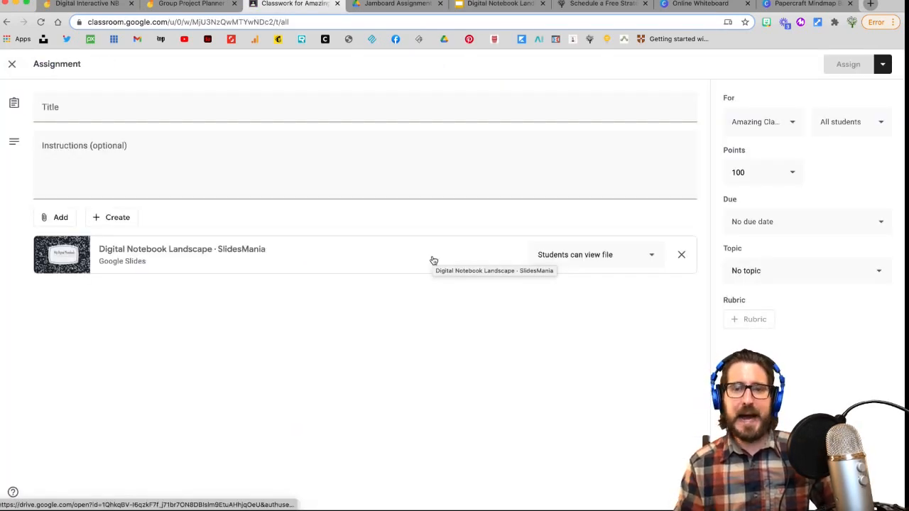
mouse_move(443, 250)
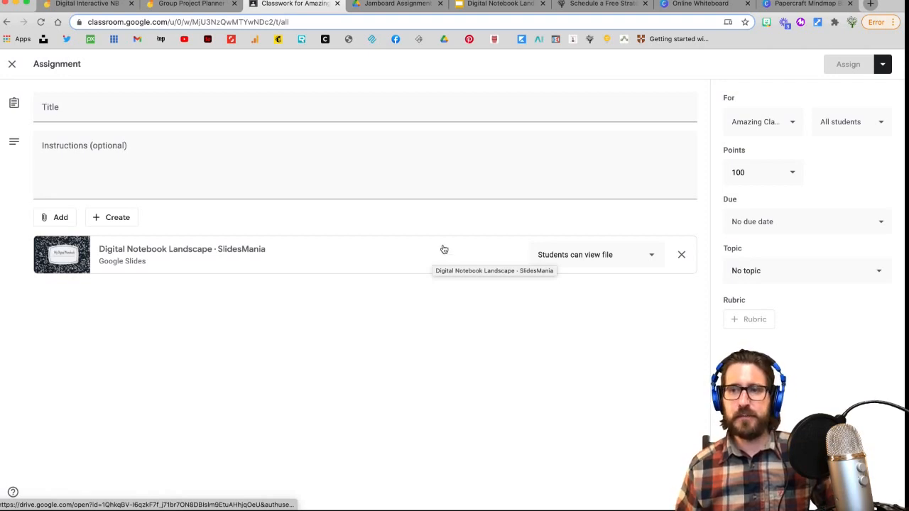
left_click(11, 64)
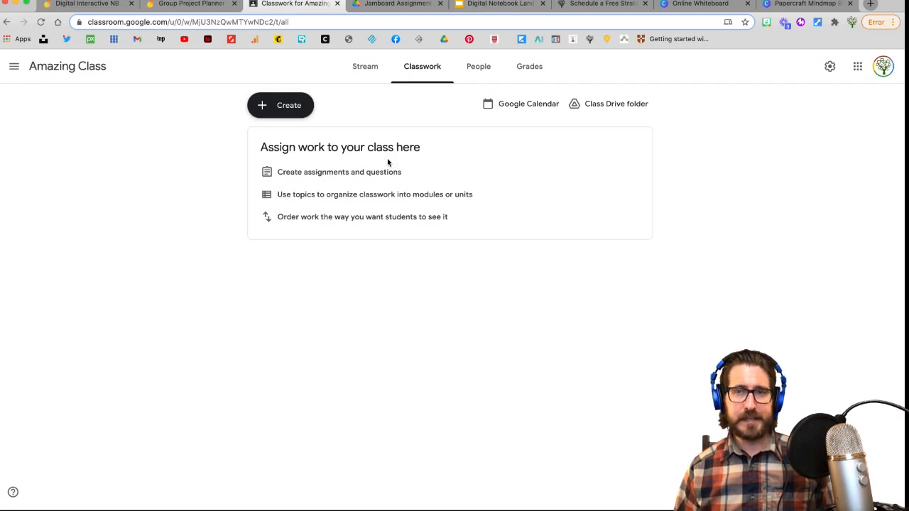
left_click(499, 4)
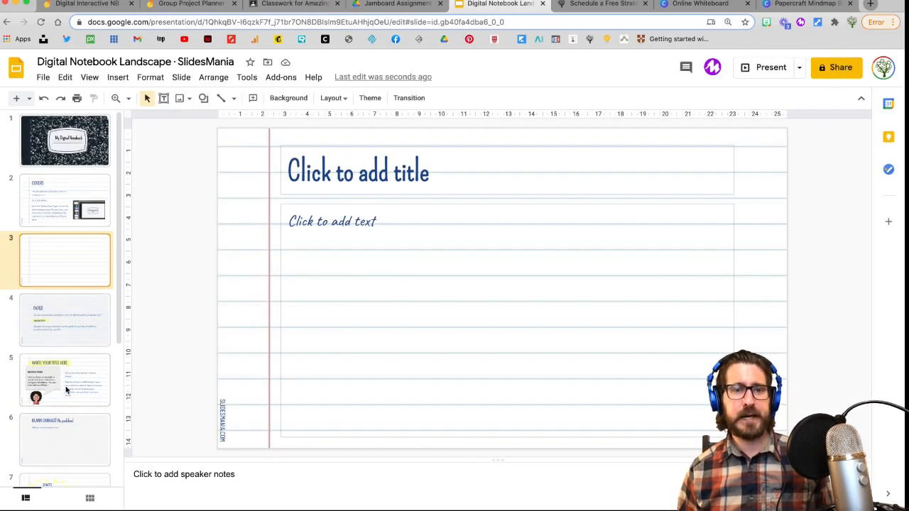
Step: Download the blank lined slide as a PNG image
left_click(65, 198)
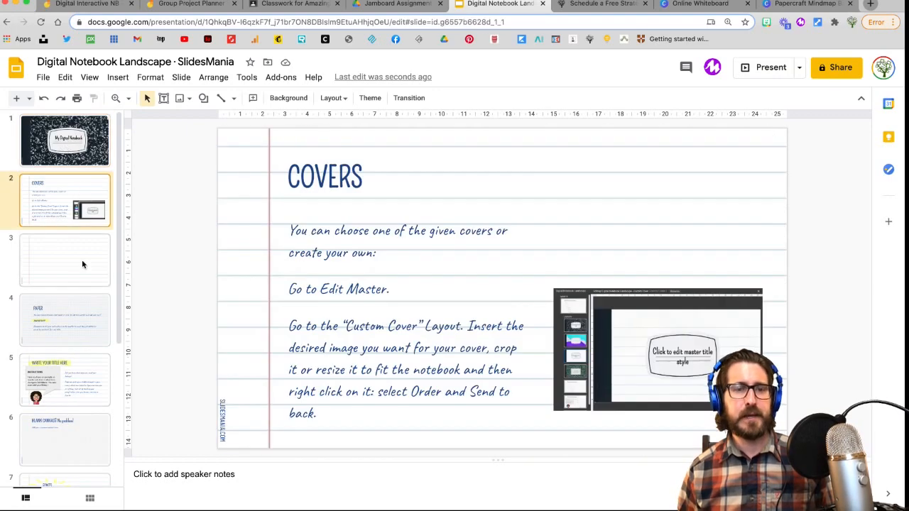
left_click(42, 76)
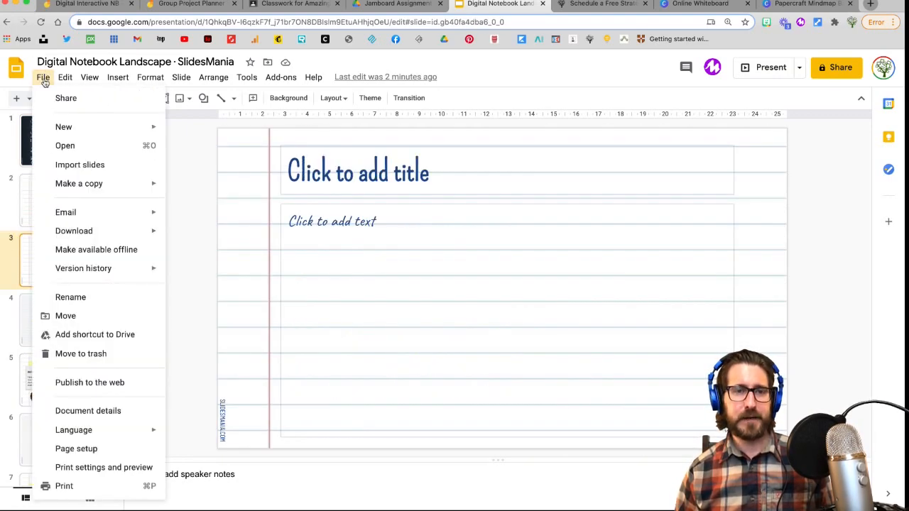
left_click(73, 230)
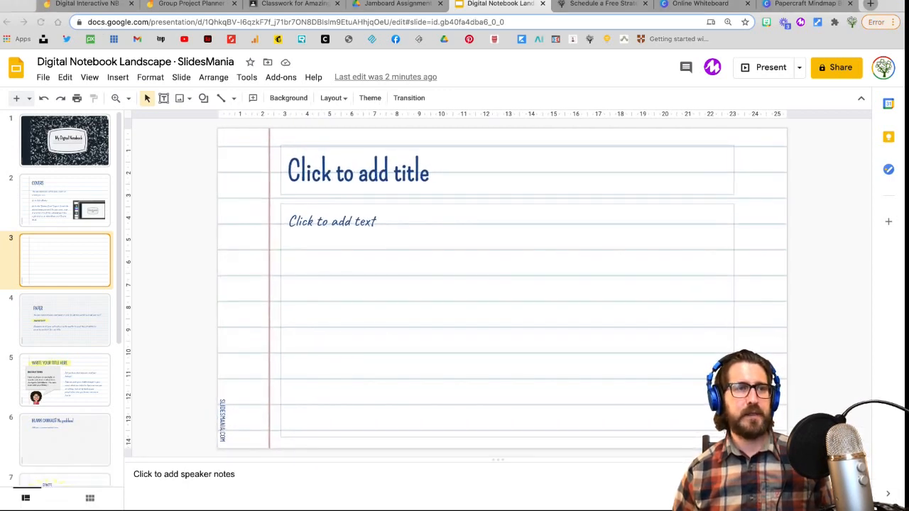
Step: Start uploading an image as the background of the jam's new third frame
left_click(86, 4)
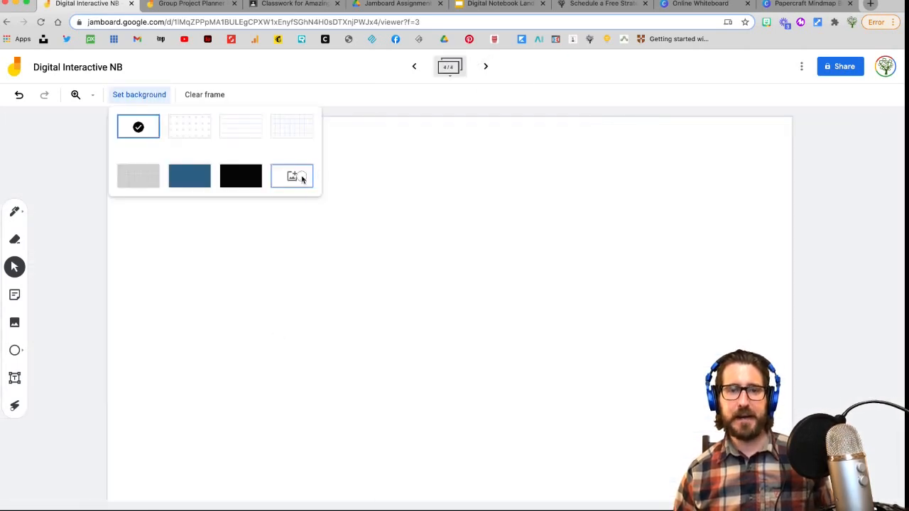
left_click(291, 176)
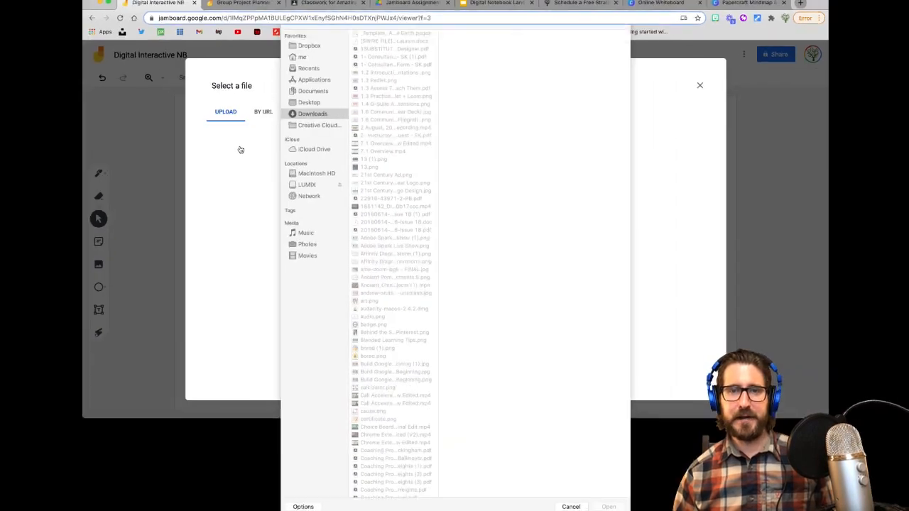